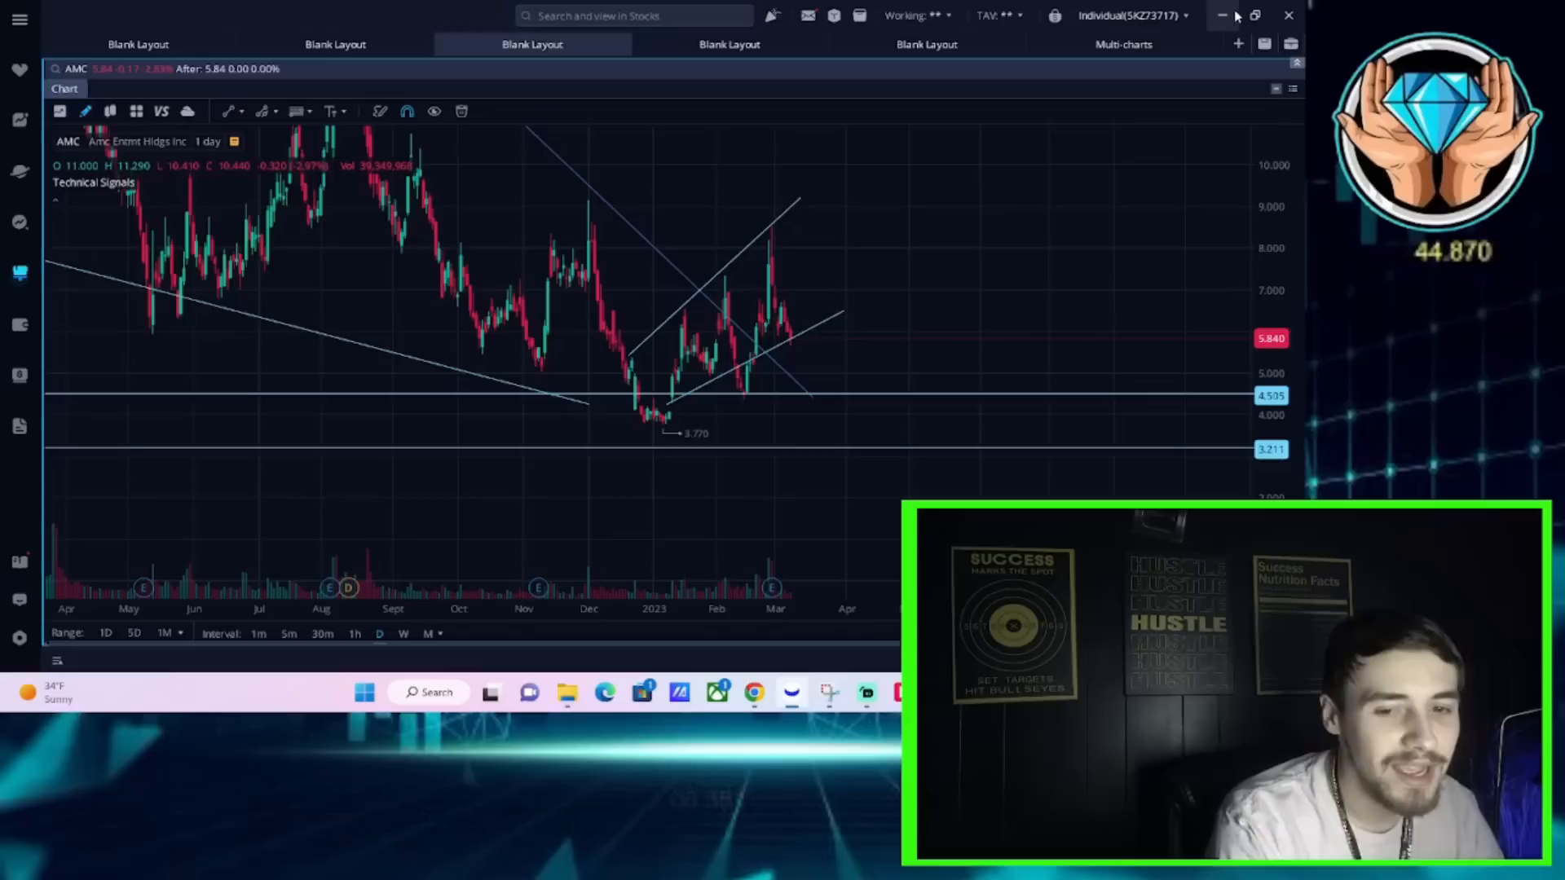
{"action": "mouse_move", "coordinate": [344, 251]}
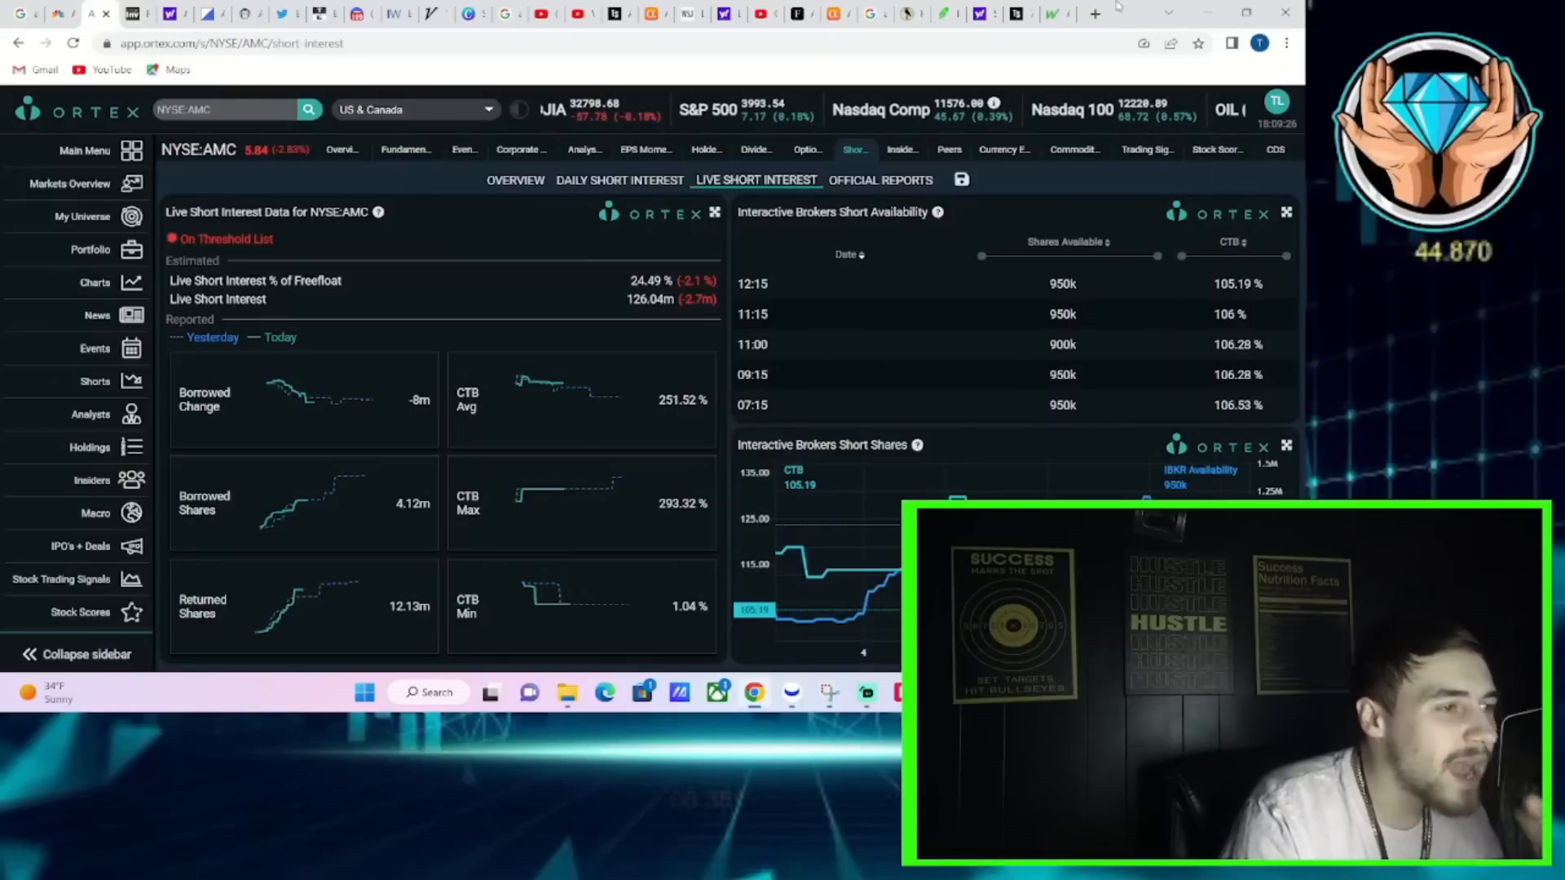
Switch to the MarketWatch tab with the article on AMC's NYSE and FINRA request.
{"action": "left_click", "coordinate": [1041, 15]}
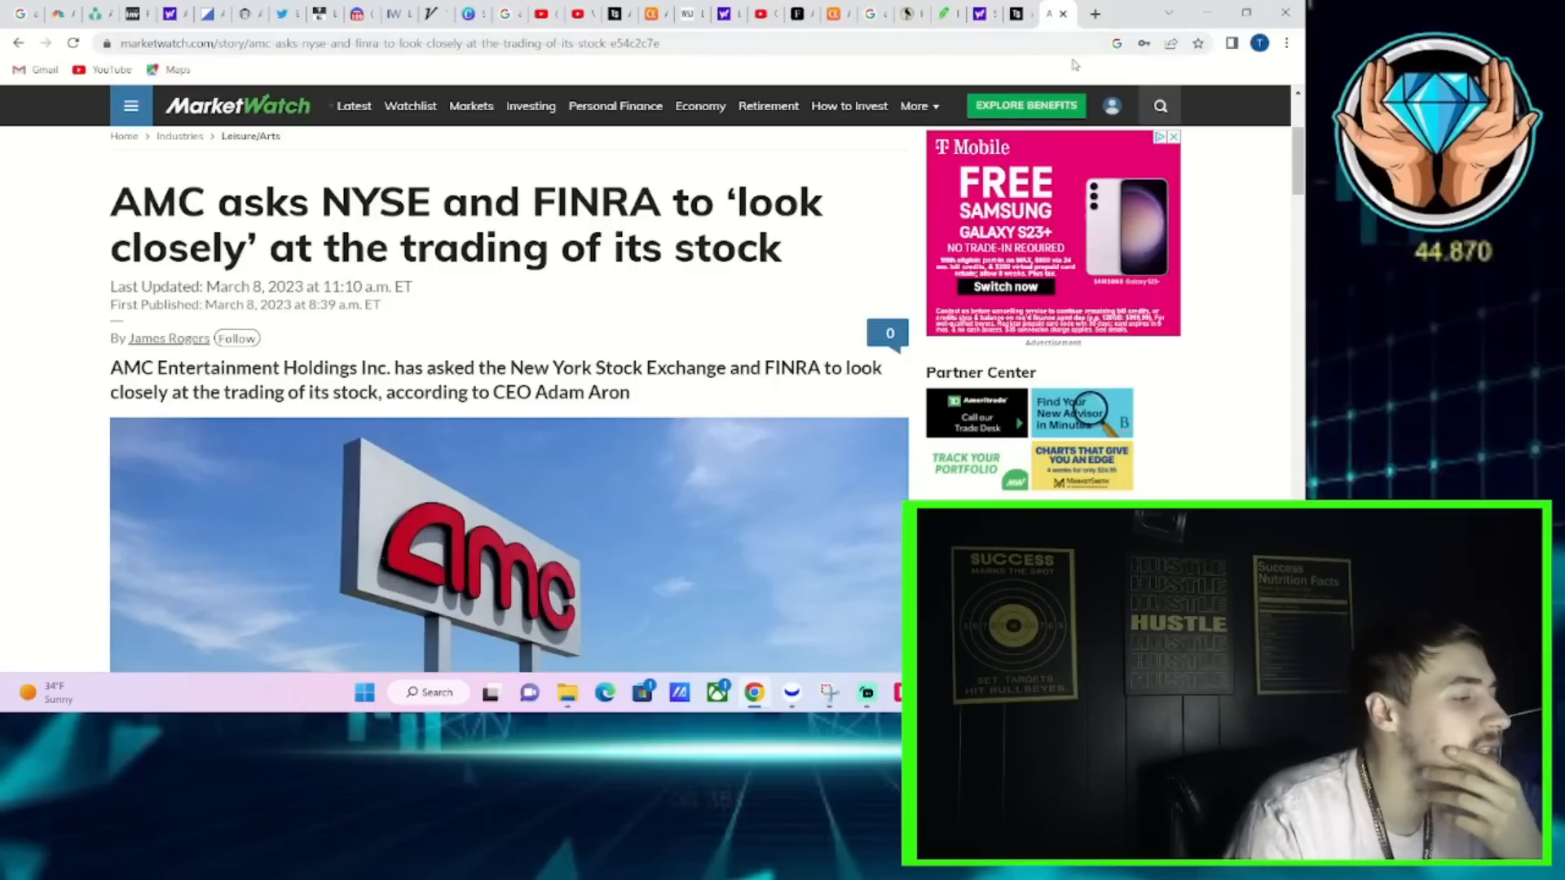
Scroll the article down past Adam Aron's tweet to the threshold security definition.
{"action": "scroll", "scroll_direction": "down", "scroll_amount": 3}
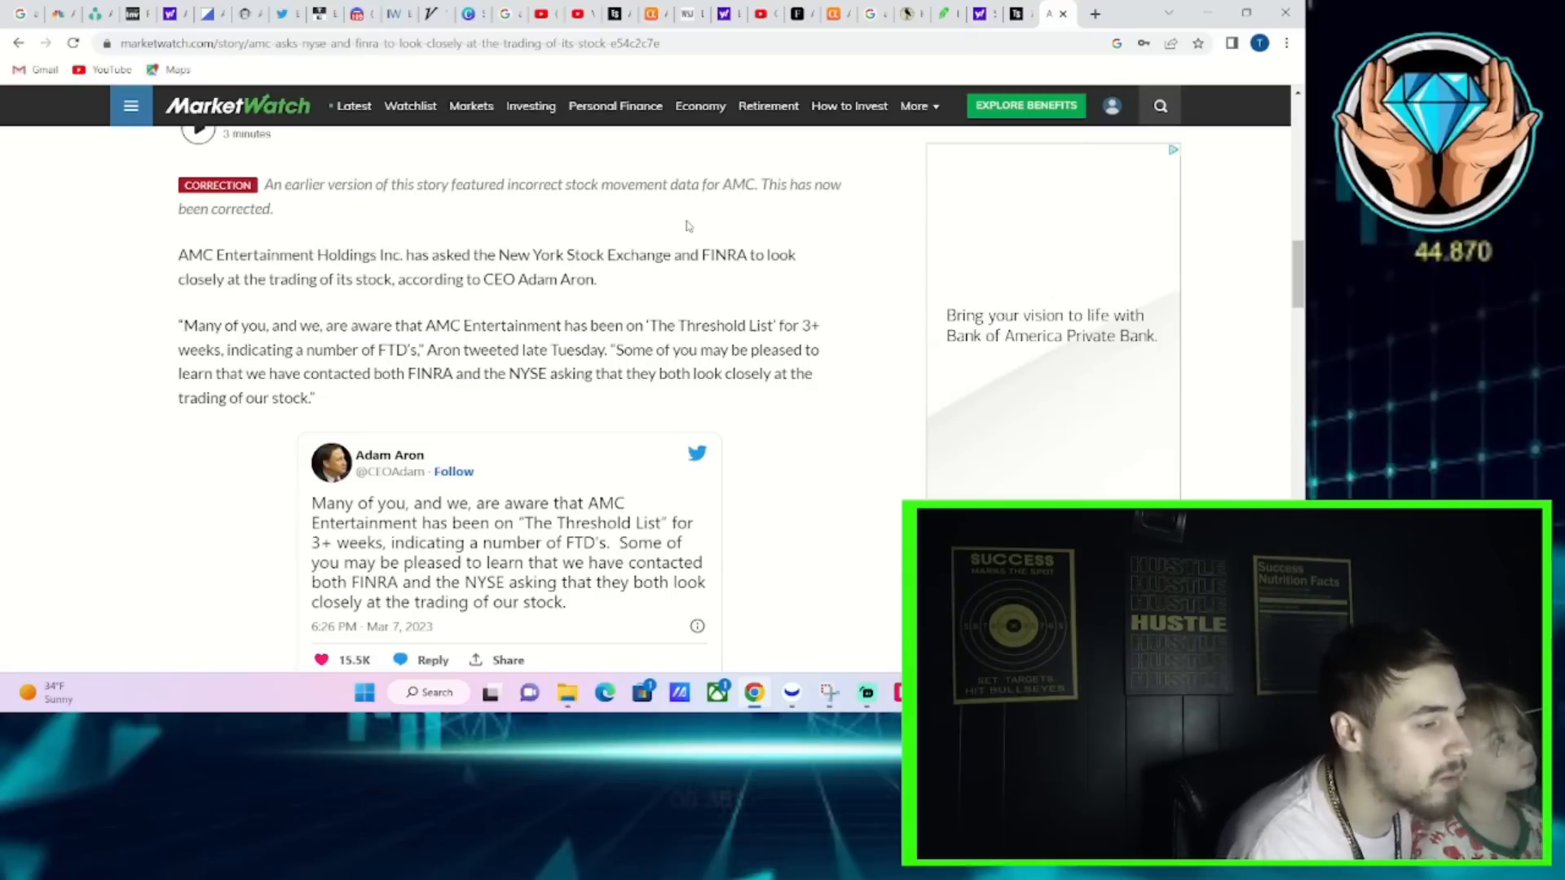
{"action": "scroll", "scroll_direction": "down", "scroll_amount": 3}
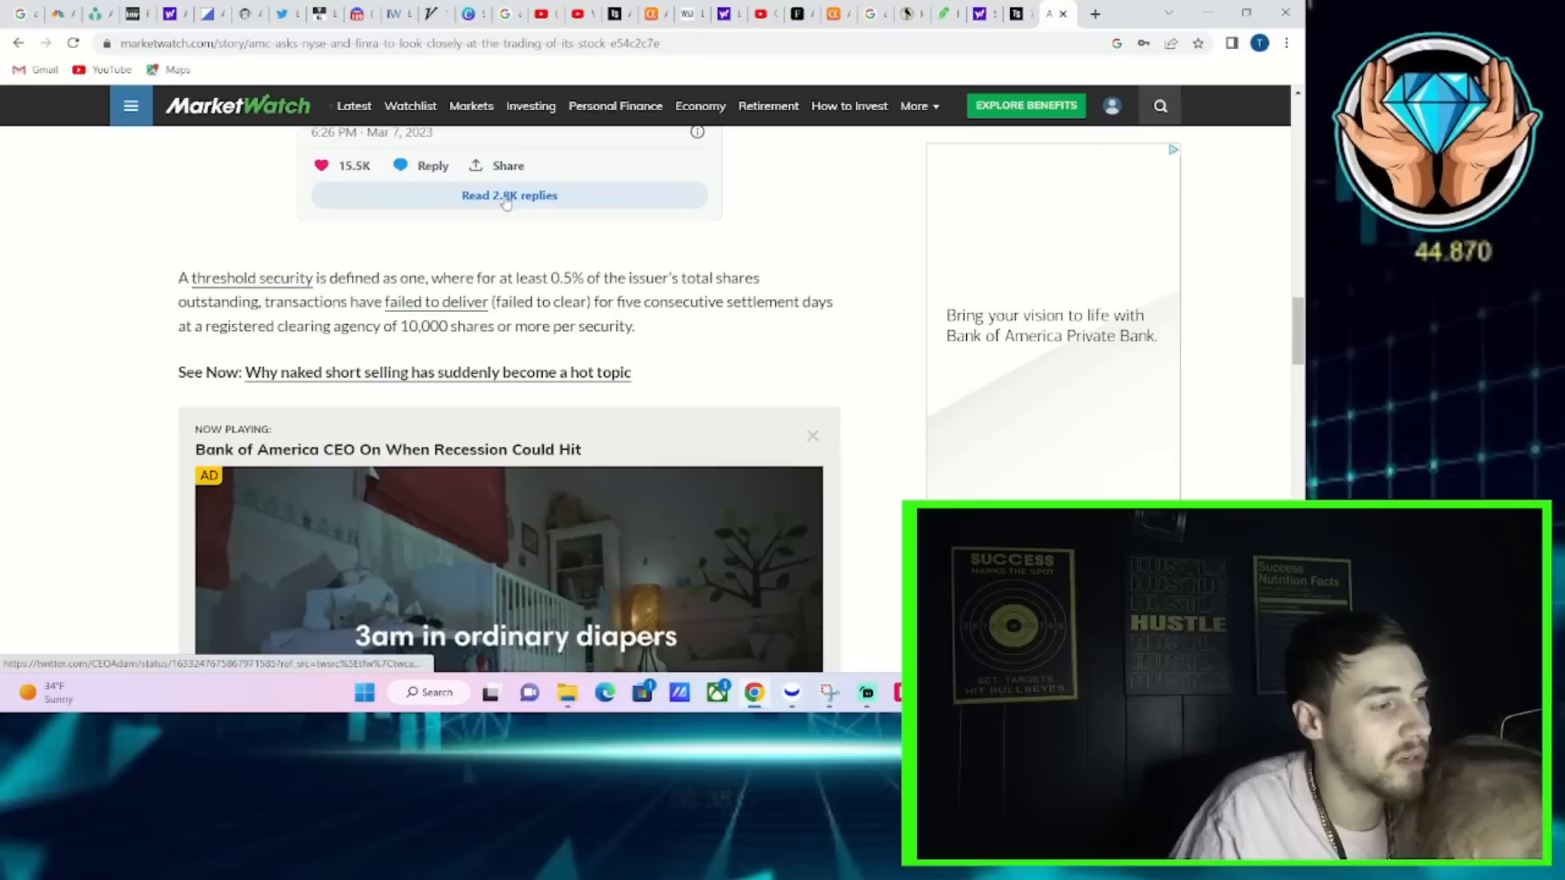
Scroll down to the failure-to-deliver explanation and AMC's reverse split paragraph.
{"action": "scroll", "scroll_direction": "down", "scroll_amount": 3}
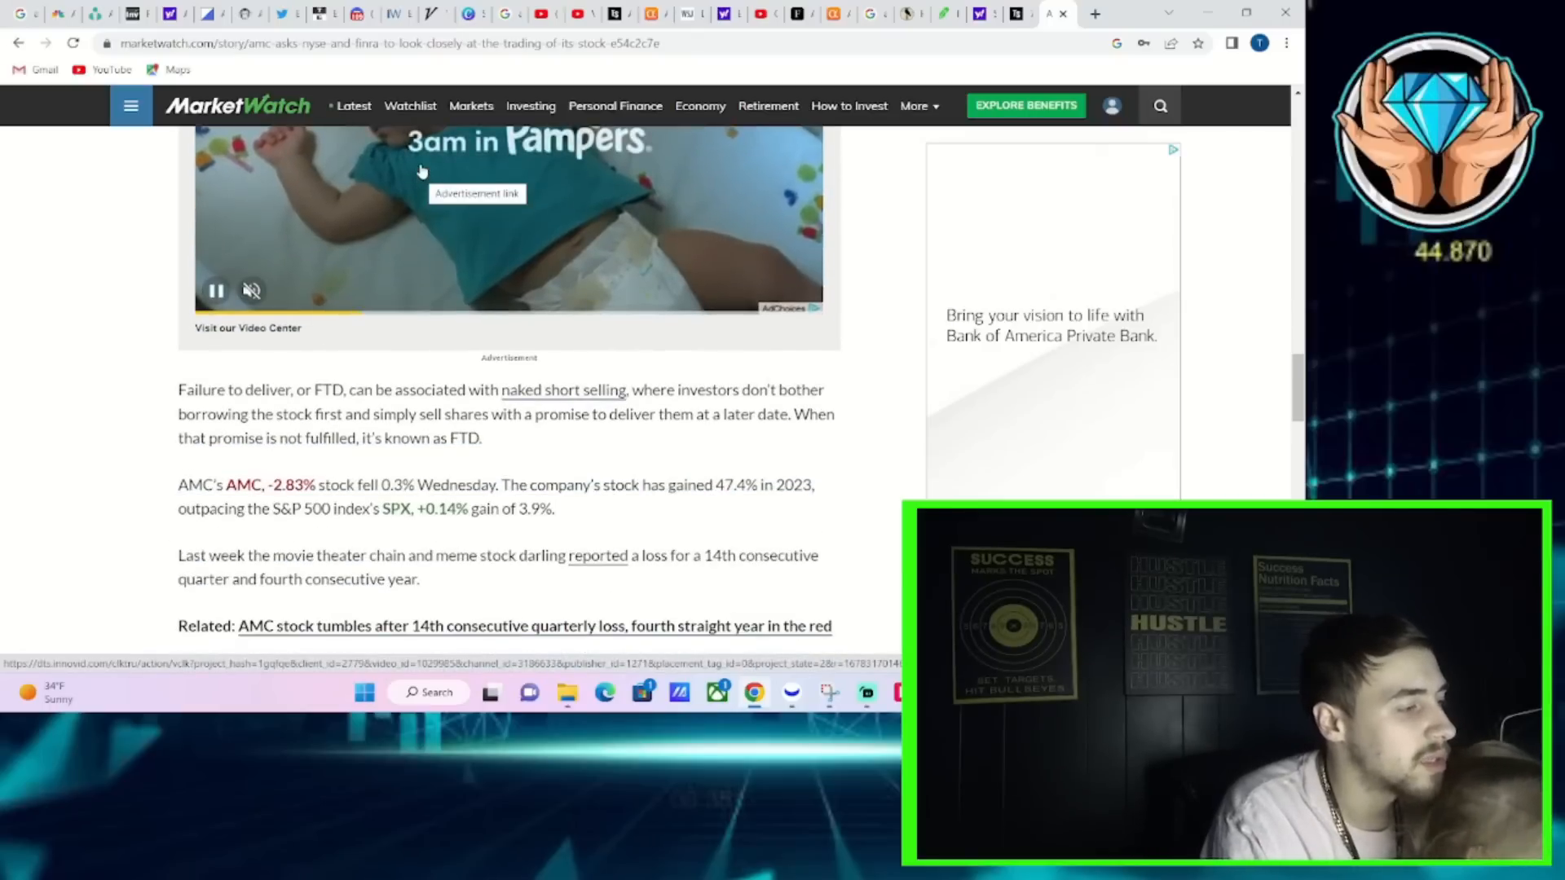
{"action": "scroll", "scroll_direction": "down", "scroll_amount": 3}
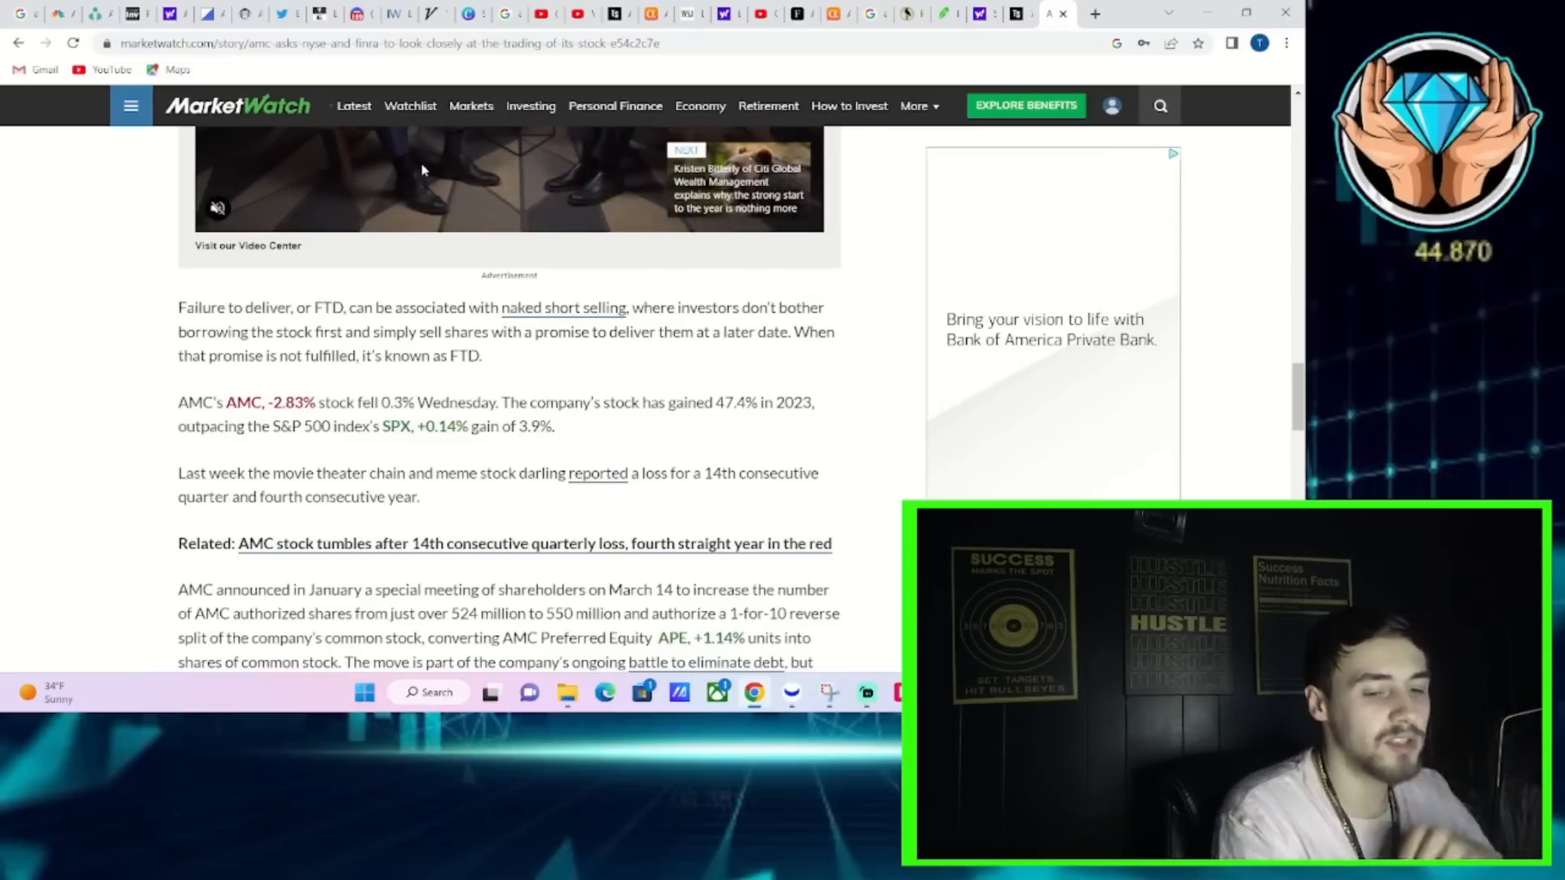
Scroll to Aron's litigation quote and the FactSet analysts' hold and sell ratings.
{"action": "scroll", "scroll_direction": "down", "scroll_amount": 3}
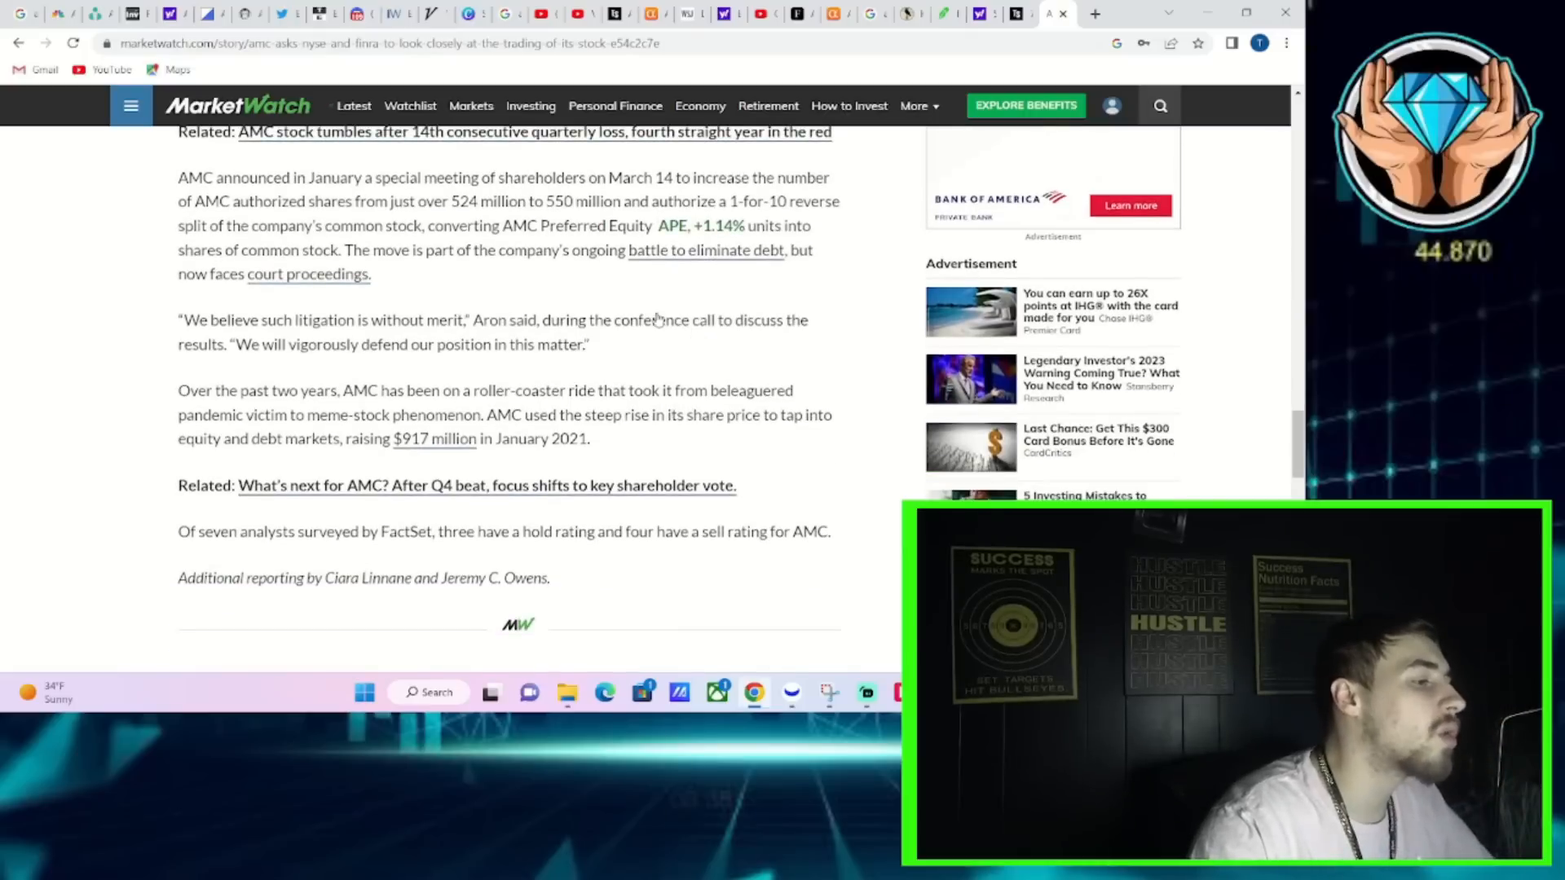
{"action": "scroll", "scroll_direction": "down", "scroll_amount": 3}
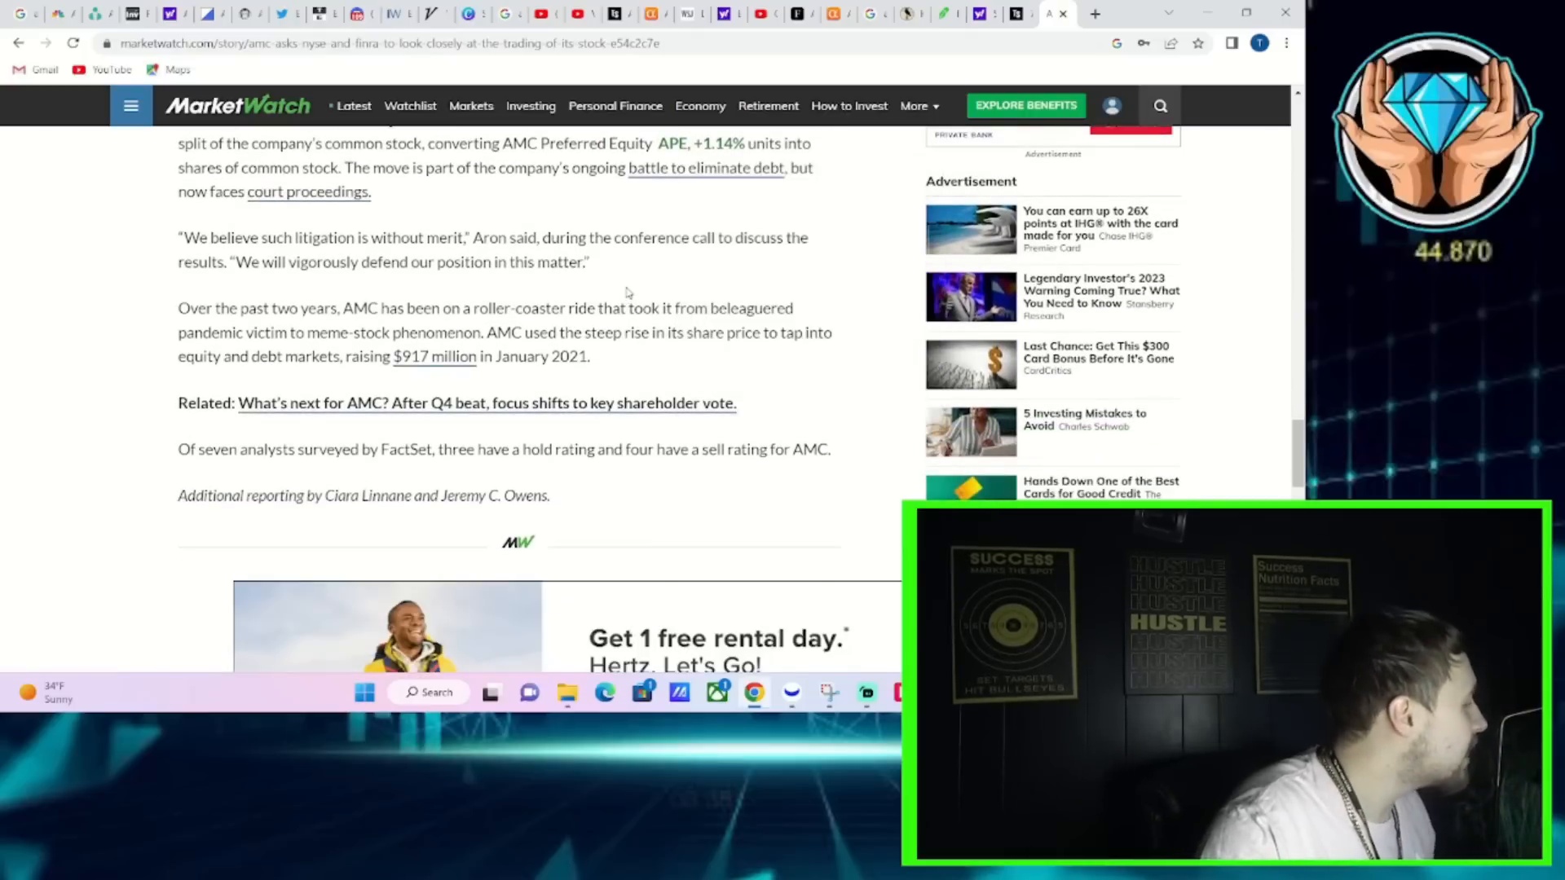
{"action": "mouse_move", "coordinate": [595, 290]}
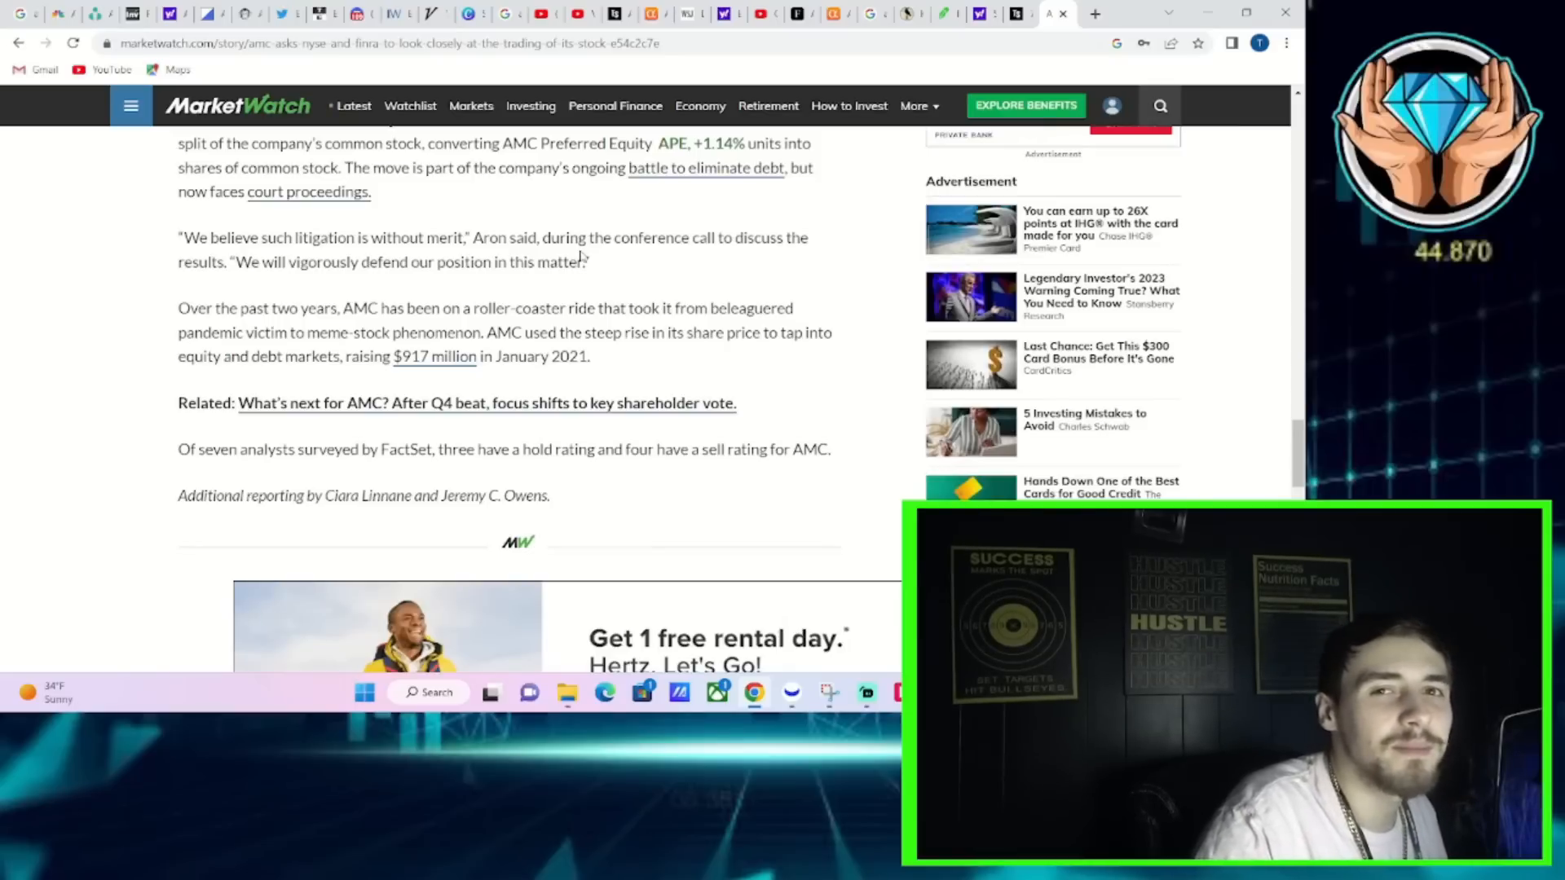
{"action": "mouse_move", "coordinate": [559, 225]}
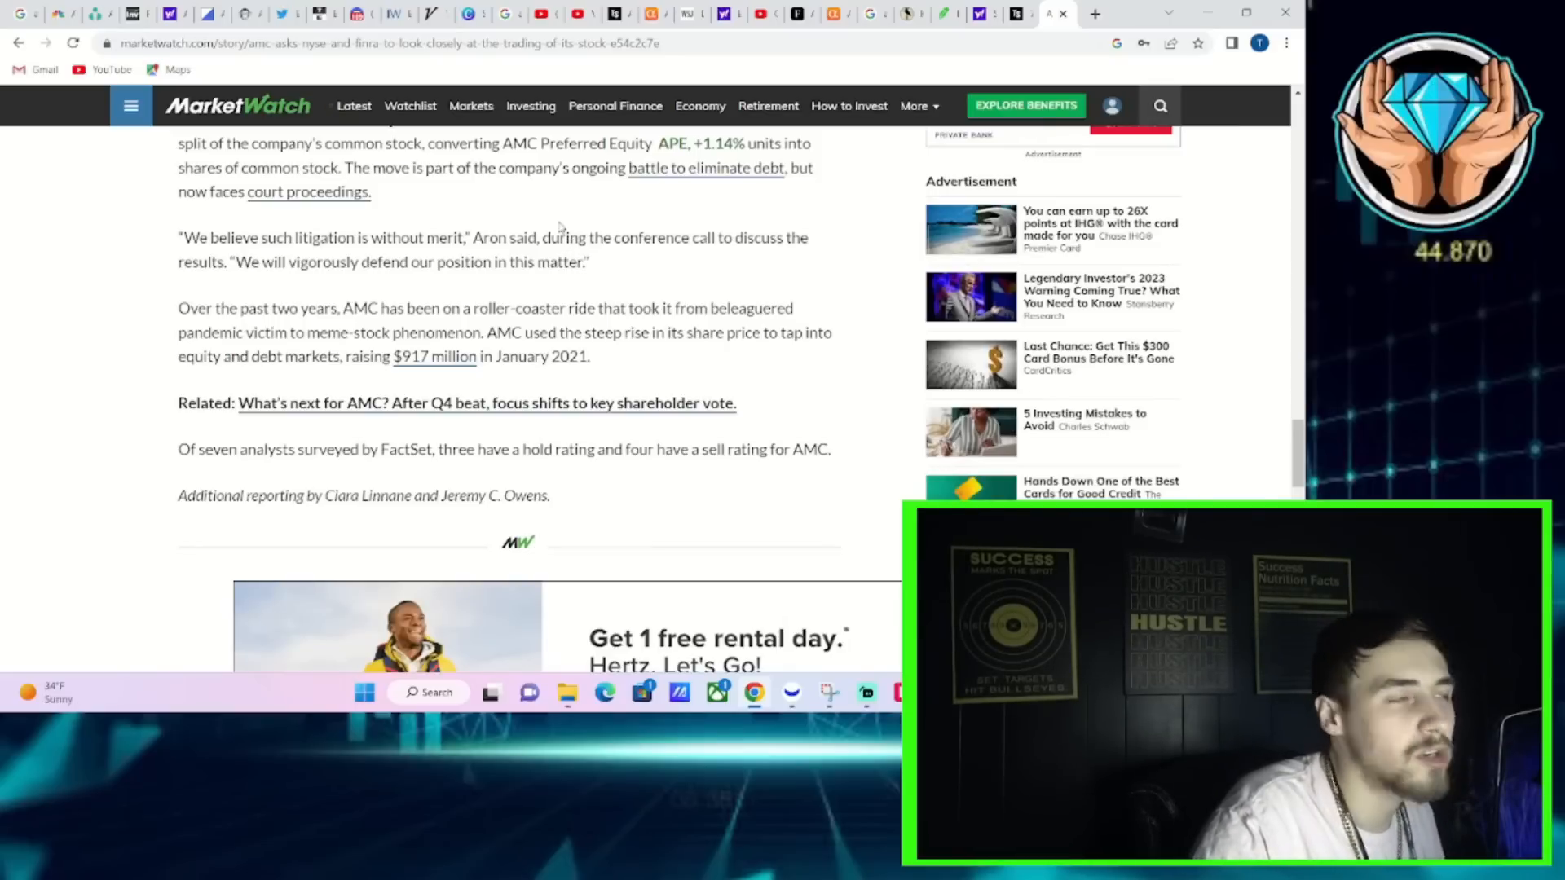
{"action": "mouse_move", "coordinate": [559, 222]}
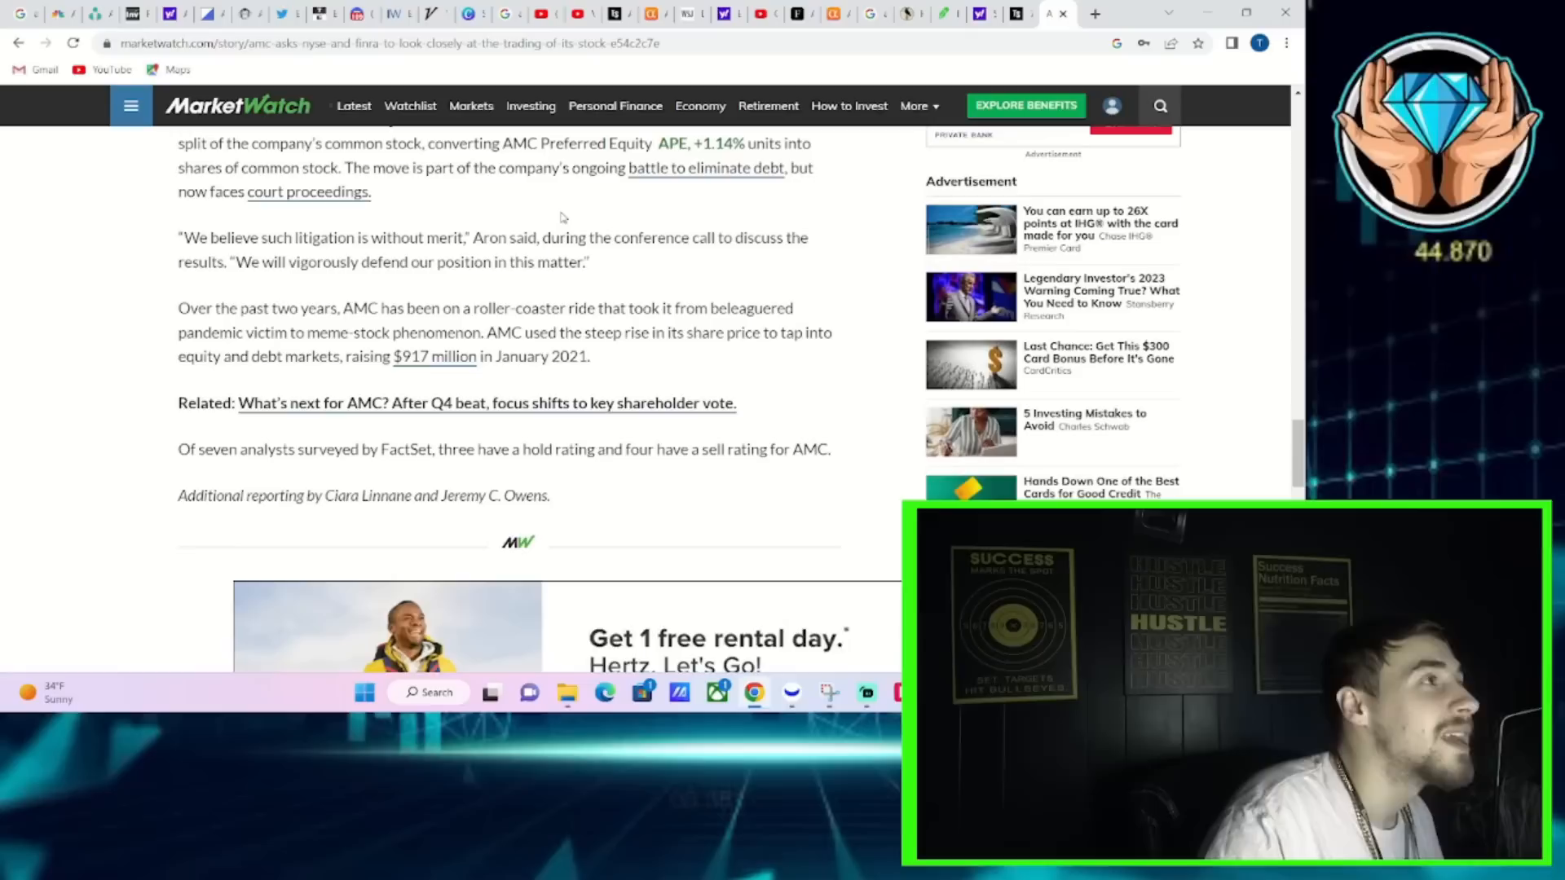
{"action": "mouse_move", "coordinate": [566, 217]}
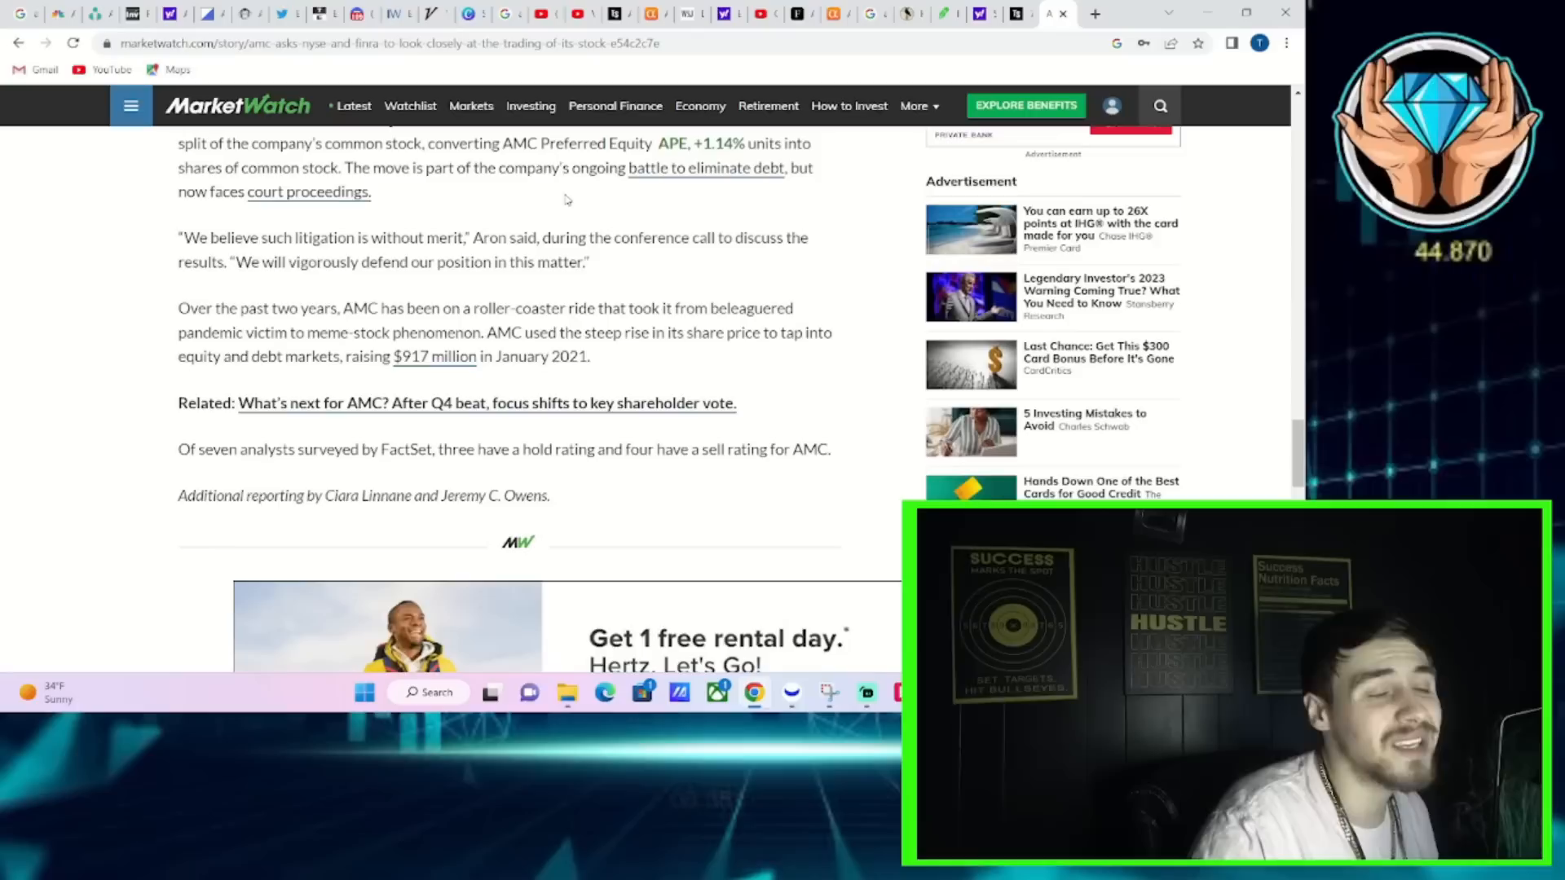
{"action": "mouse_move", "coordinate": [564, 195]}
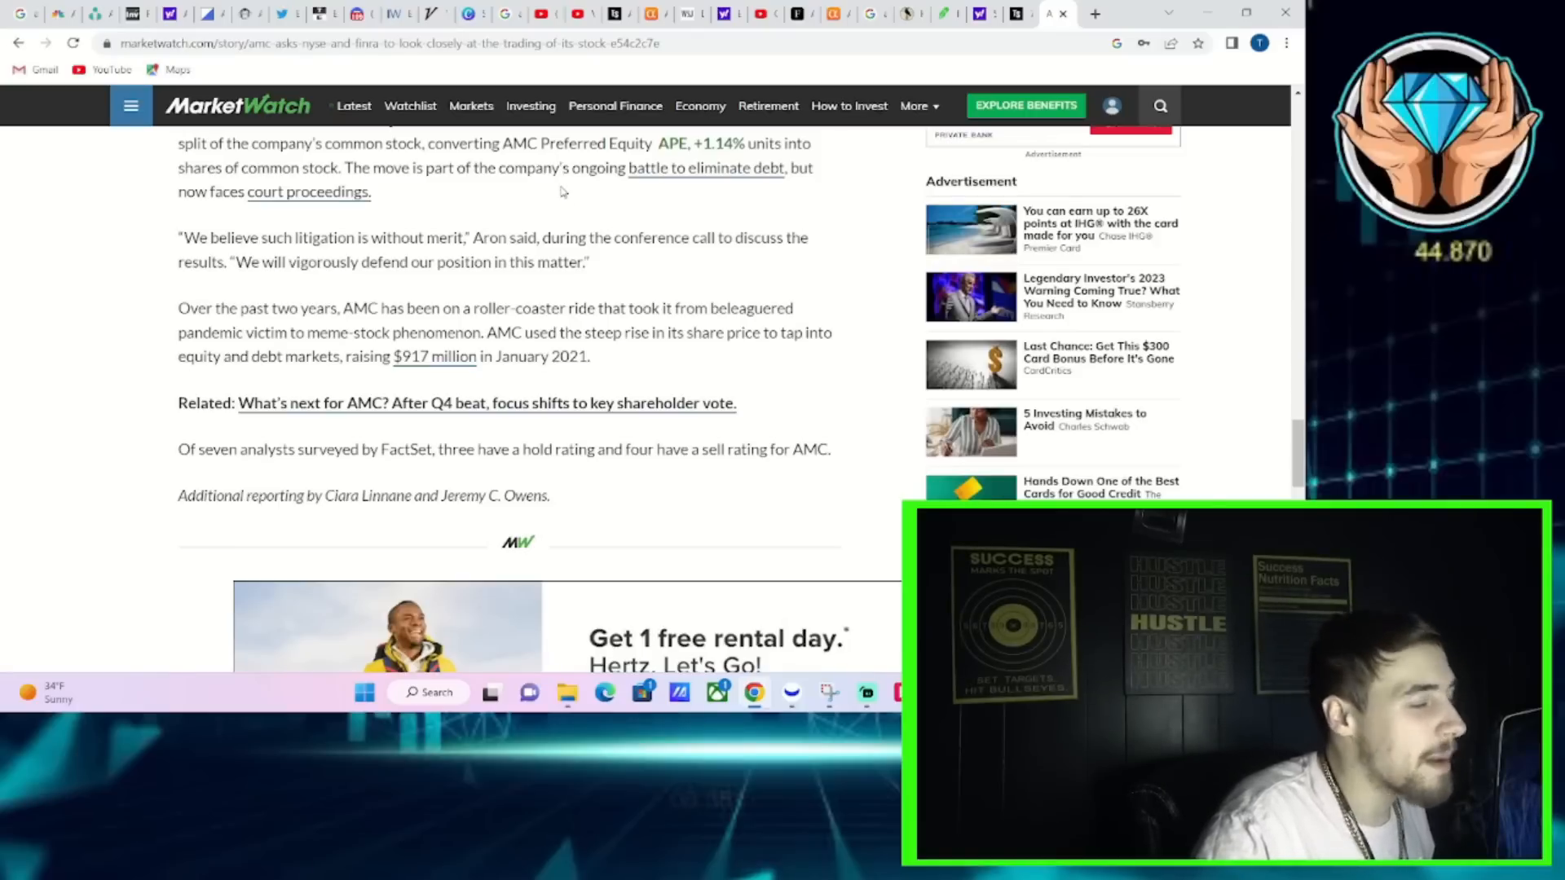
{"action": "mouse_move", "coordinate": [559, 185]}
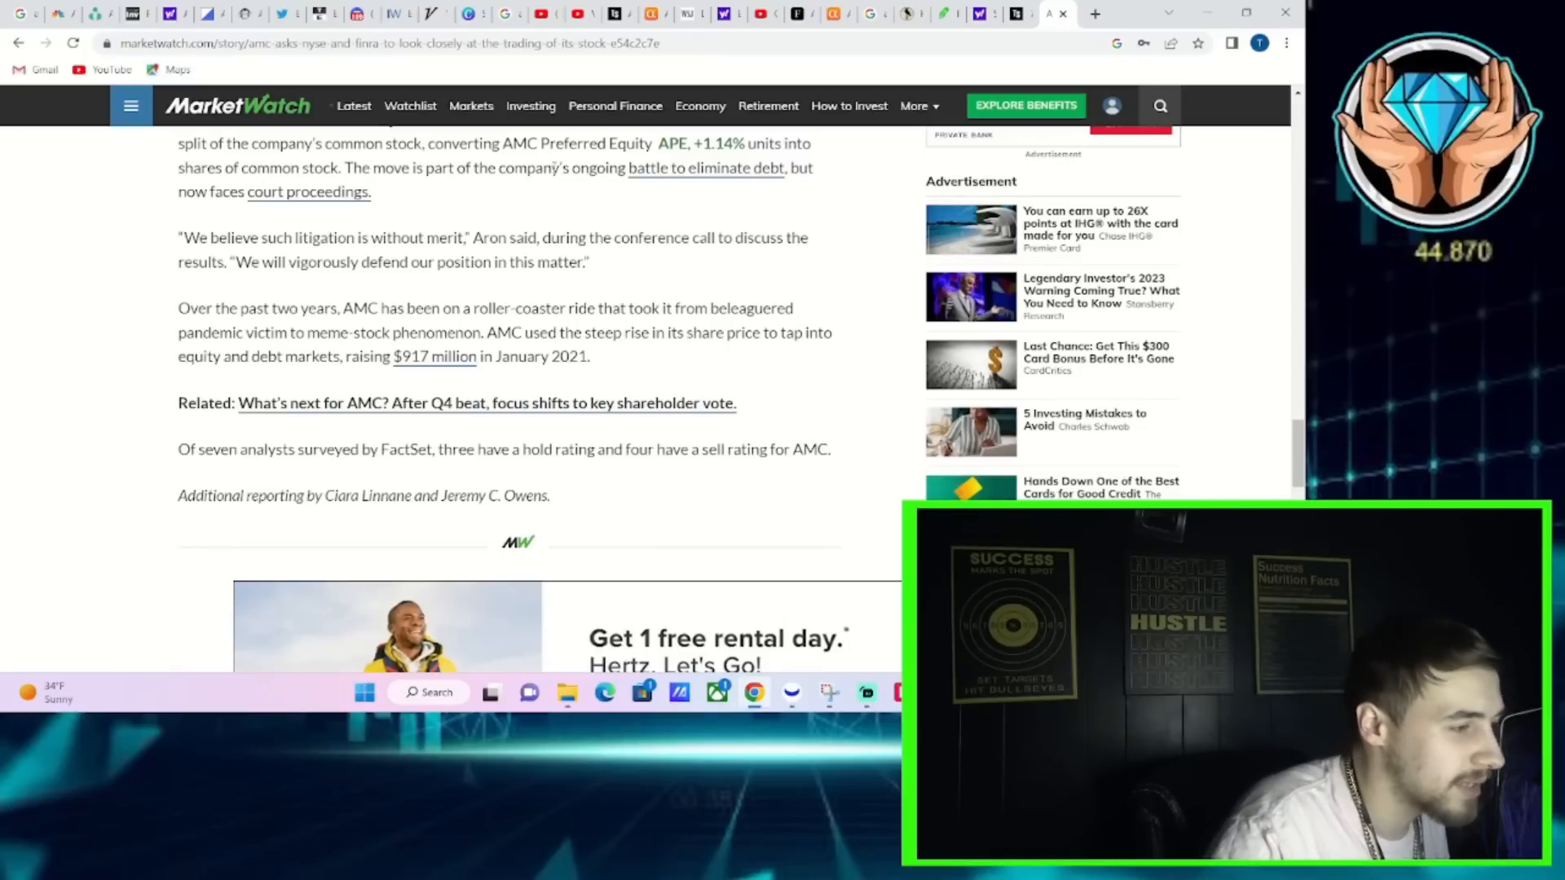
Scroll past the article end to the Read Next and More On MarketWatch links.
{"action": "scroll", "scroll_direction": "down", "scroll_amount": 3}
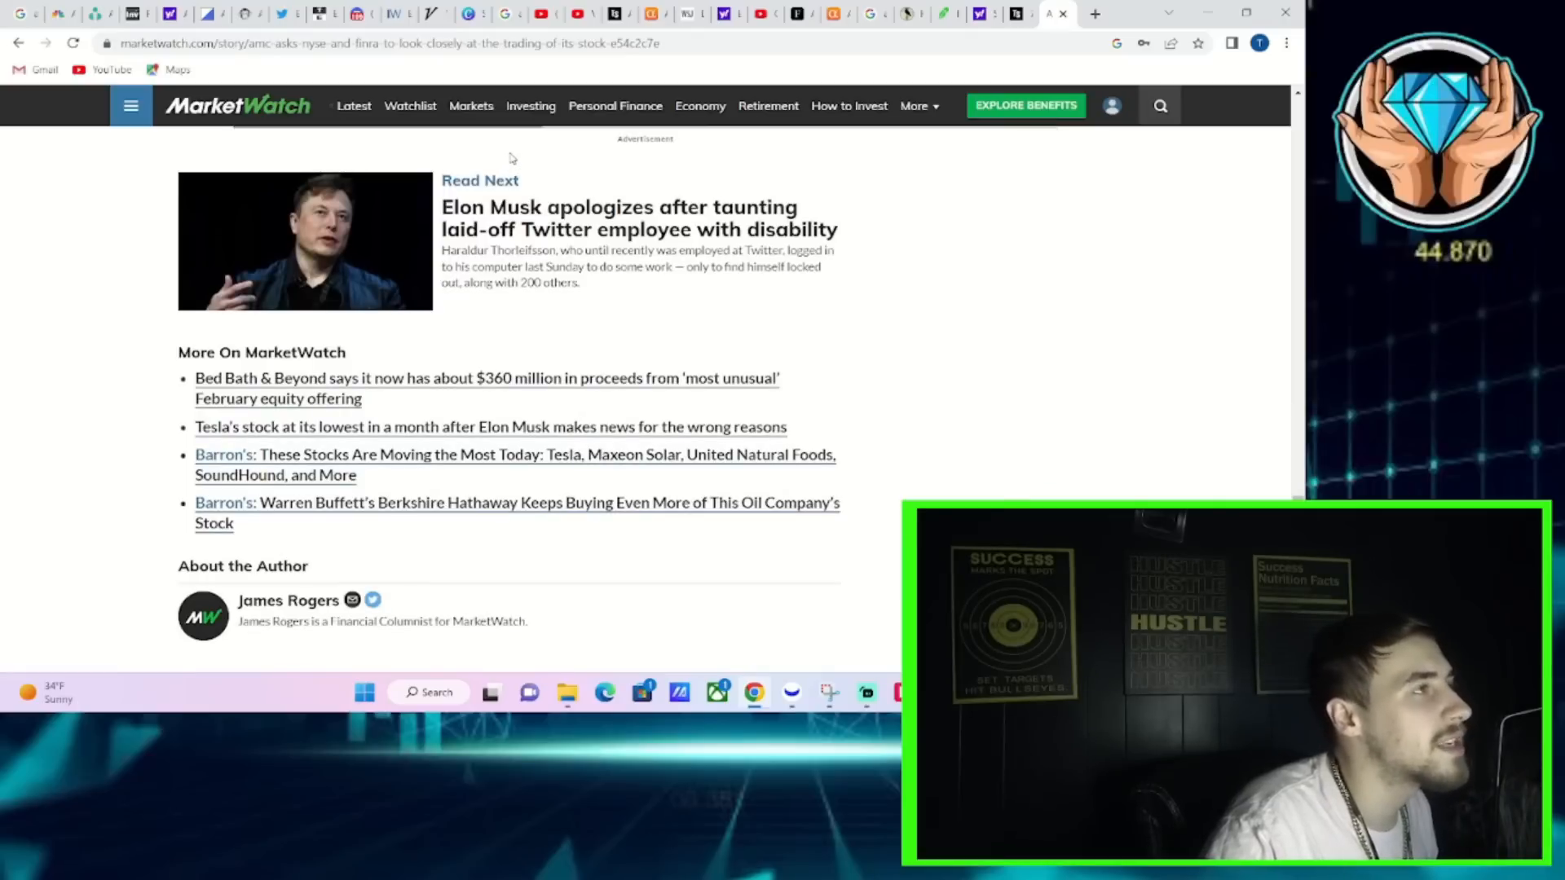
{"action": "mouse_move", "coordinate": [551, 210]}
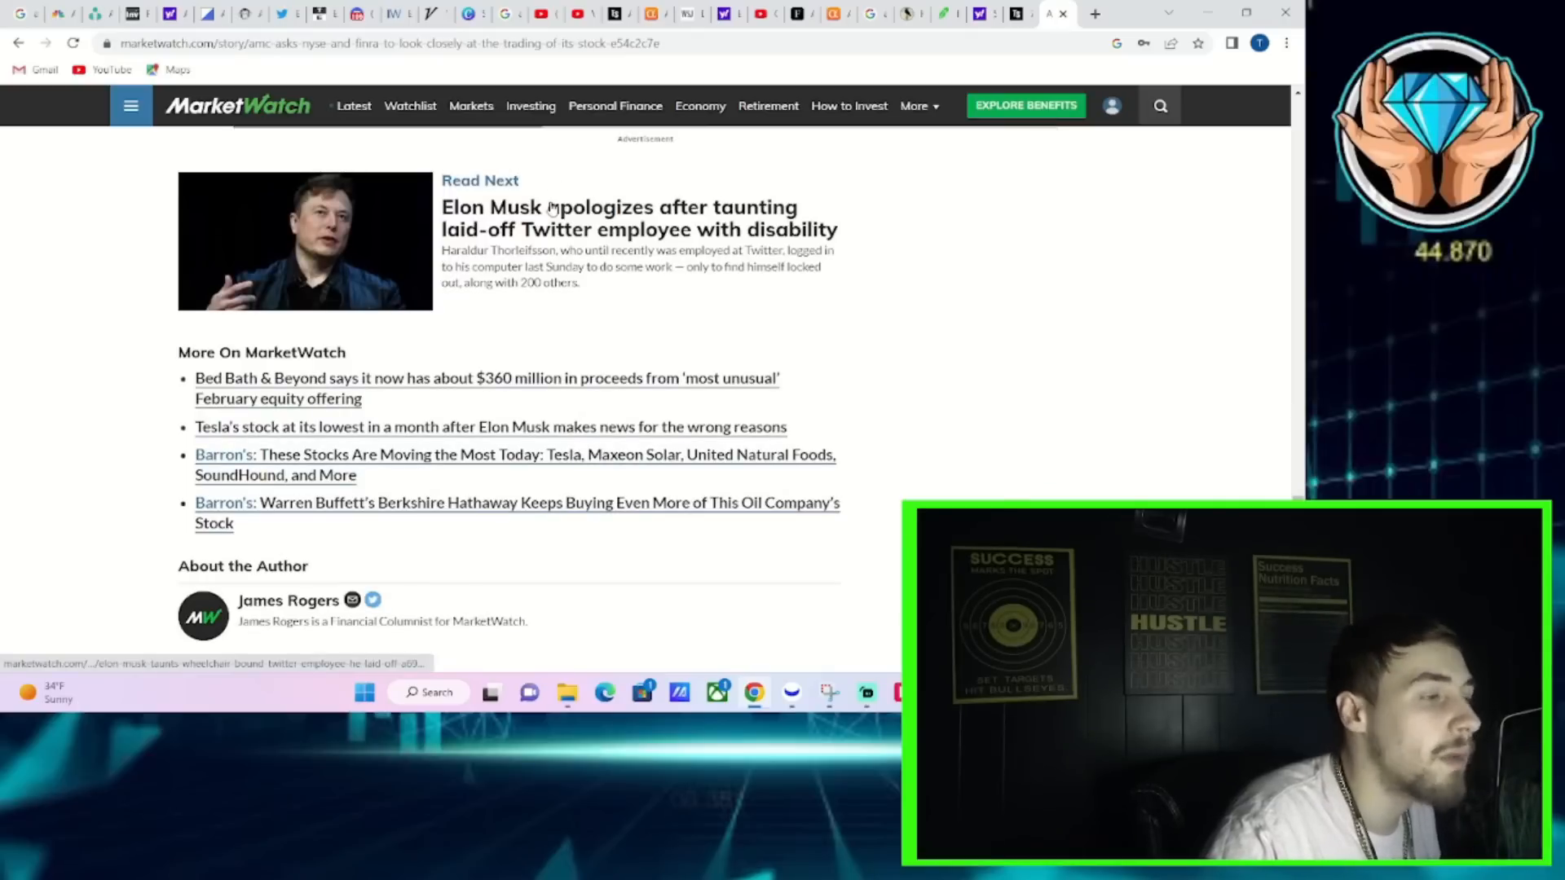
{"action": "mouse_move", "coordinate": [540, 190]}
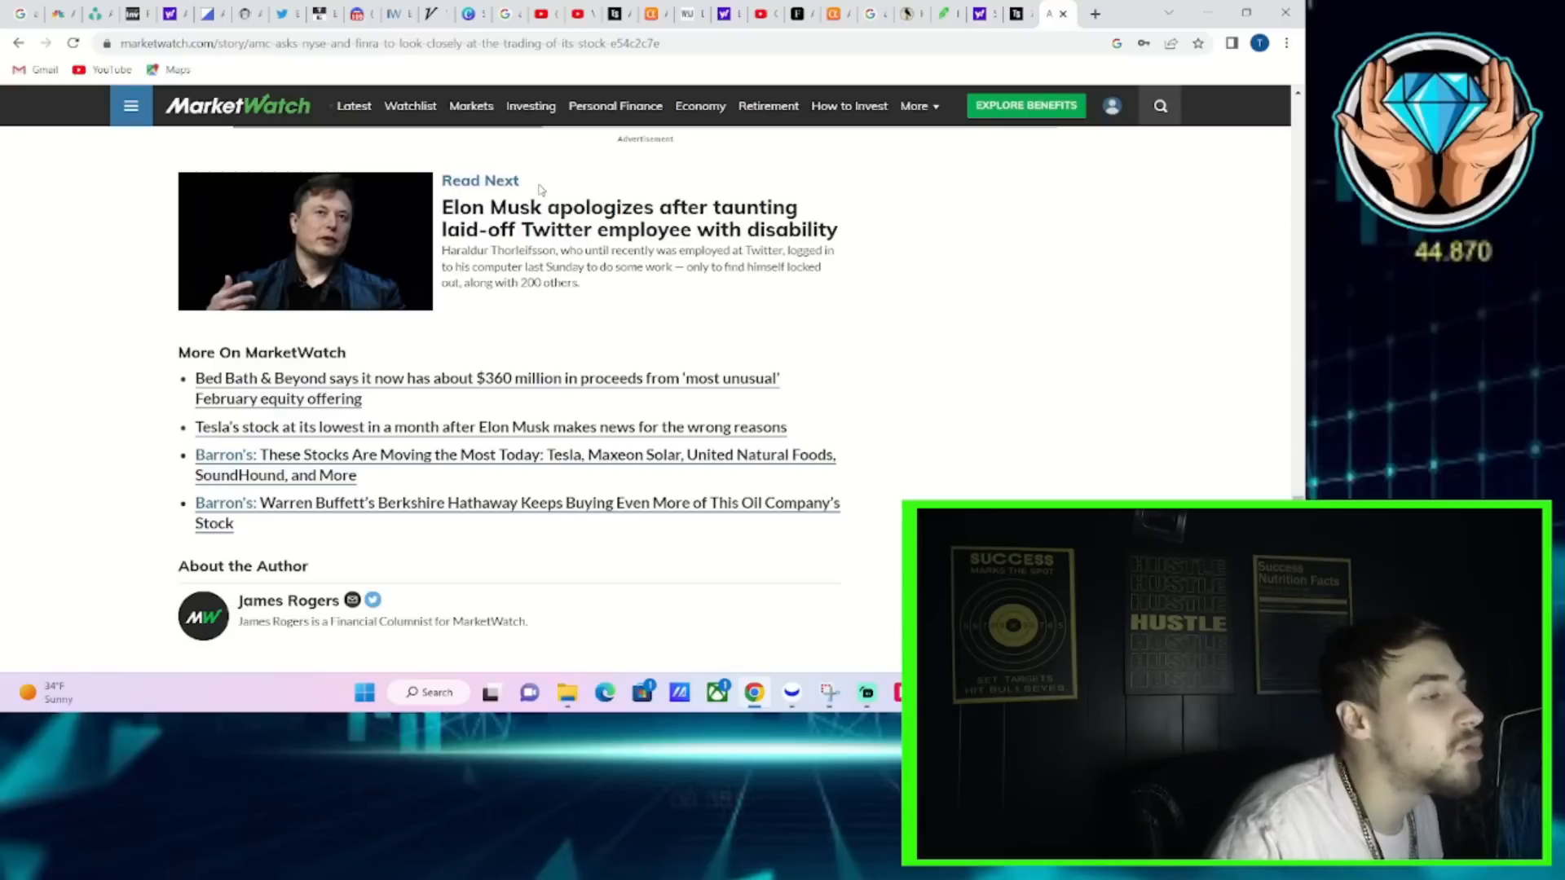
{"action": "mouse_move", "coordinate": [358, 13]}
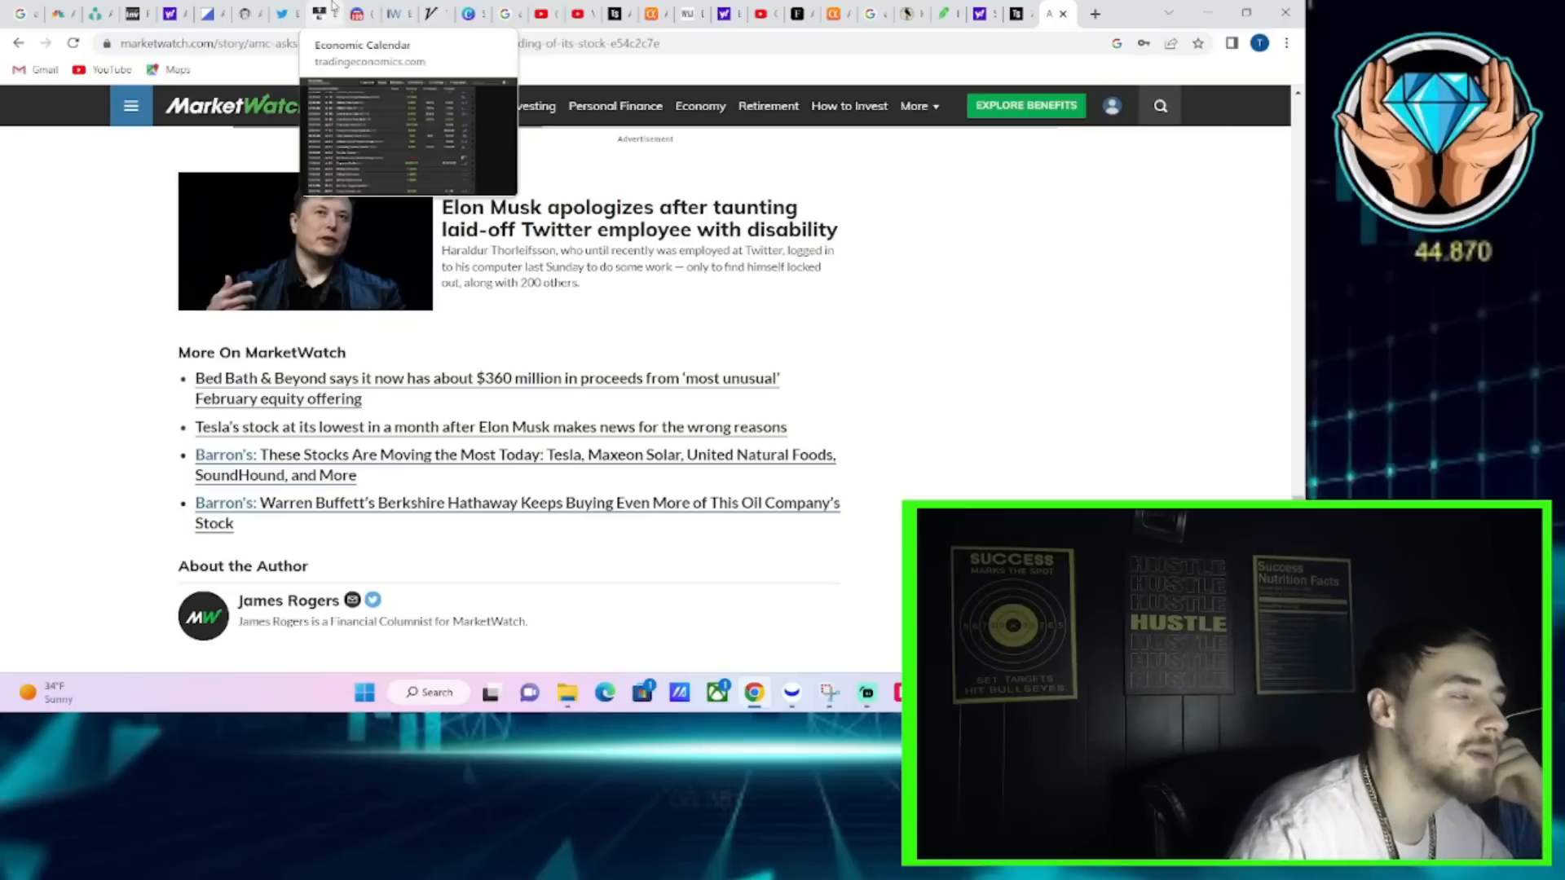
{"action": "mouse_move", "coordinate": [360, 14]}
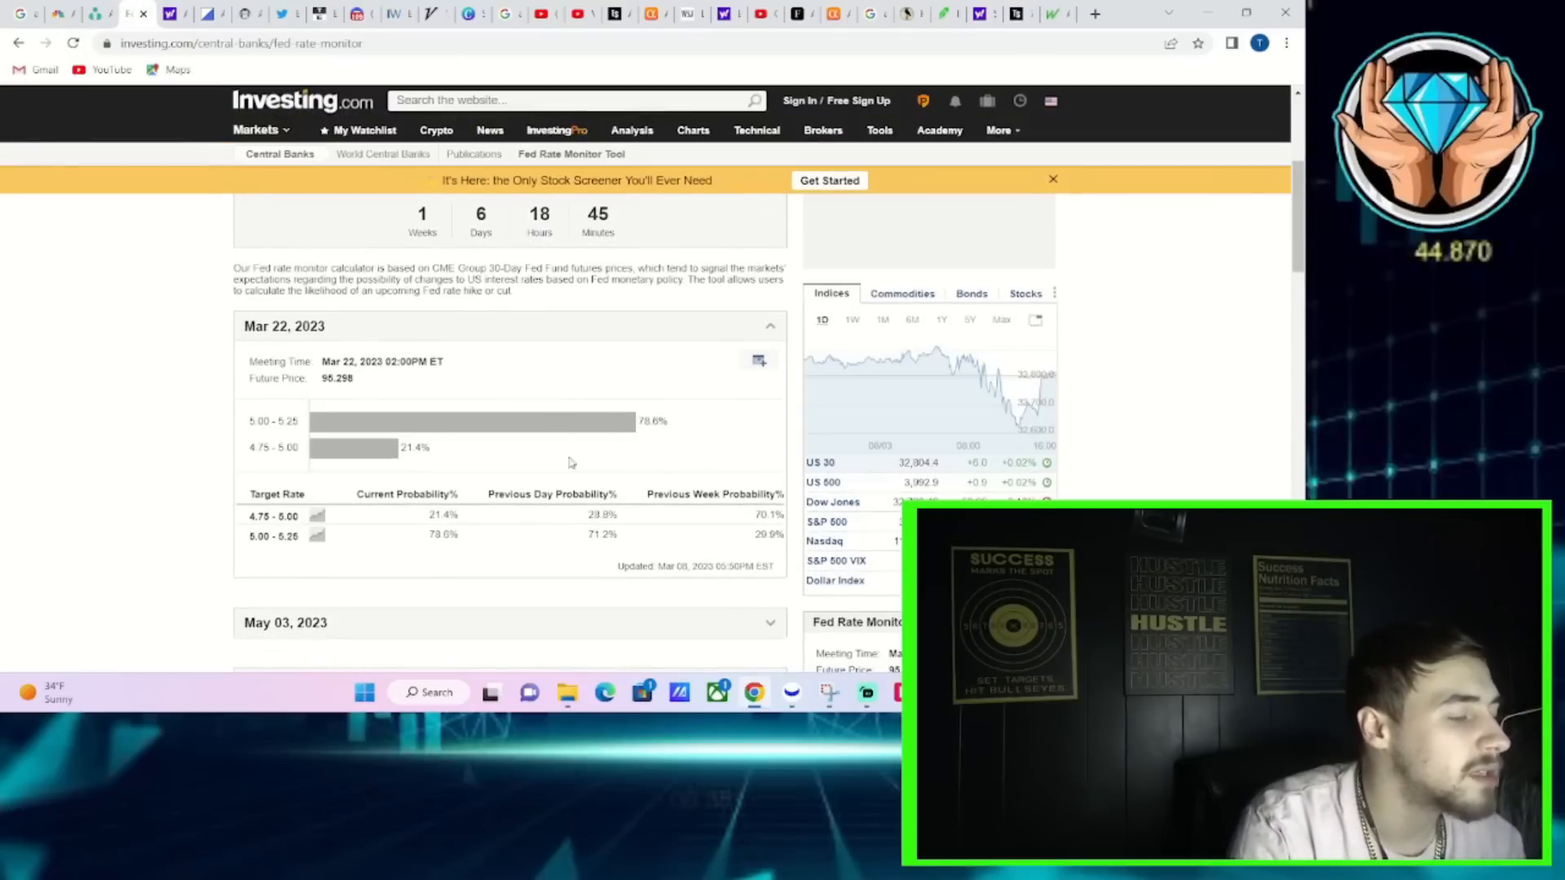
Dismiss the QuickBooks ad and expand the Mar 22, 2023 Fed meeting rate probabilities.
{"action": "scroll", "scroll_direction": "down", "scroll_amount": 3}
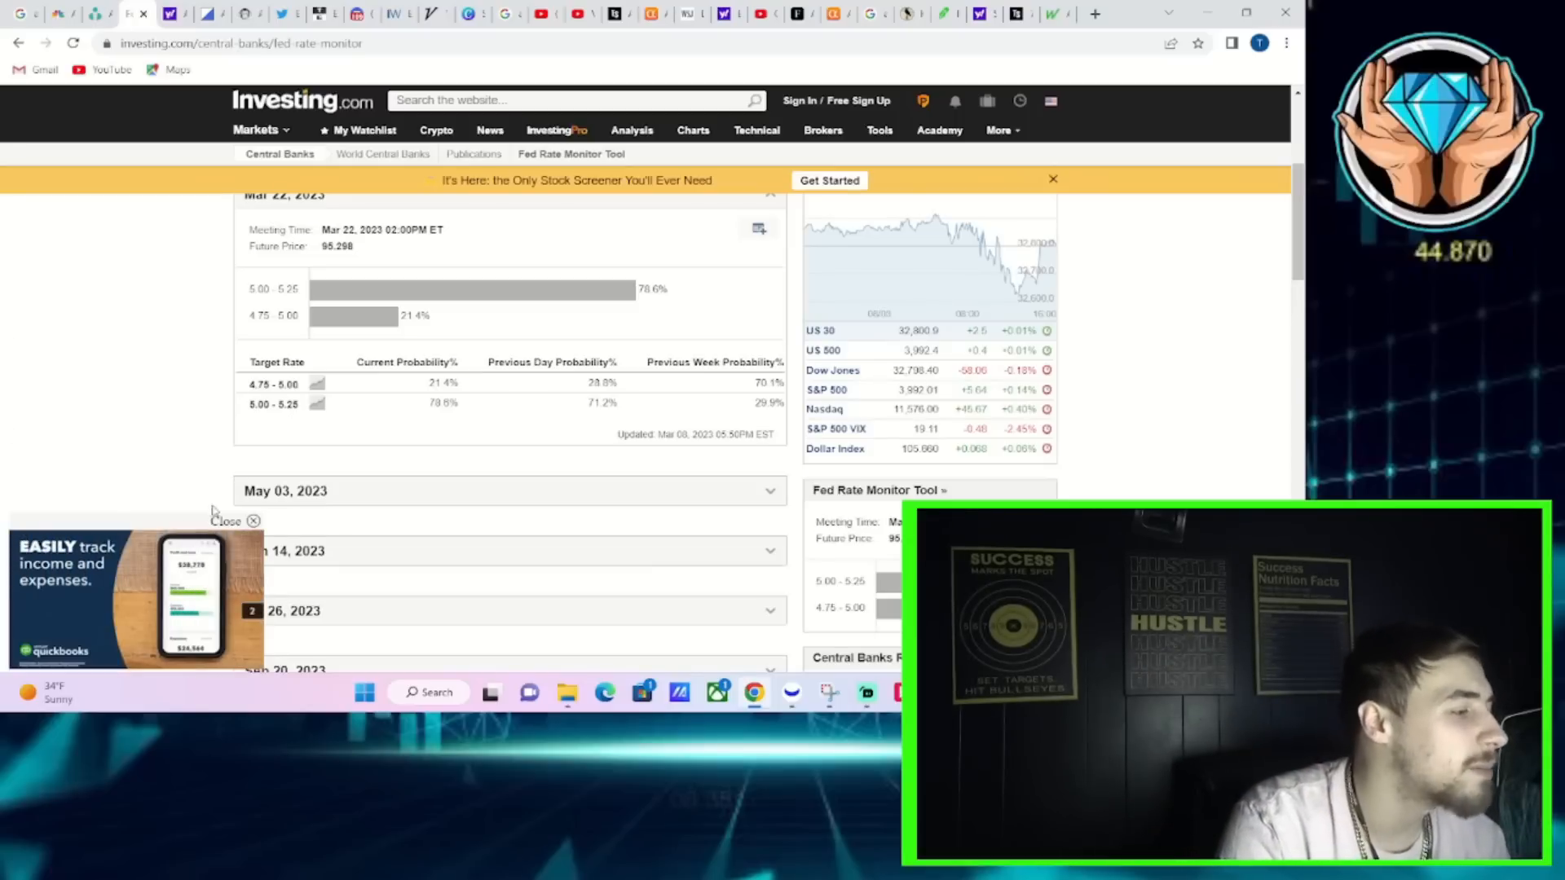
{"action": "left_click", "coordinate": [227, 522]}
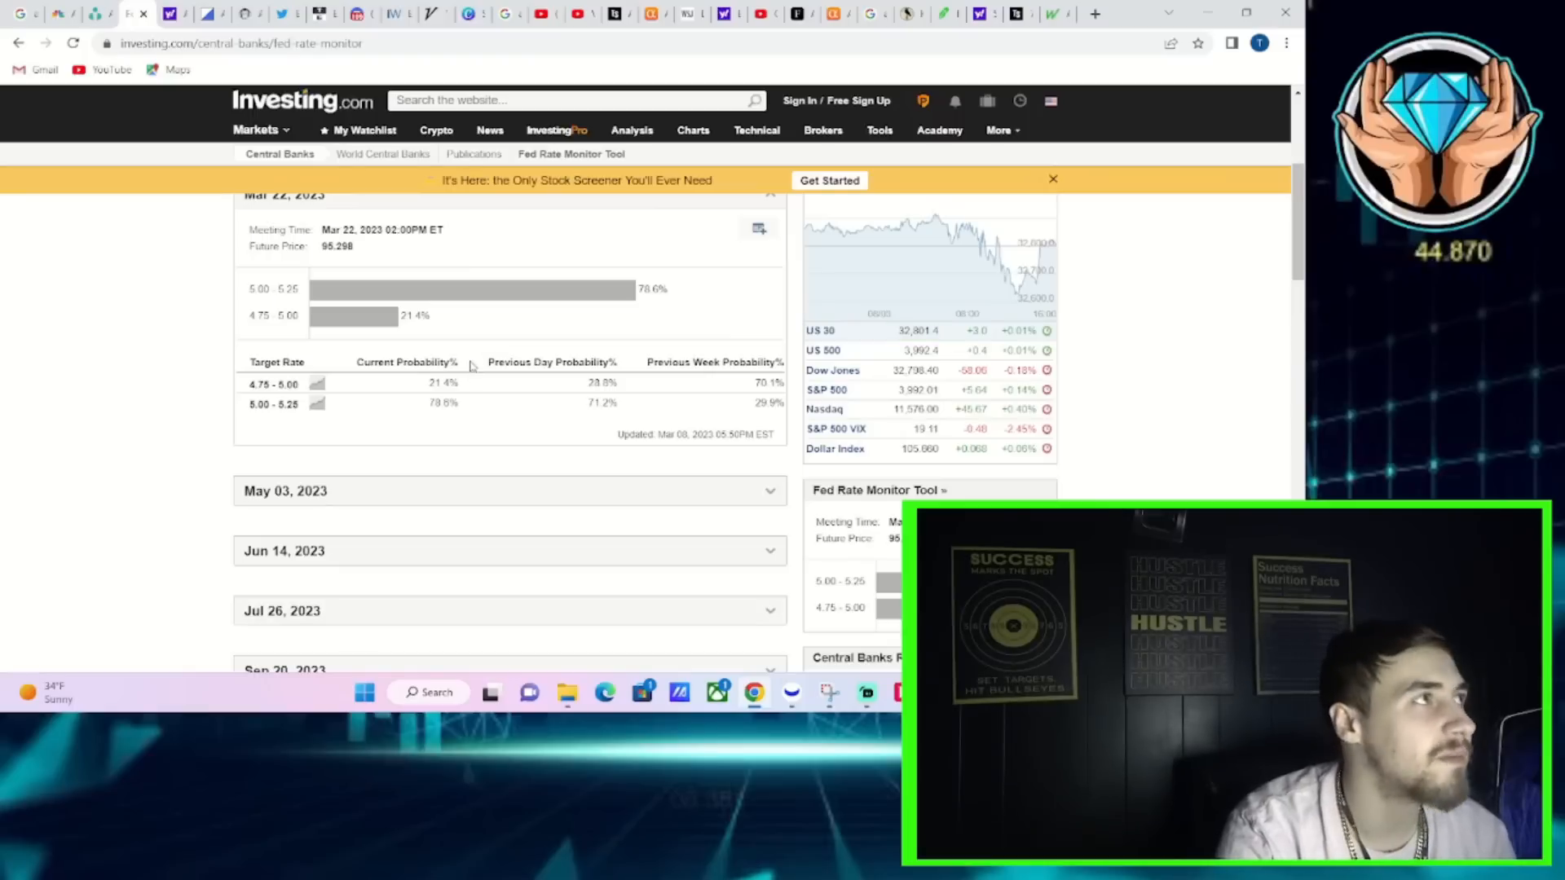
{"action": "mouse_move", "coordinate": [404, 303]}
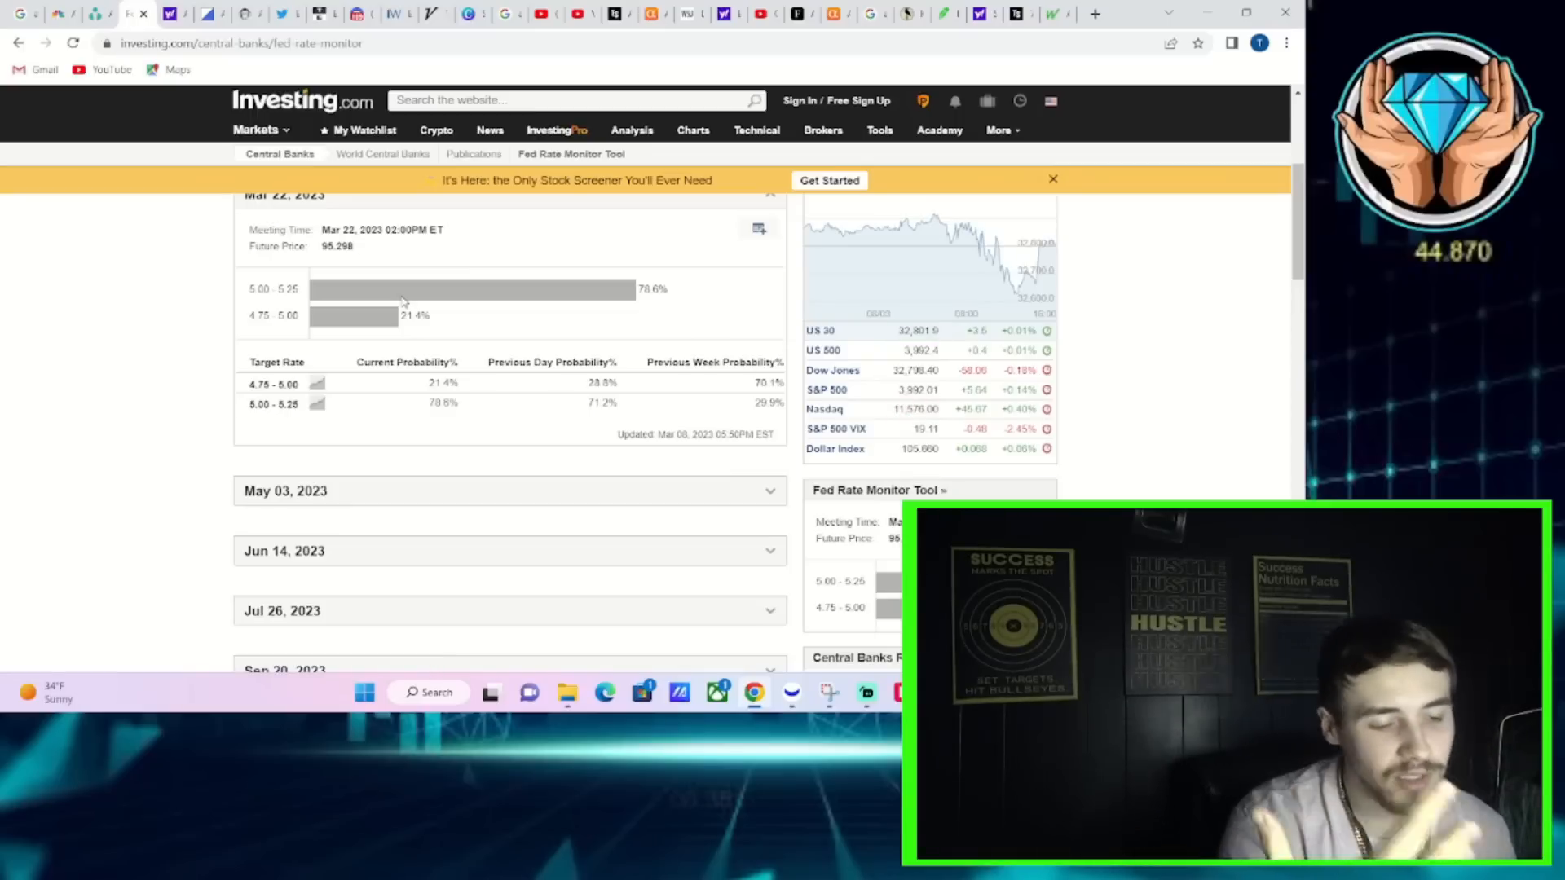
{"action": "mouse_move", "coordinate": [528, 257]}
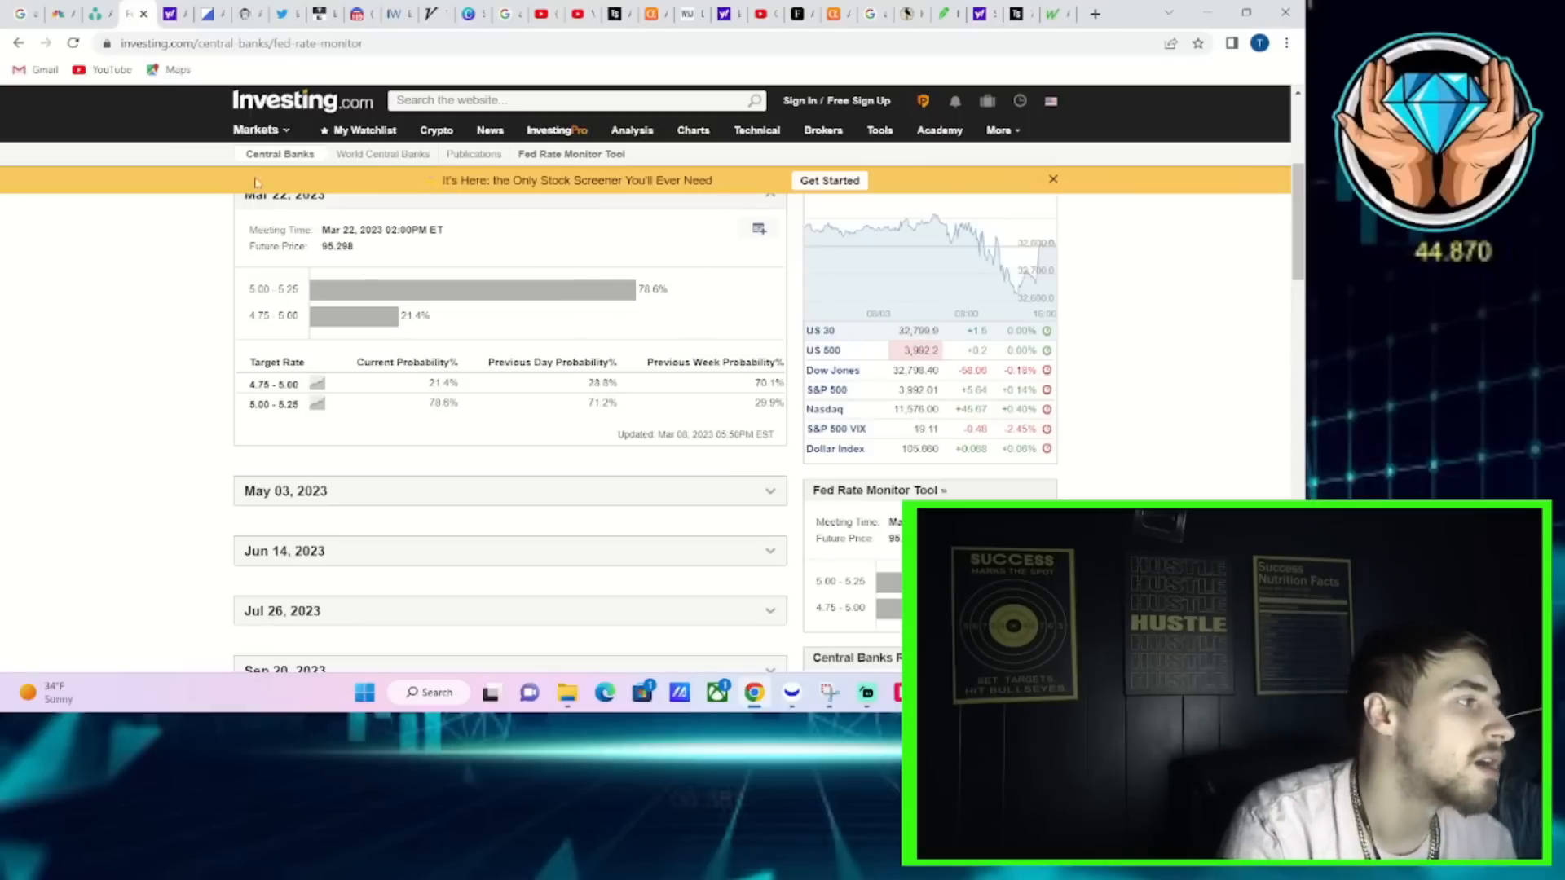
{"action": "mouse_move", "coordinate": [98, 13]}
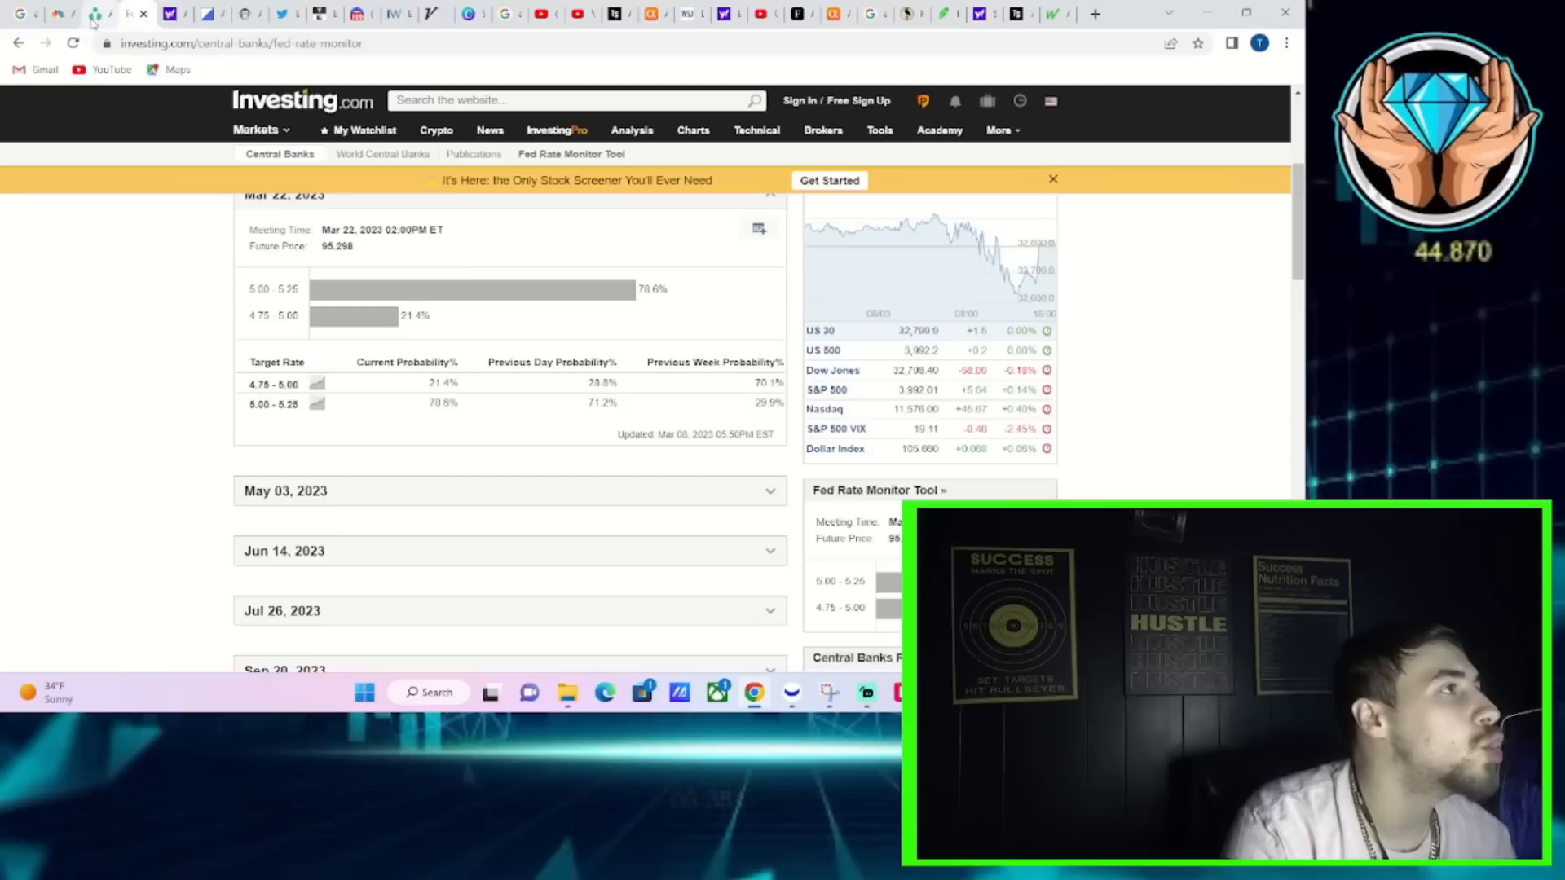
{"action": "mouse_move", "coordinate": [112, 69]}
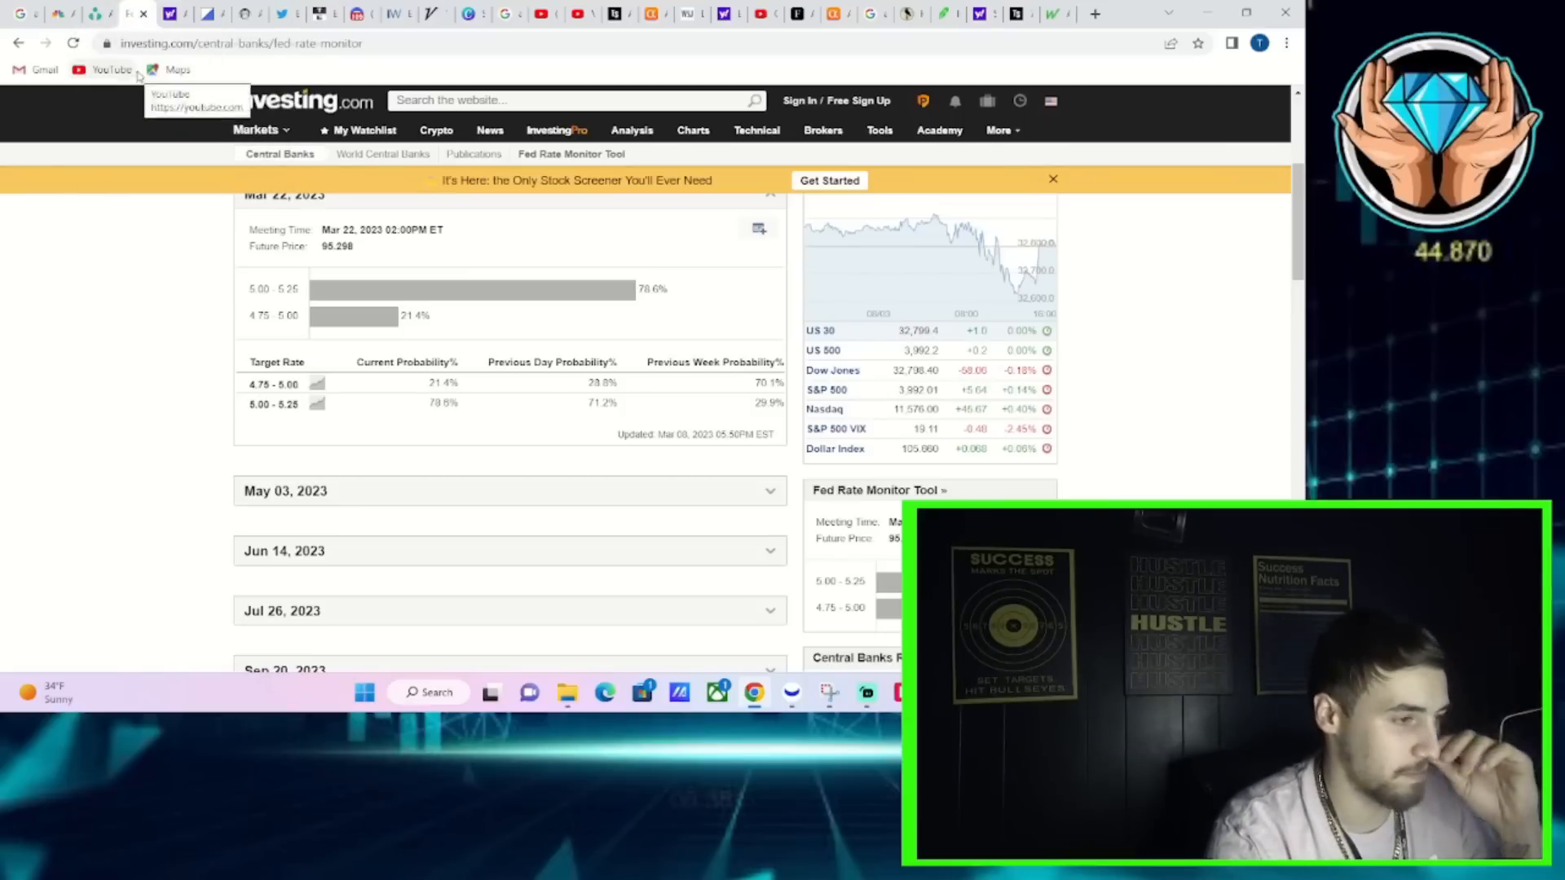
{"action": "left_click", "coordinate": [266, 131]}
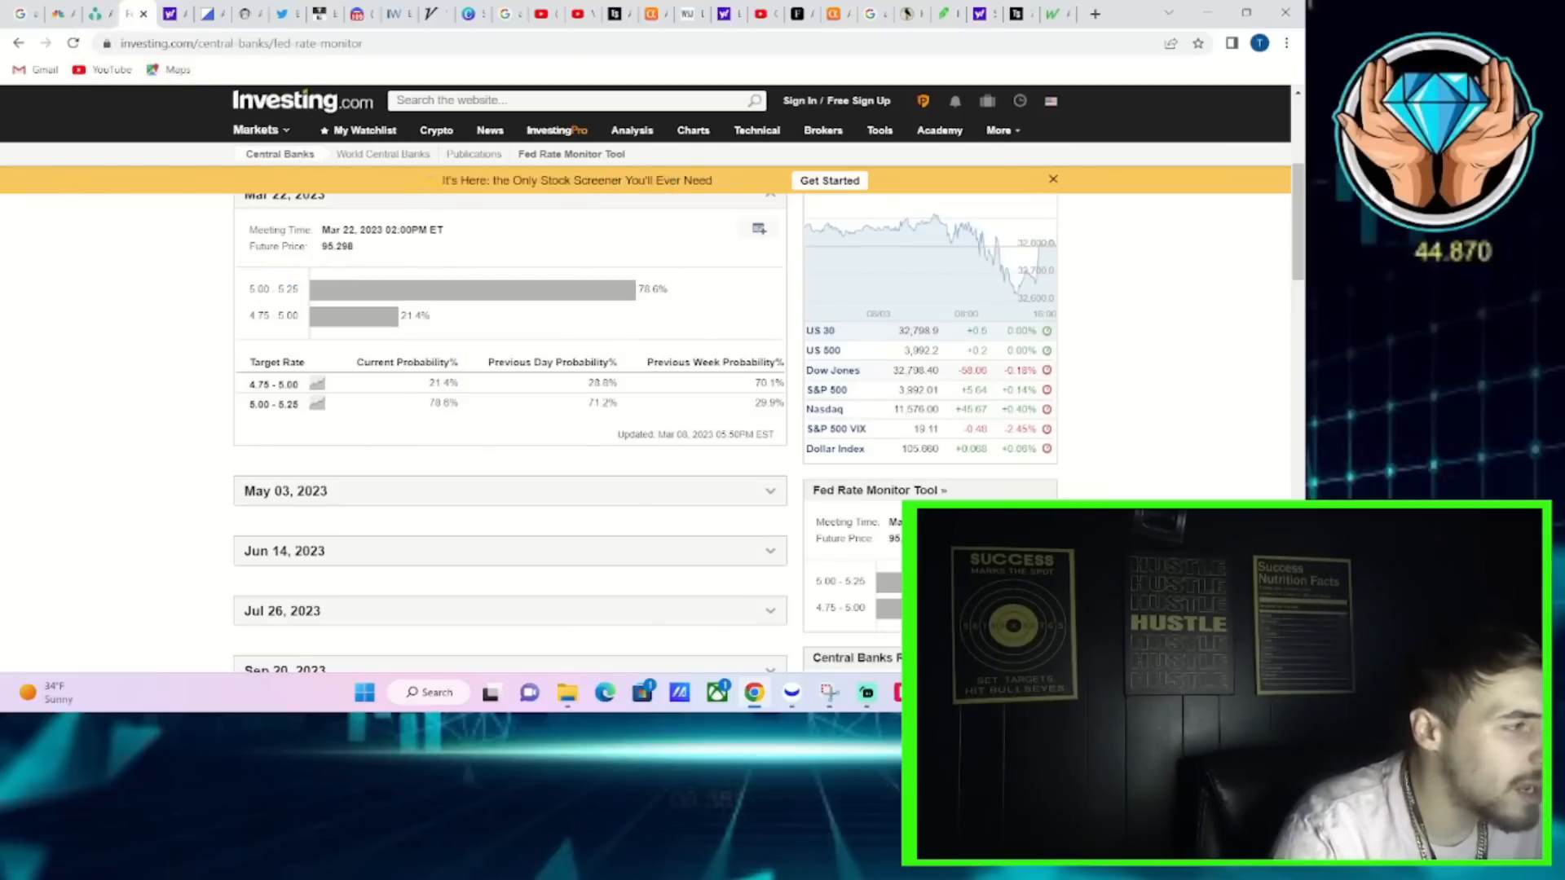
{"action": "mouse_move", "coordinate": [753, 593]}
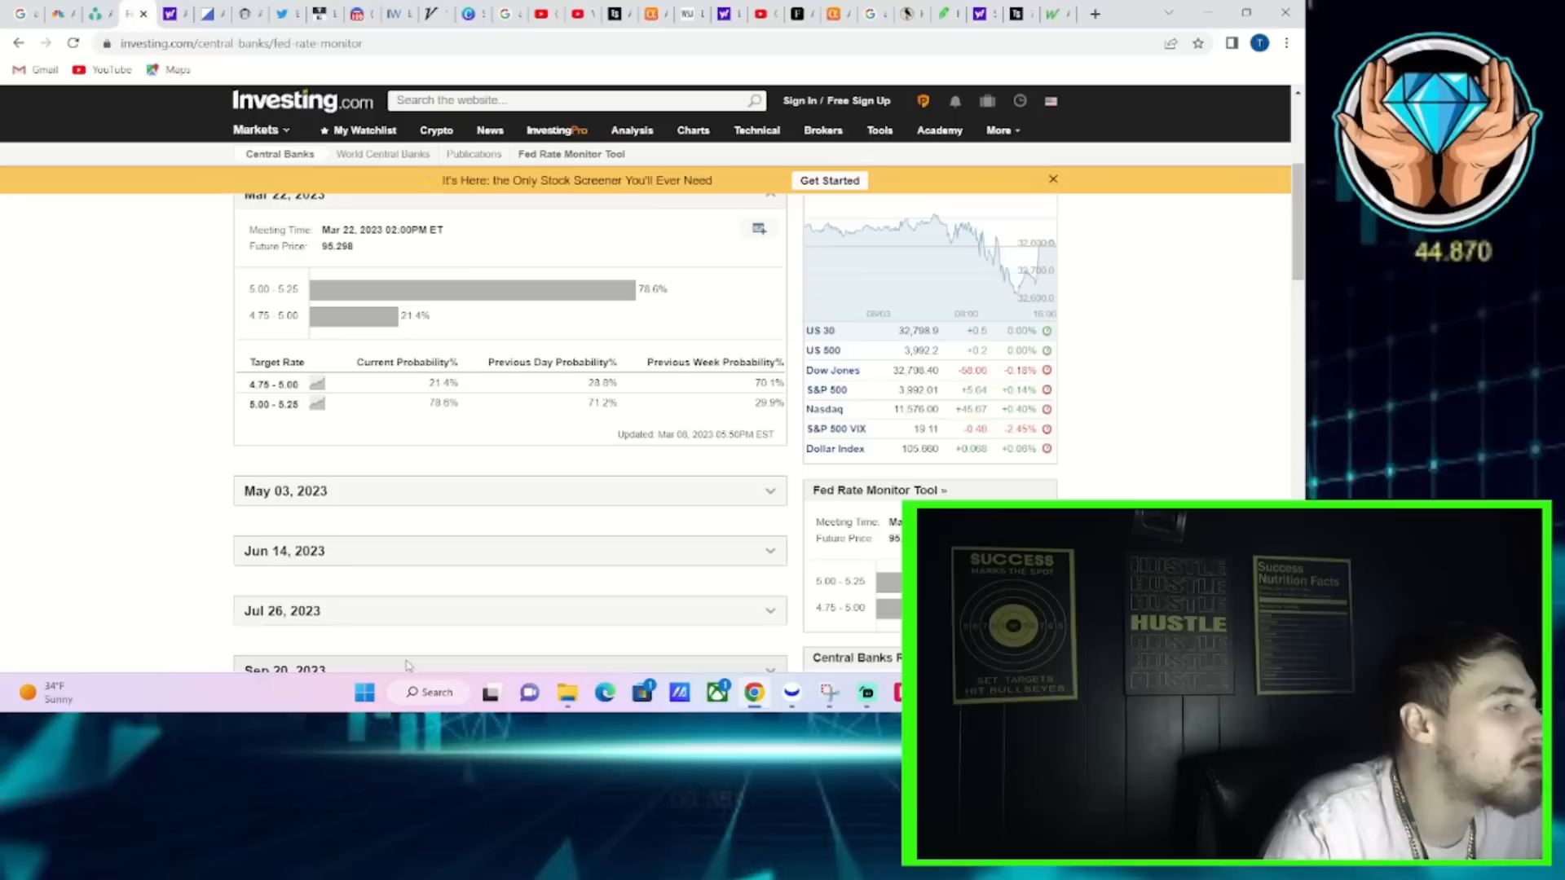
{"action": "mouse_move", "coordinate": [52, 94]}
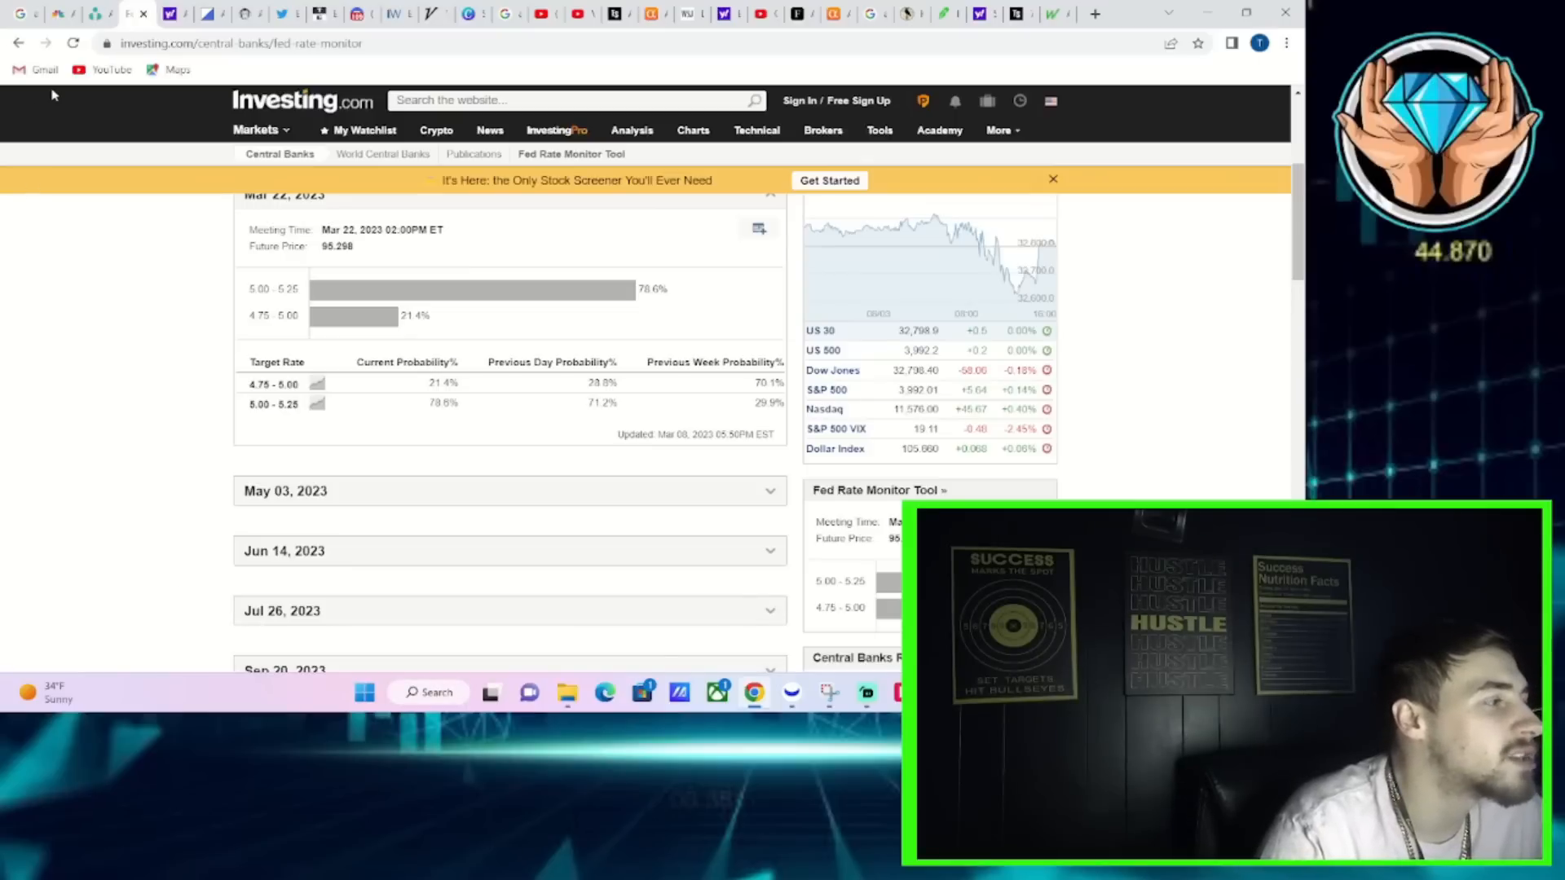
{"action": "mouse_move", "coordinate": [99, 13]}
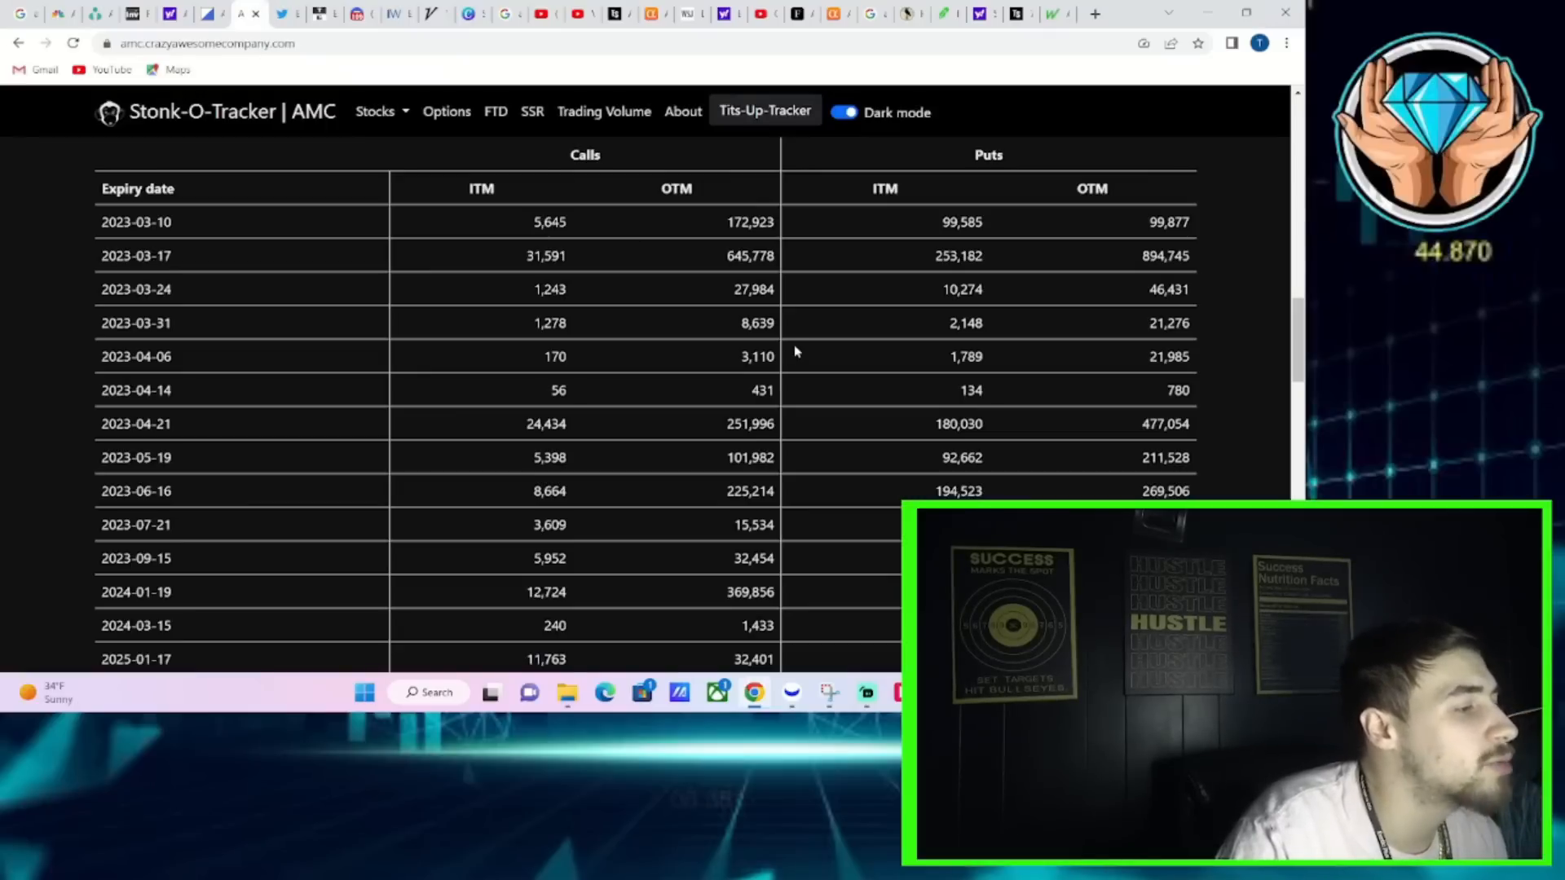
{"action": "mouse_move", "coordinate": [564, 225]}
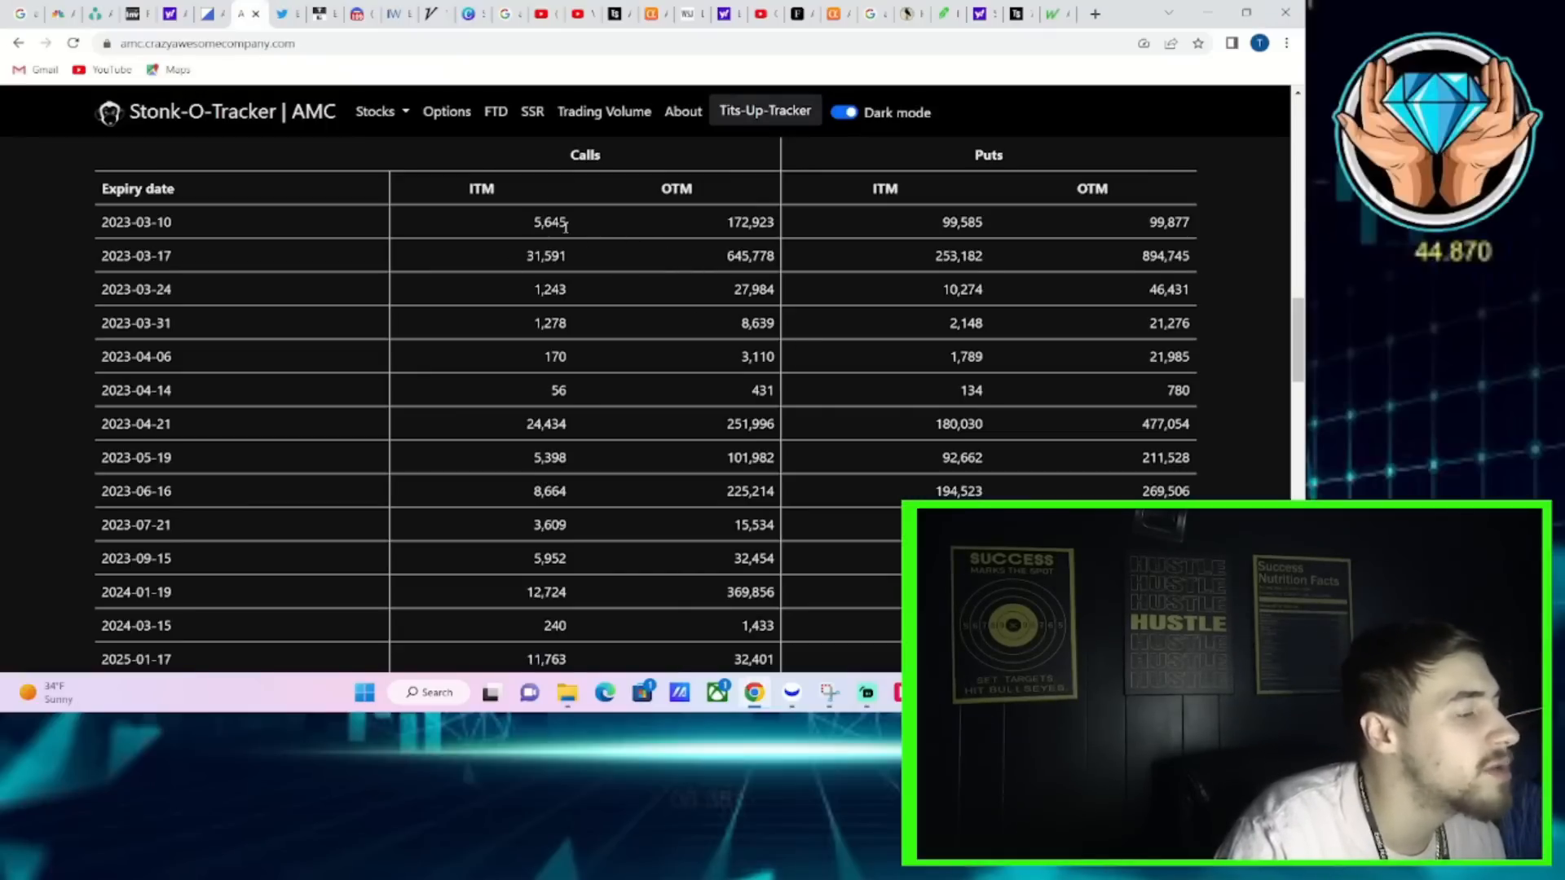
{"action": "mouse_move", "coordinate": [757, 251]}
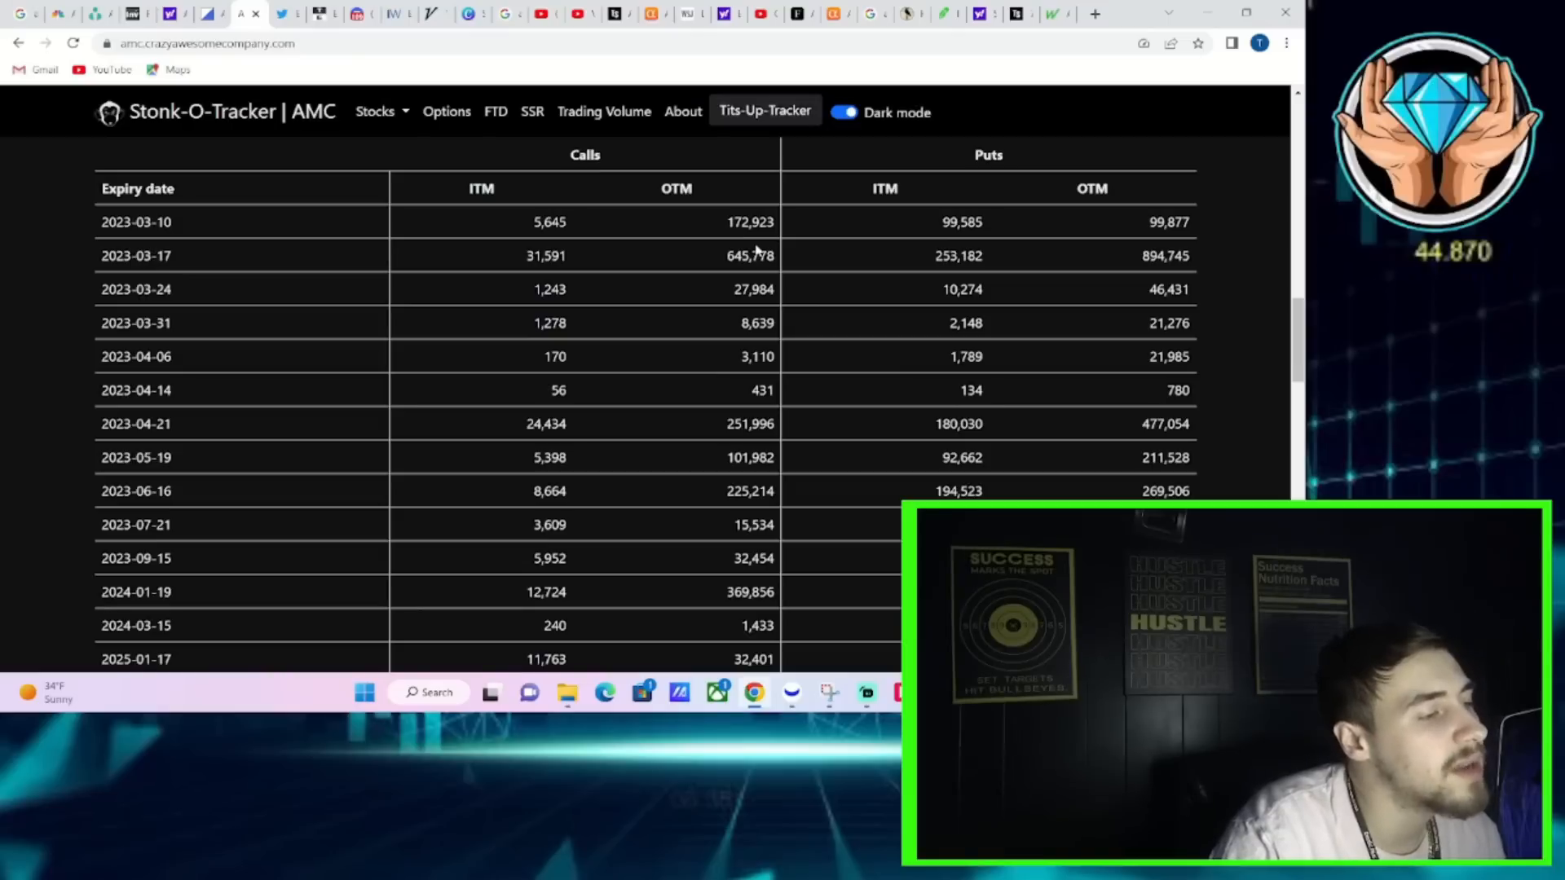
{"action": "mouse_move", "coordinate": [903, 247]}
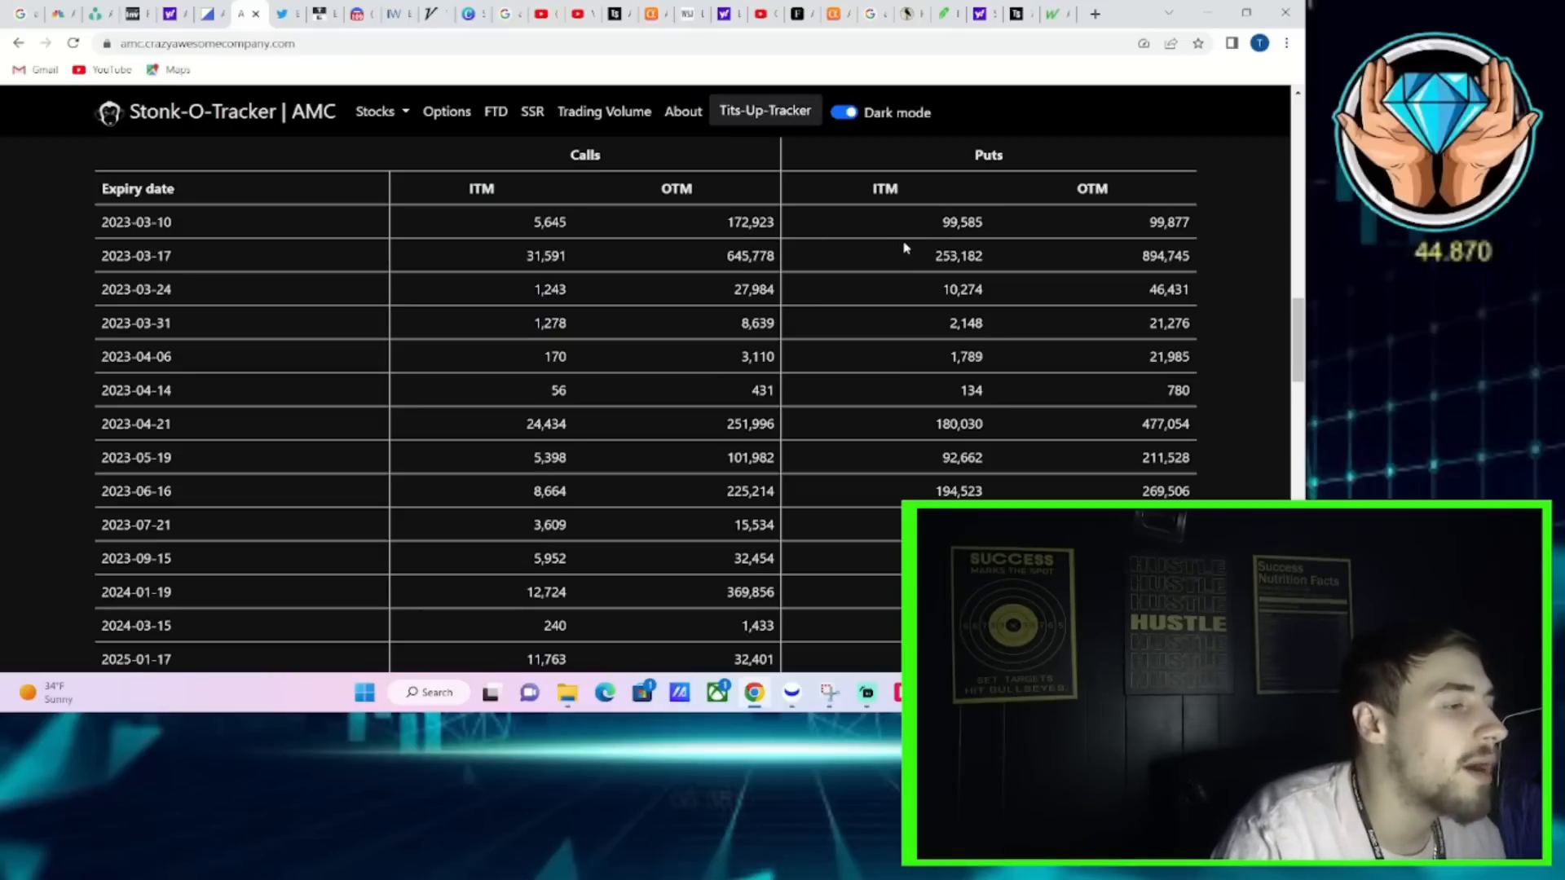
{"action": "mouse_move", "coordinate": [954, 241]}
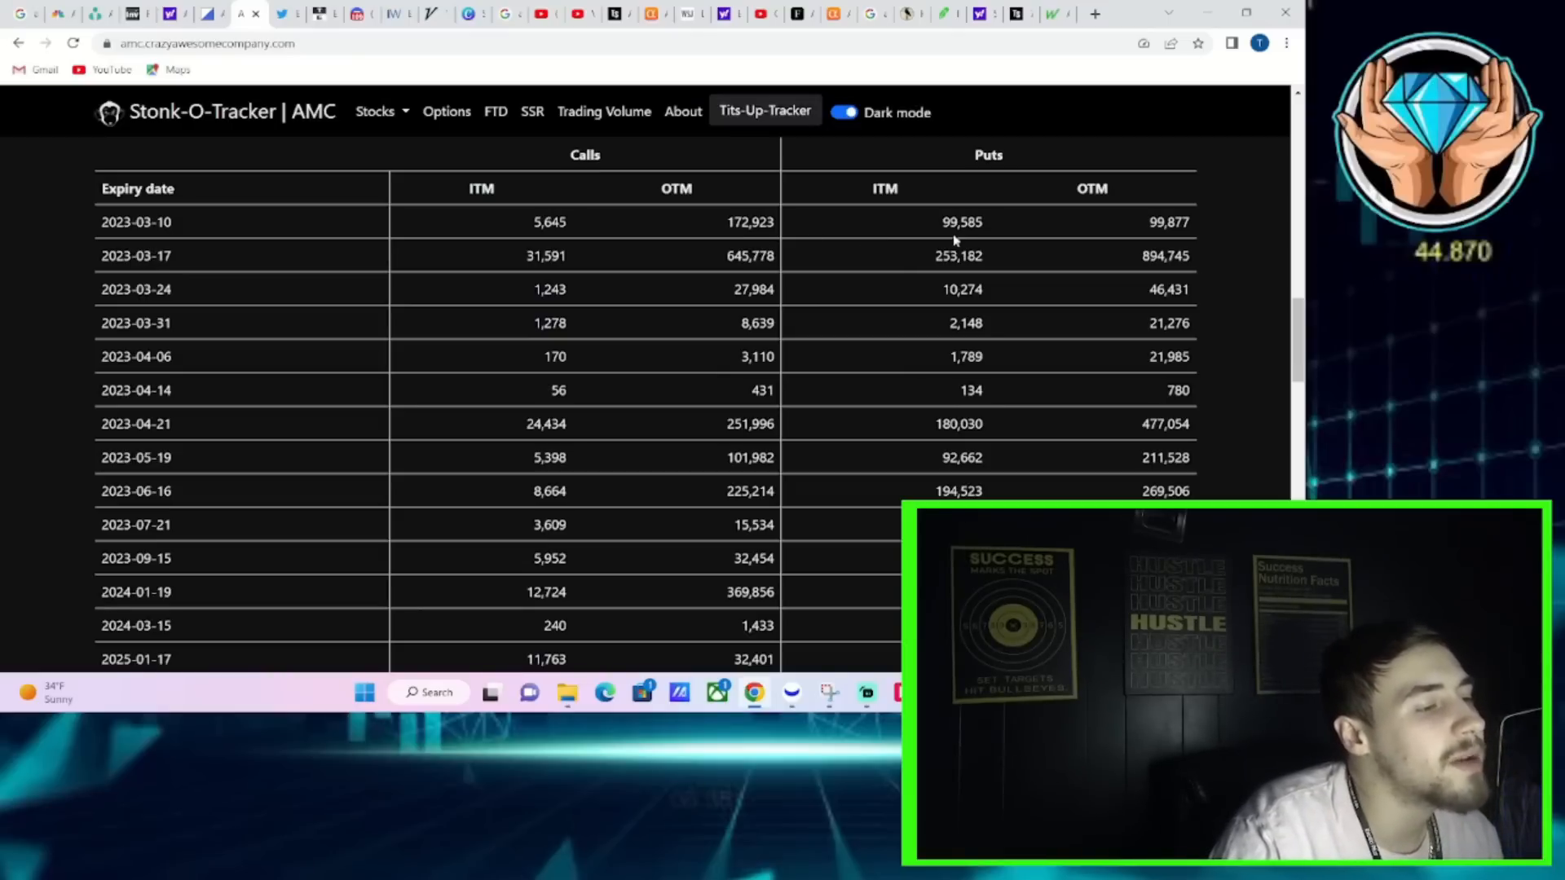
{"action": "mouse_move", "coordinate": [1239, 225]}
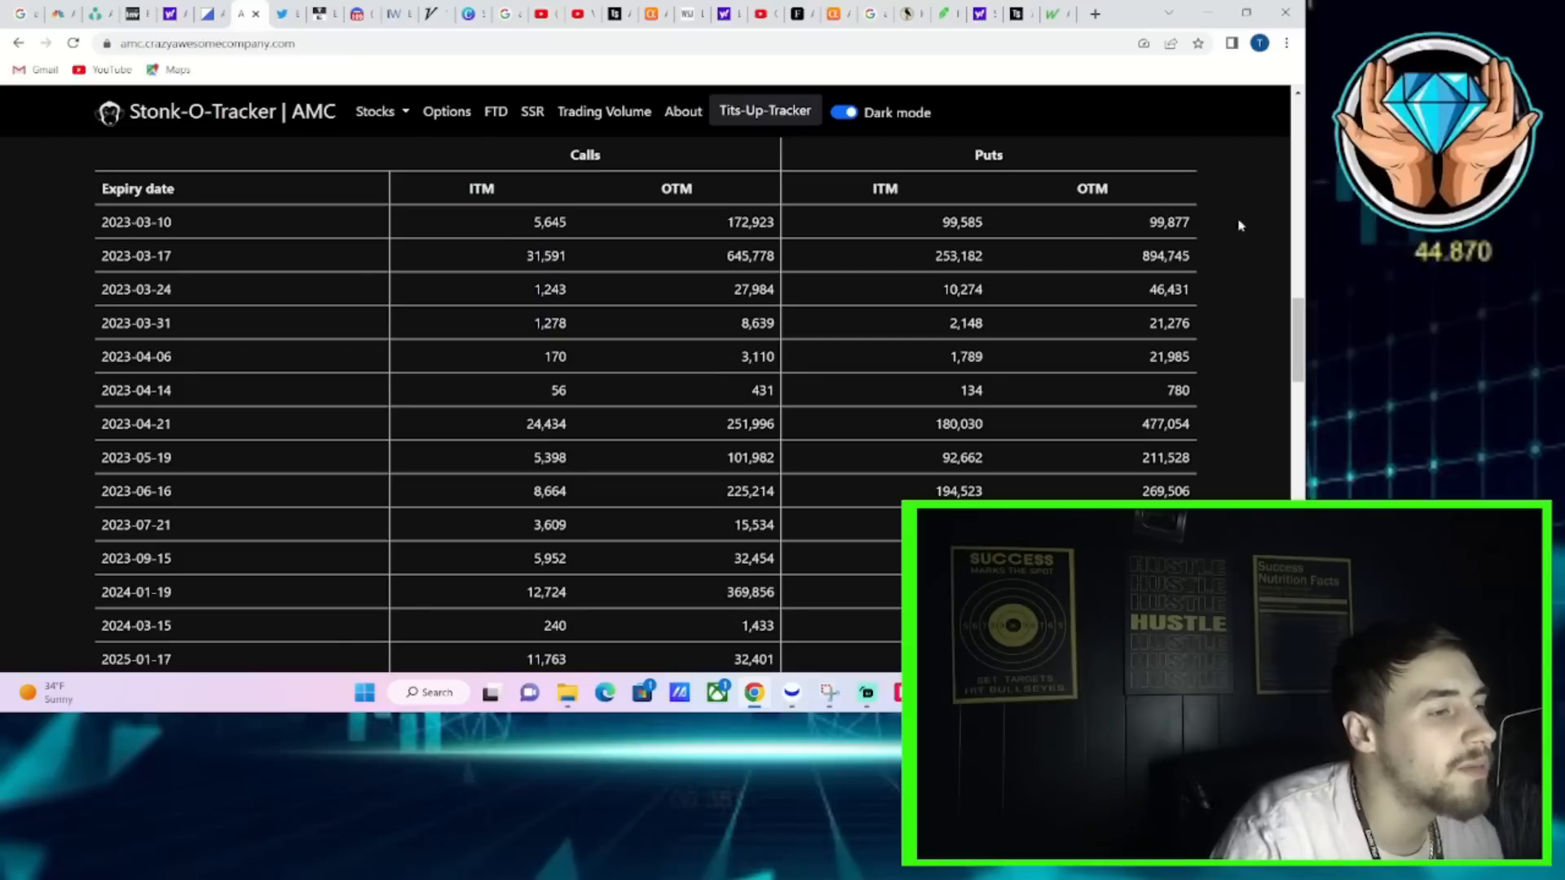
{"action": "mouse_move", "coordinate": [1188, 228]}
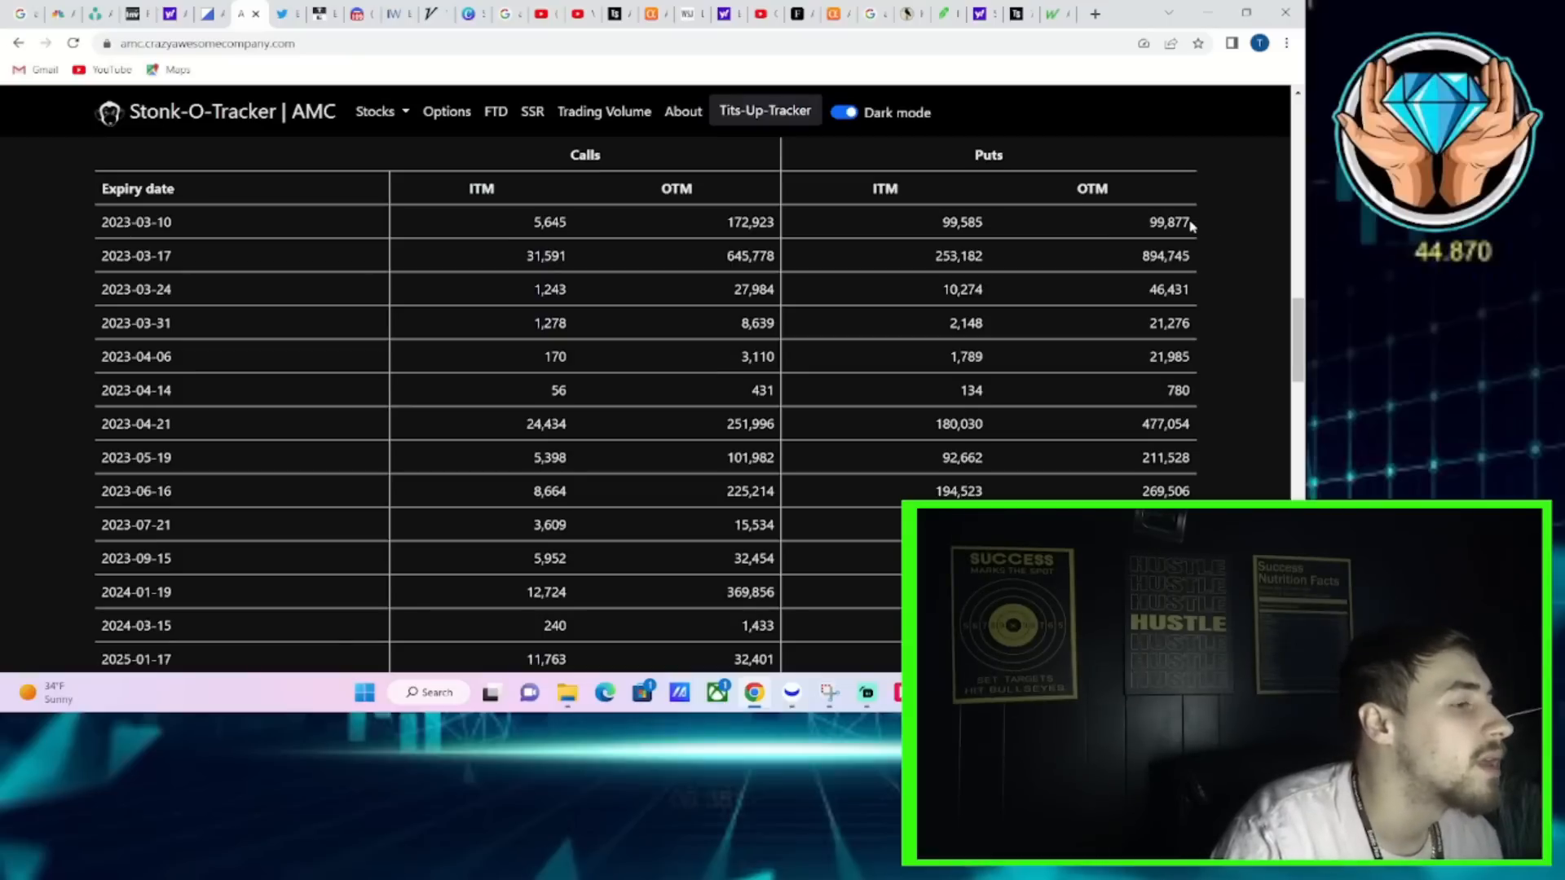
{"action": "mouse_move", "coordinate": [136, 62]}
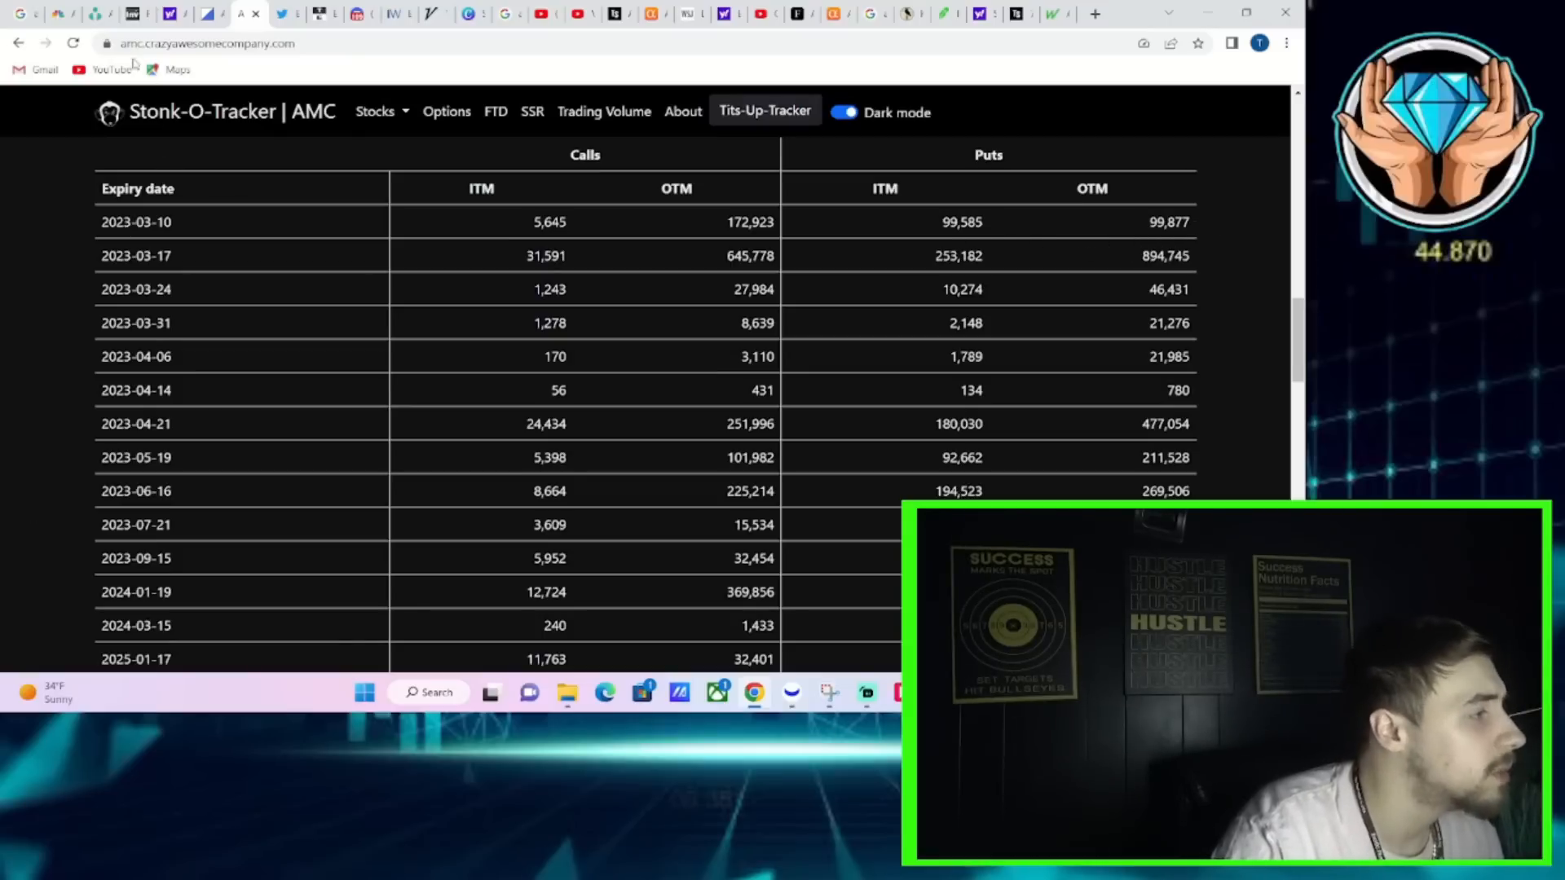
{"action": "mouse_move", "coordinate": [95, 13]}
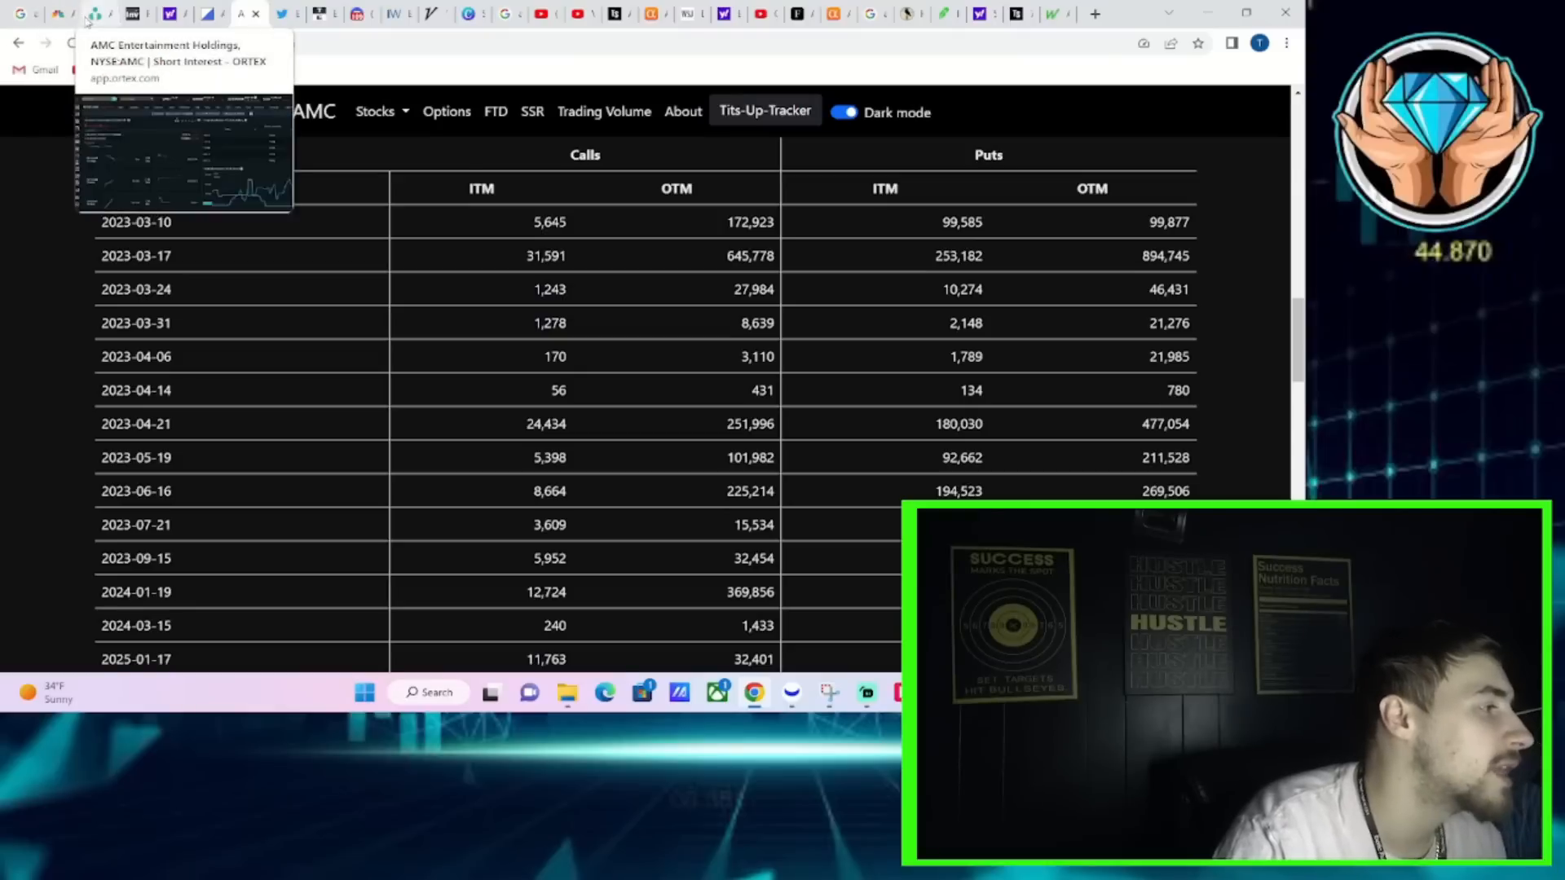
{"action": "mouse_move", "coordinate": [97, 15]}
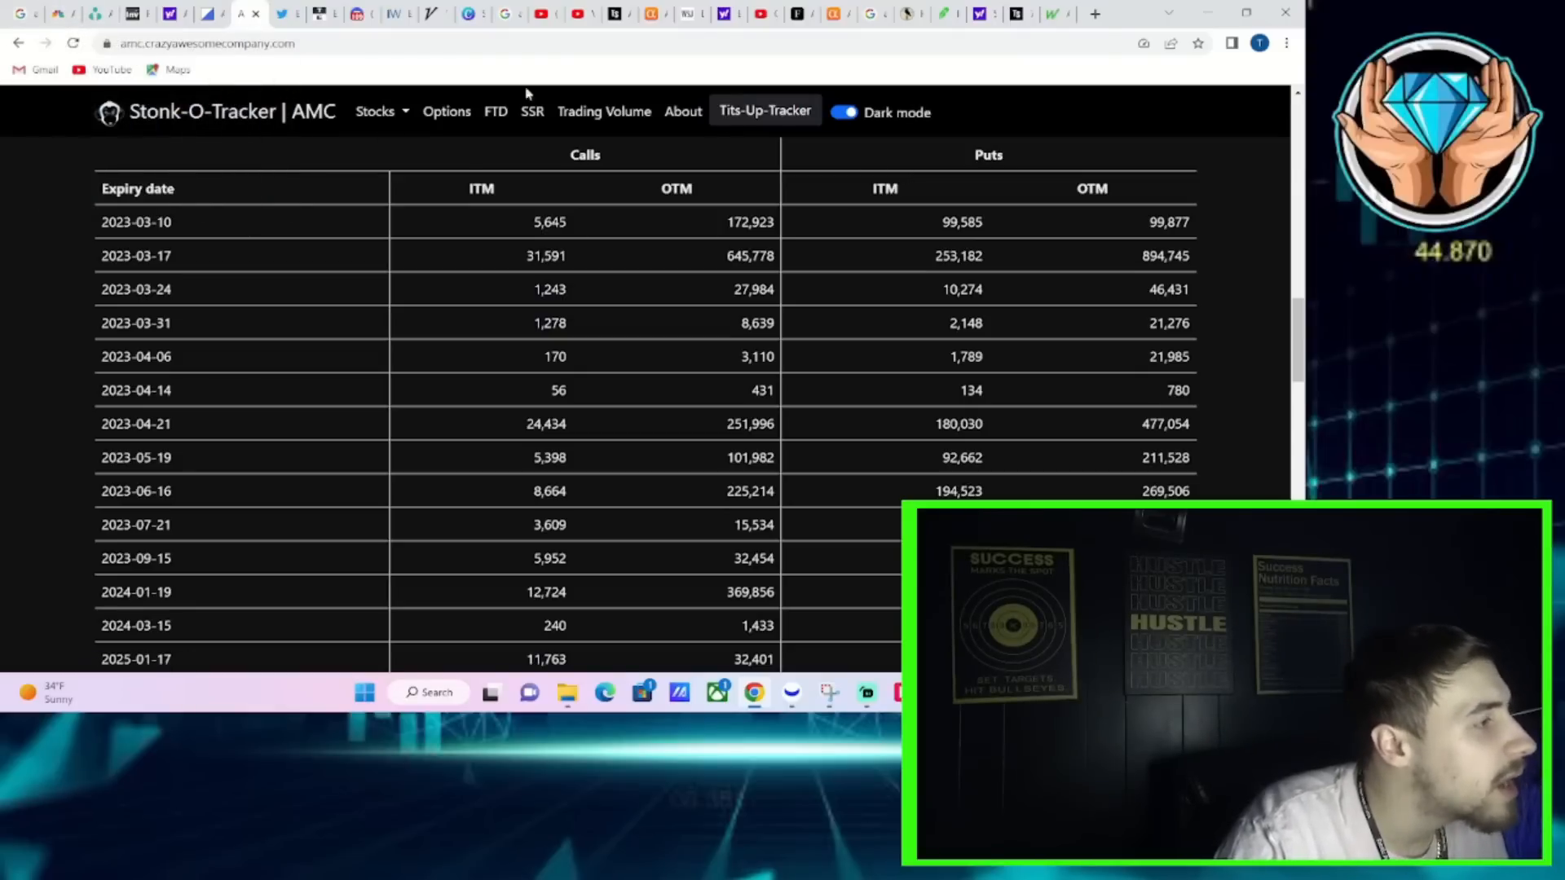
Scroll the Trading Economics calendar to Friday March 10 with US Non Farm Payrolls.
{"action": "left_click", "coordinate": [327, 13]}
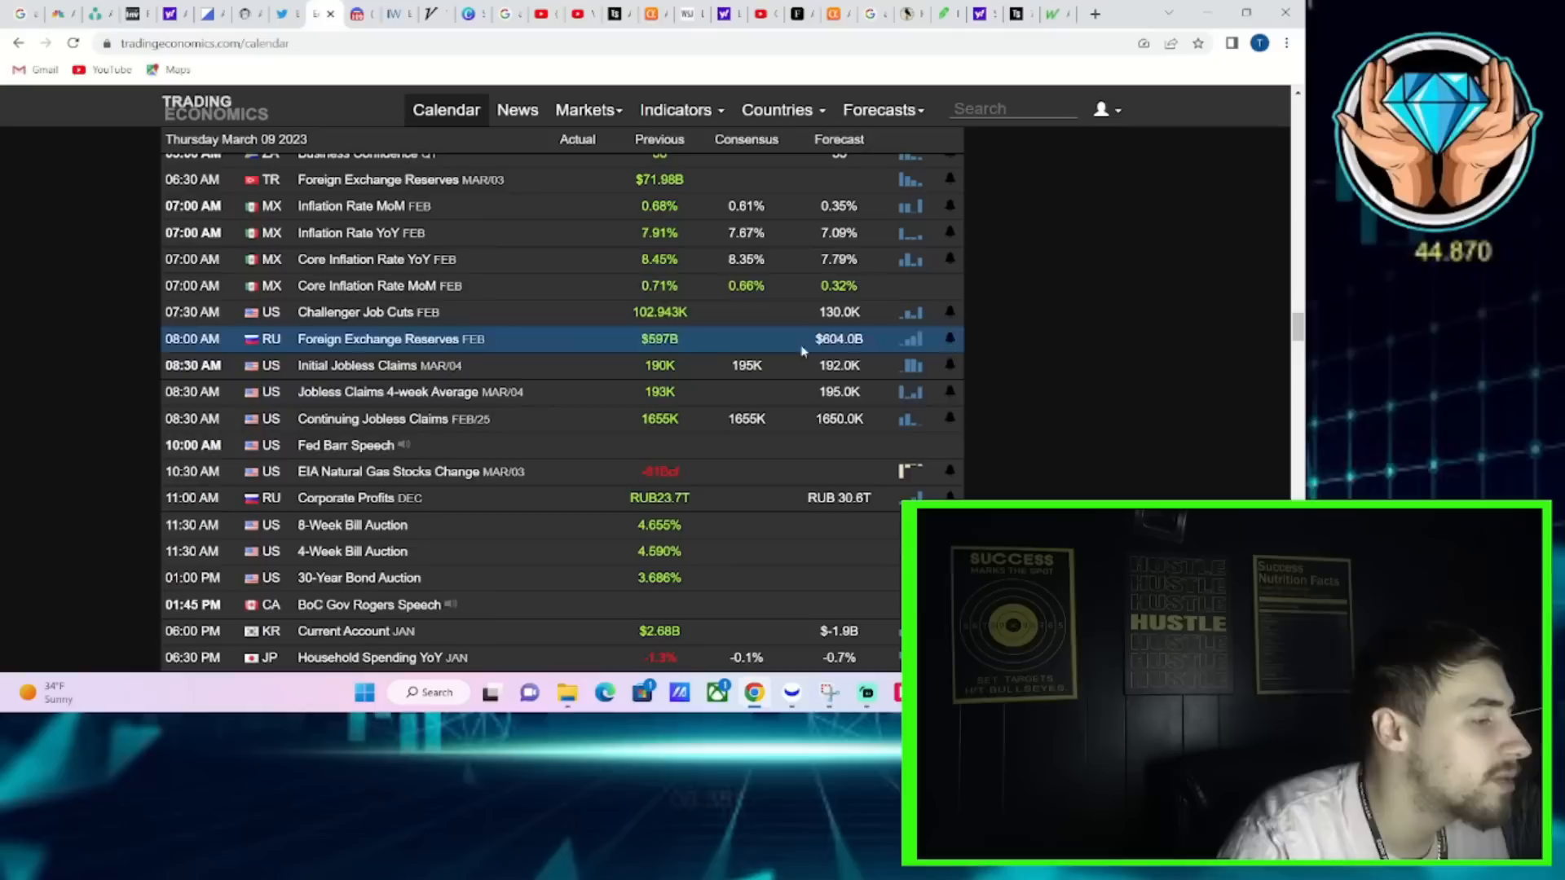
{"action": "mouse_move", "coordinate": [841, 365]}
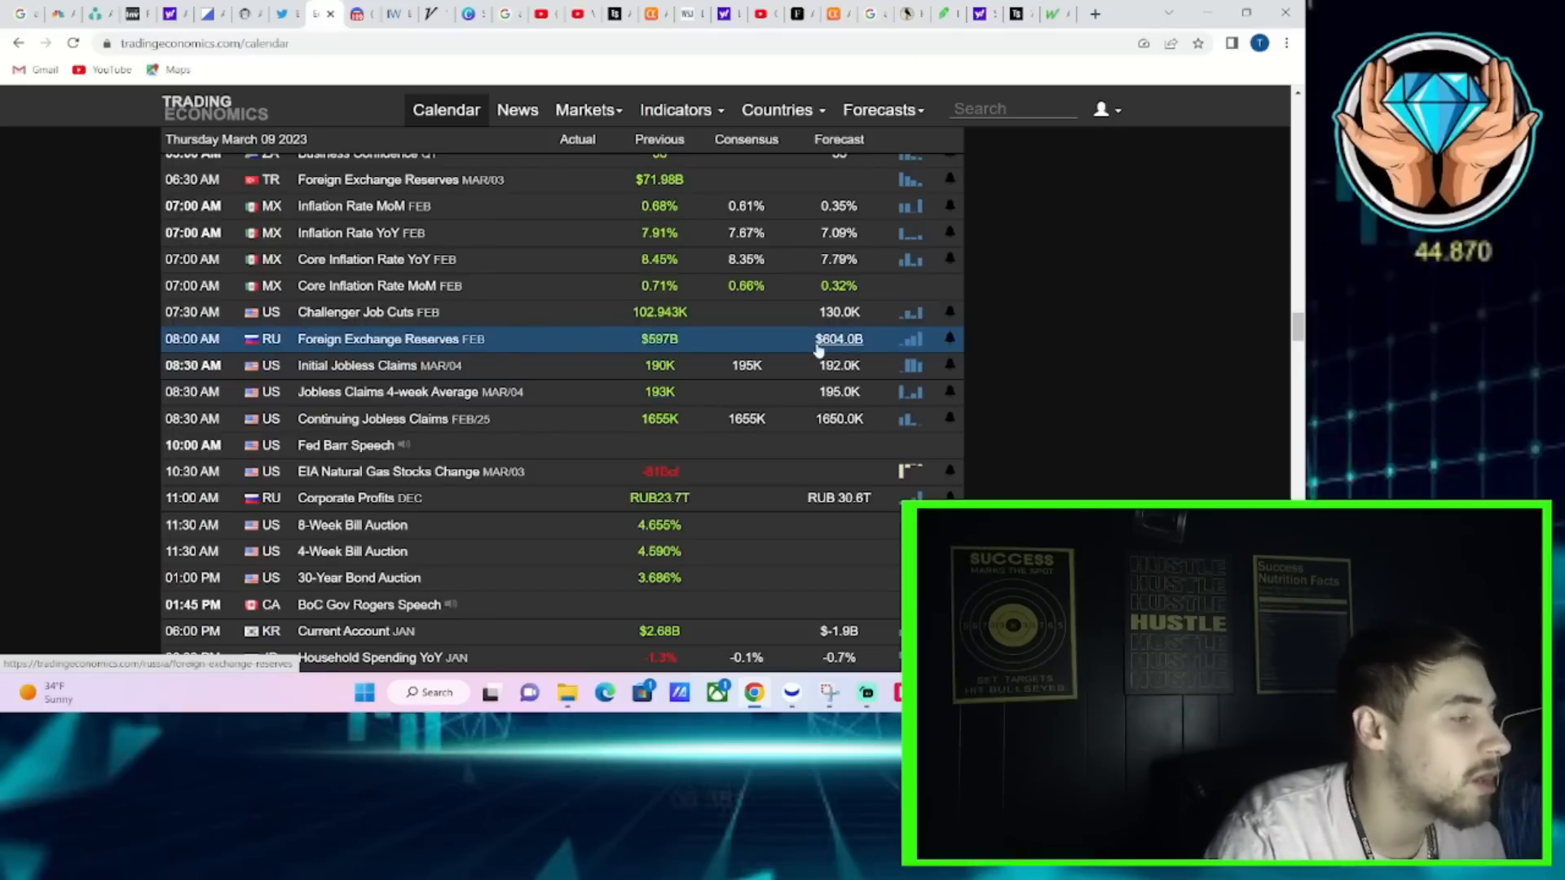
{"action": "mouse_move", "coordinate": [788, 339]}
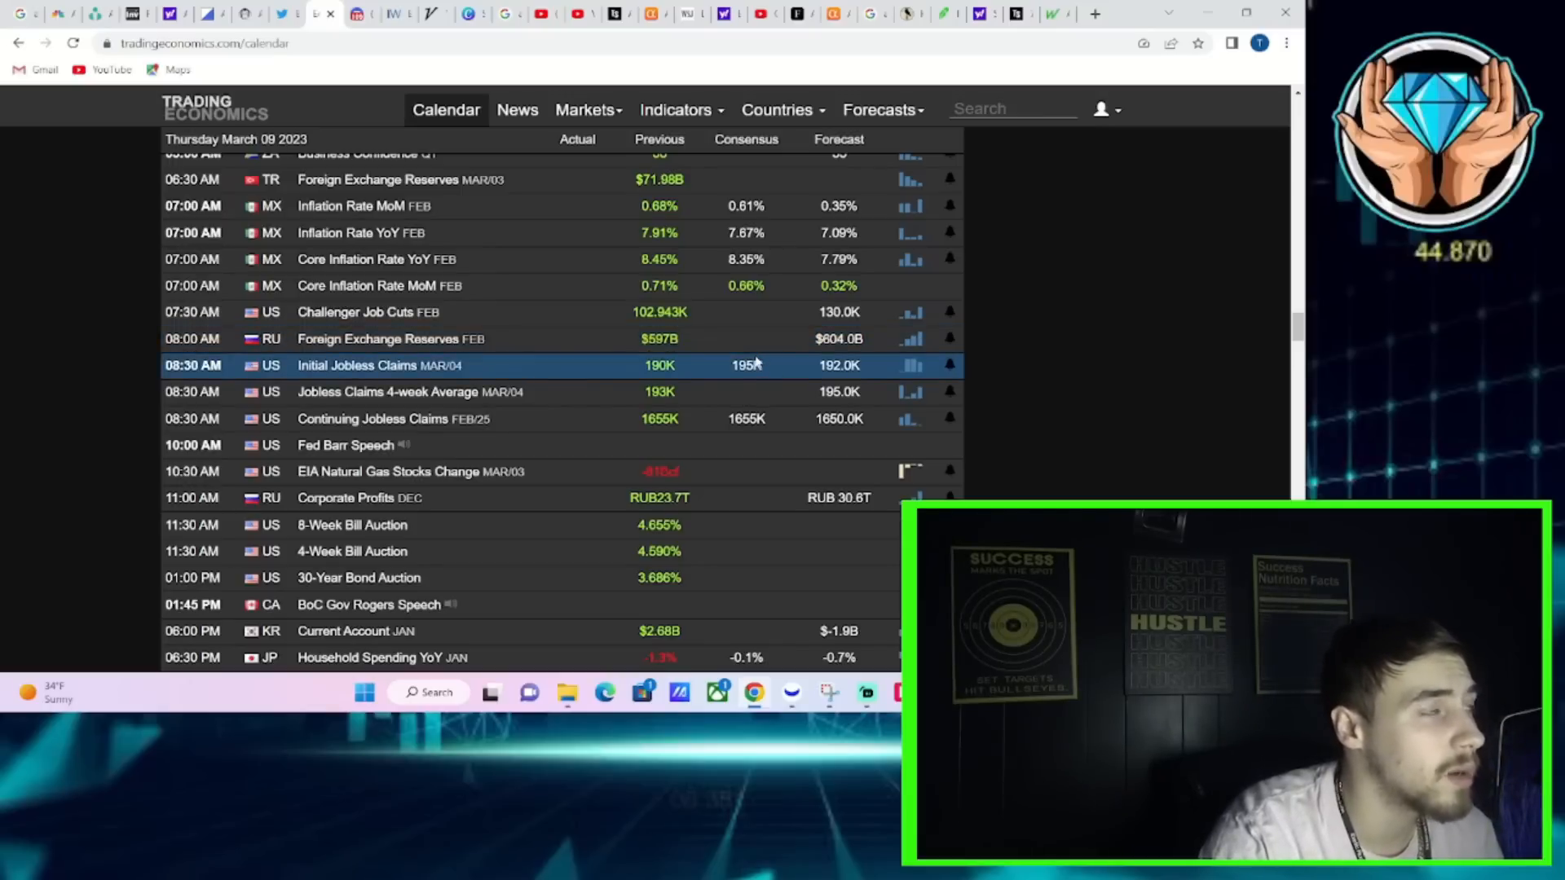
{"action": "mouse_move", "coordinate": [744, 379]}
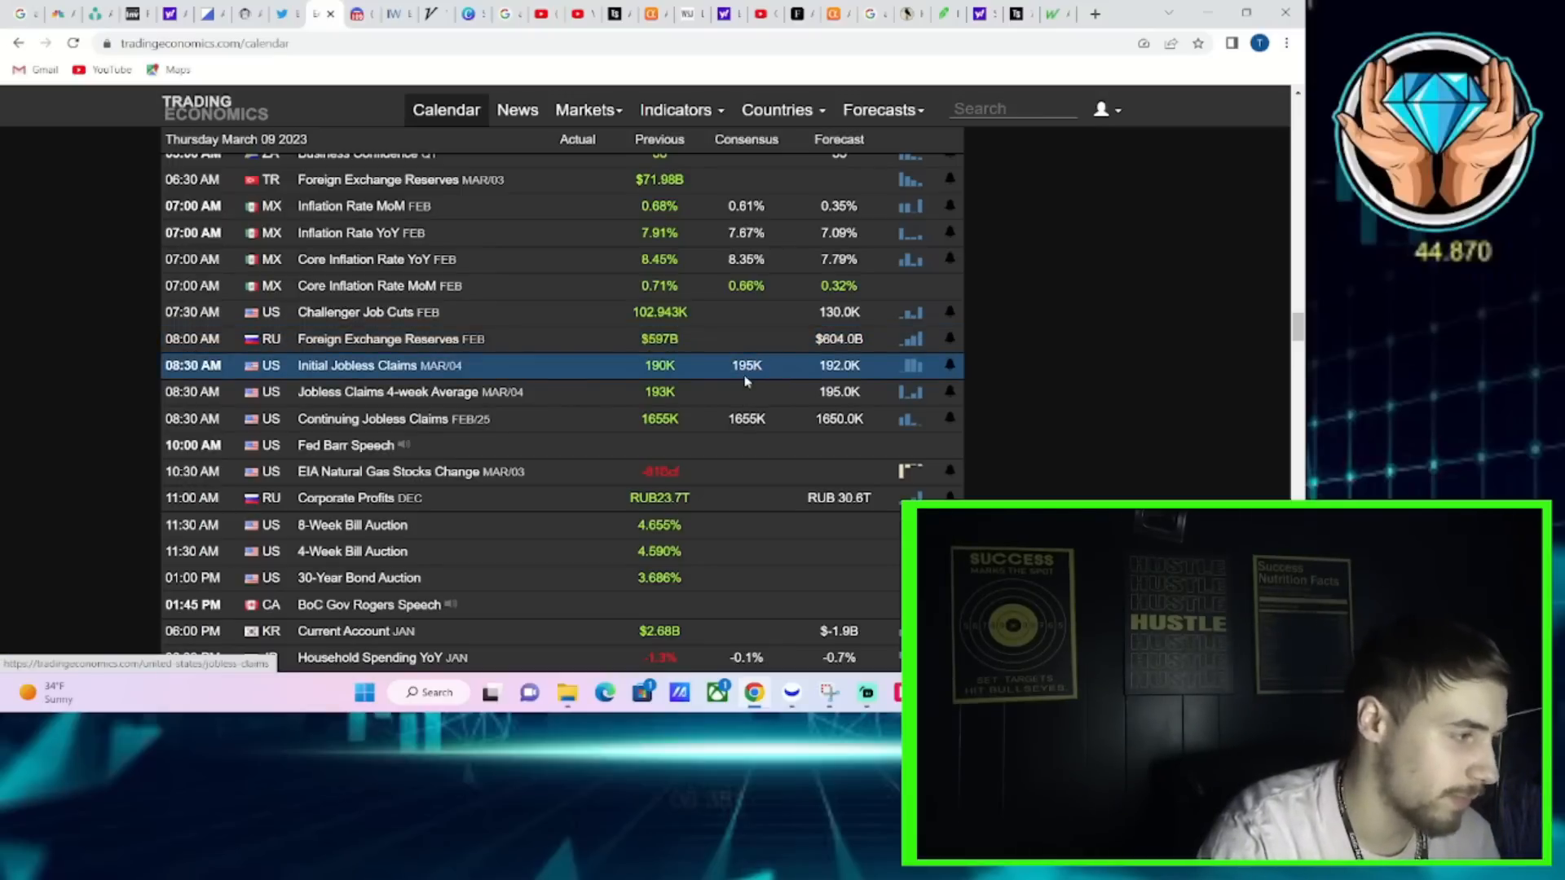
{"action": "scroll", "scroll_direction": "down", "scroll_amount": 3}
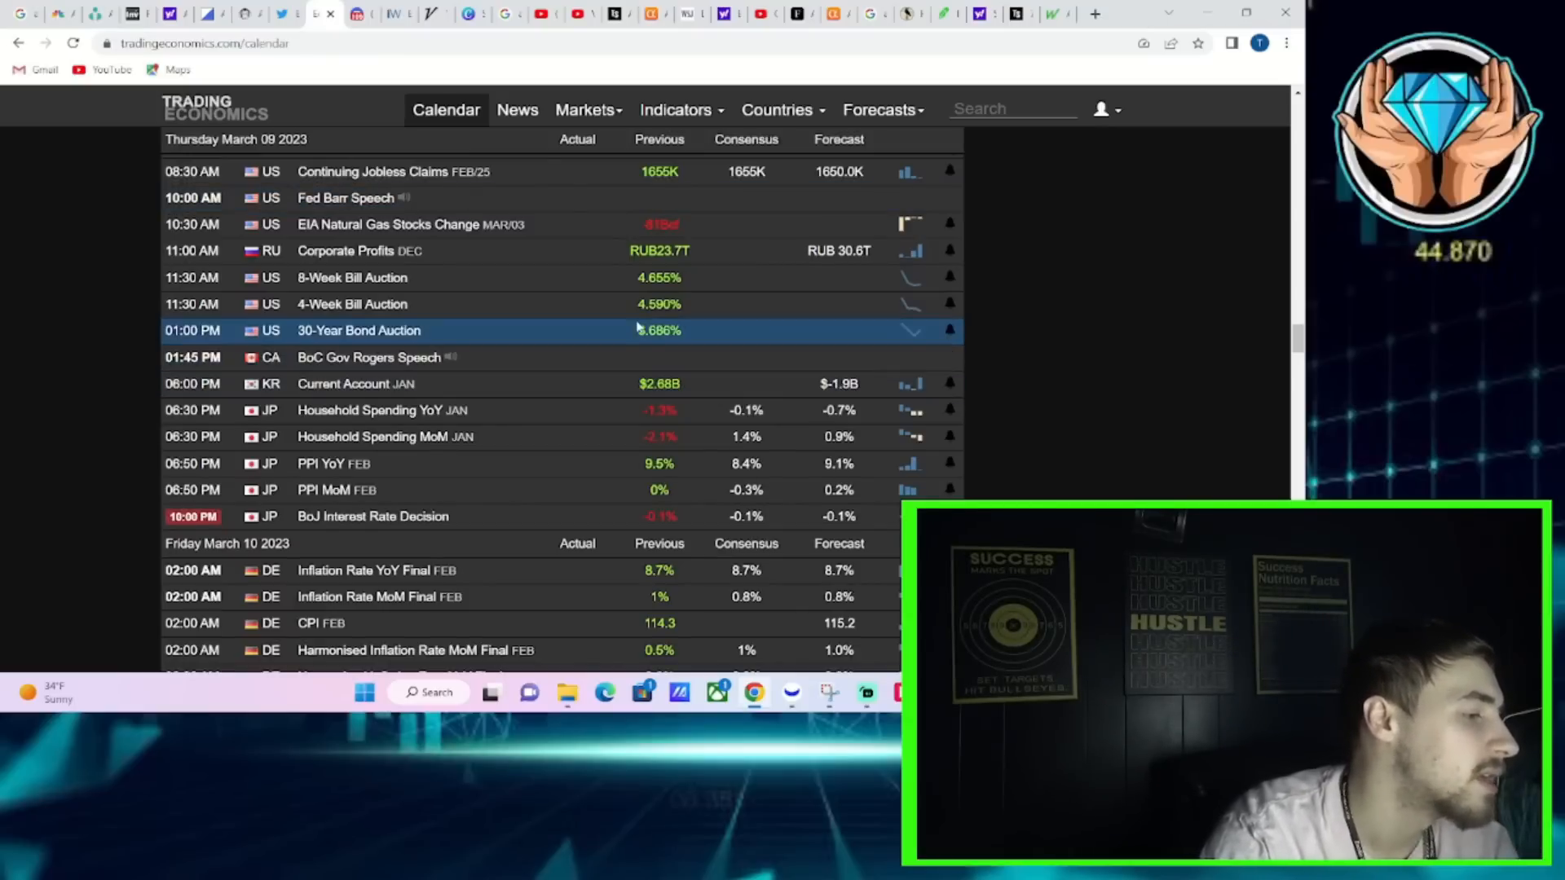
{"action": "scroll", "scroll_direction": "down", "scroll_amount": 3}
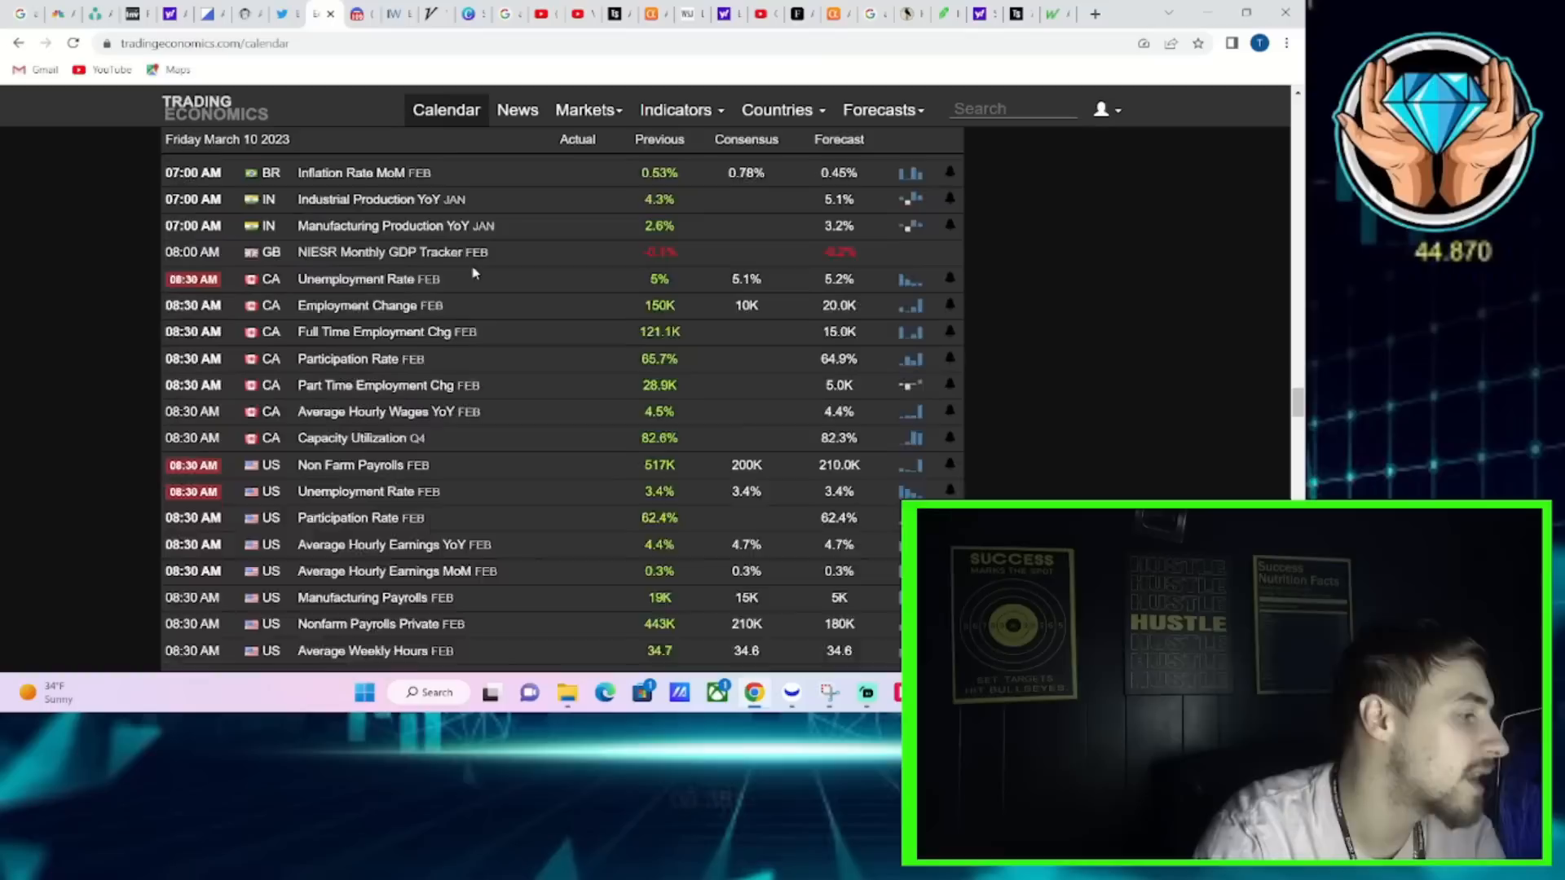
{"action": "scroll", "scroll_direction": "down", "scroll_amount": 3}
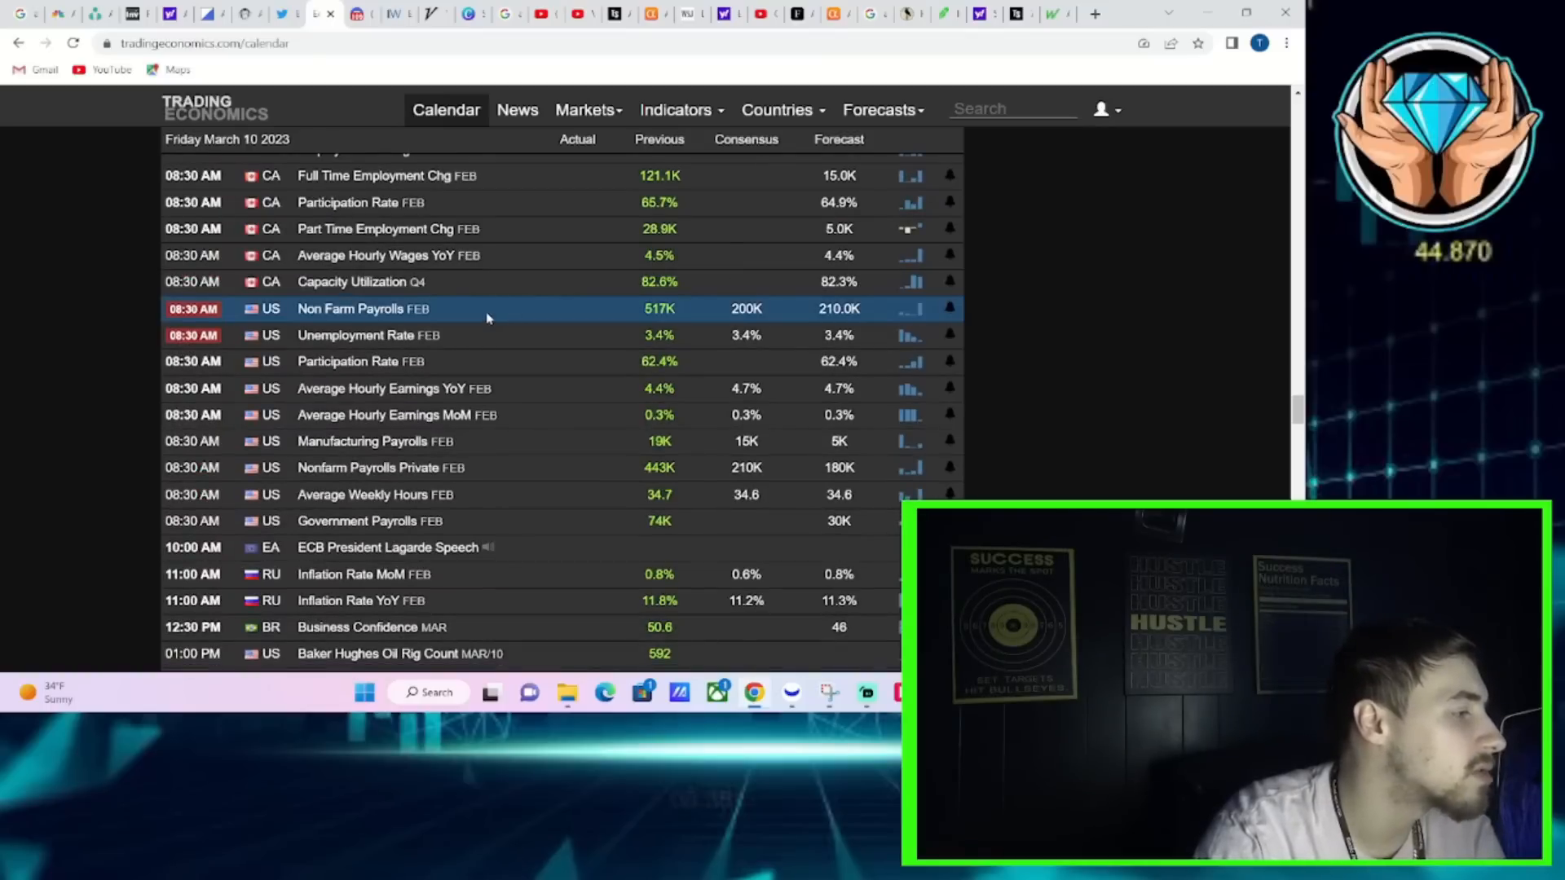
{"action": "mouse_move", "coordinate": [479, 302]}
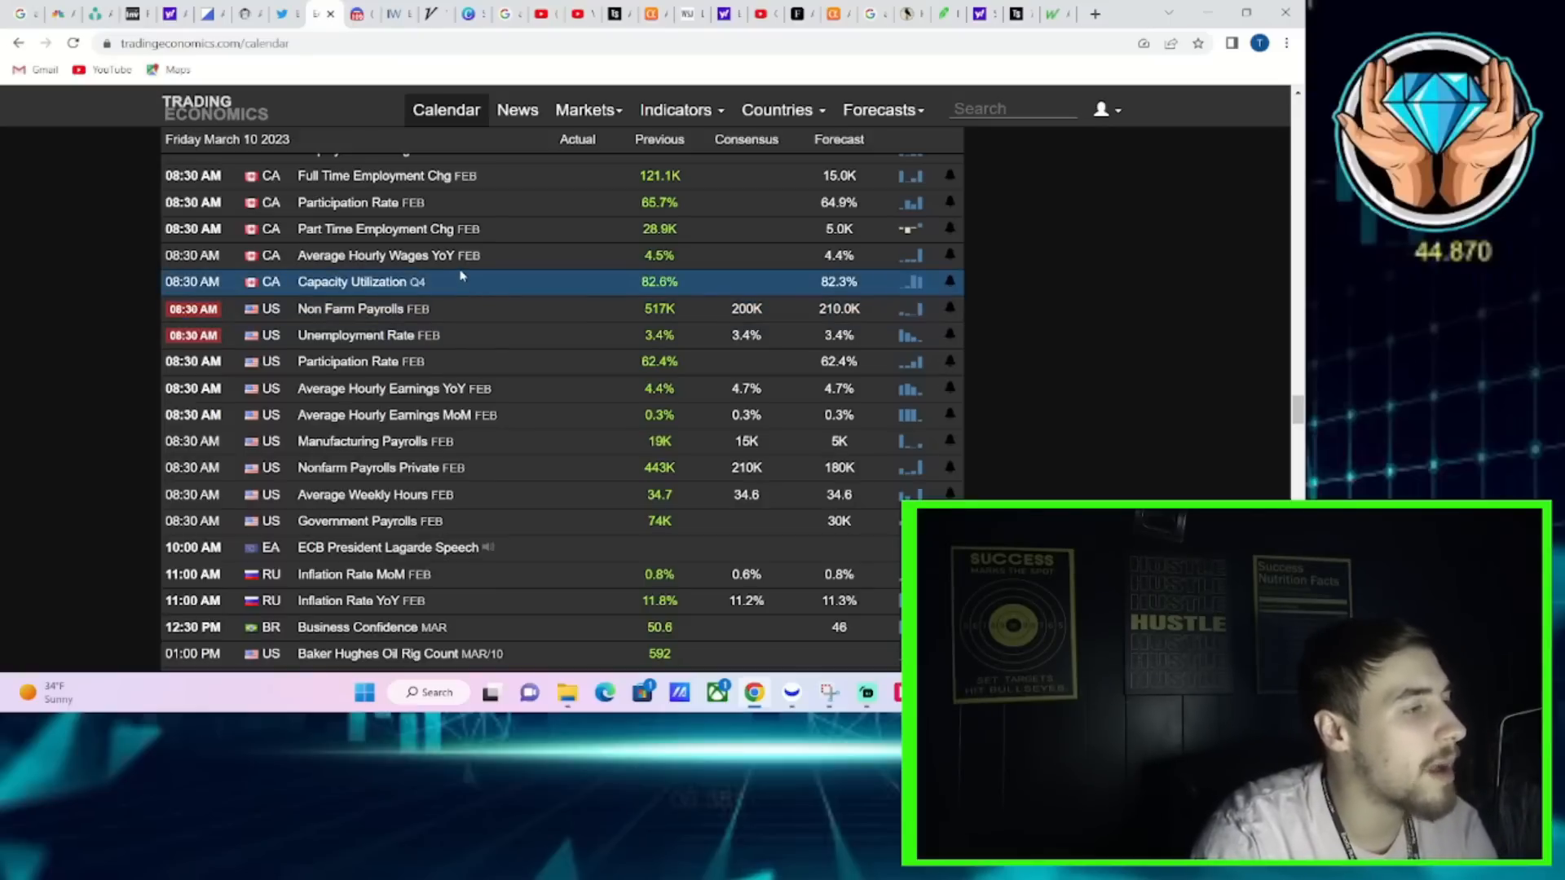
{"action": "mouse_move", "coordinate": [853, 626]}
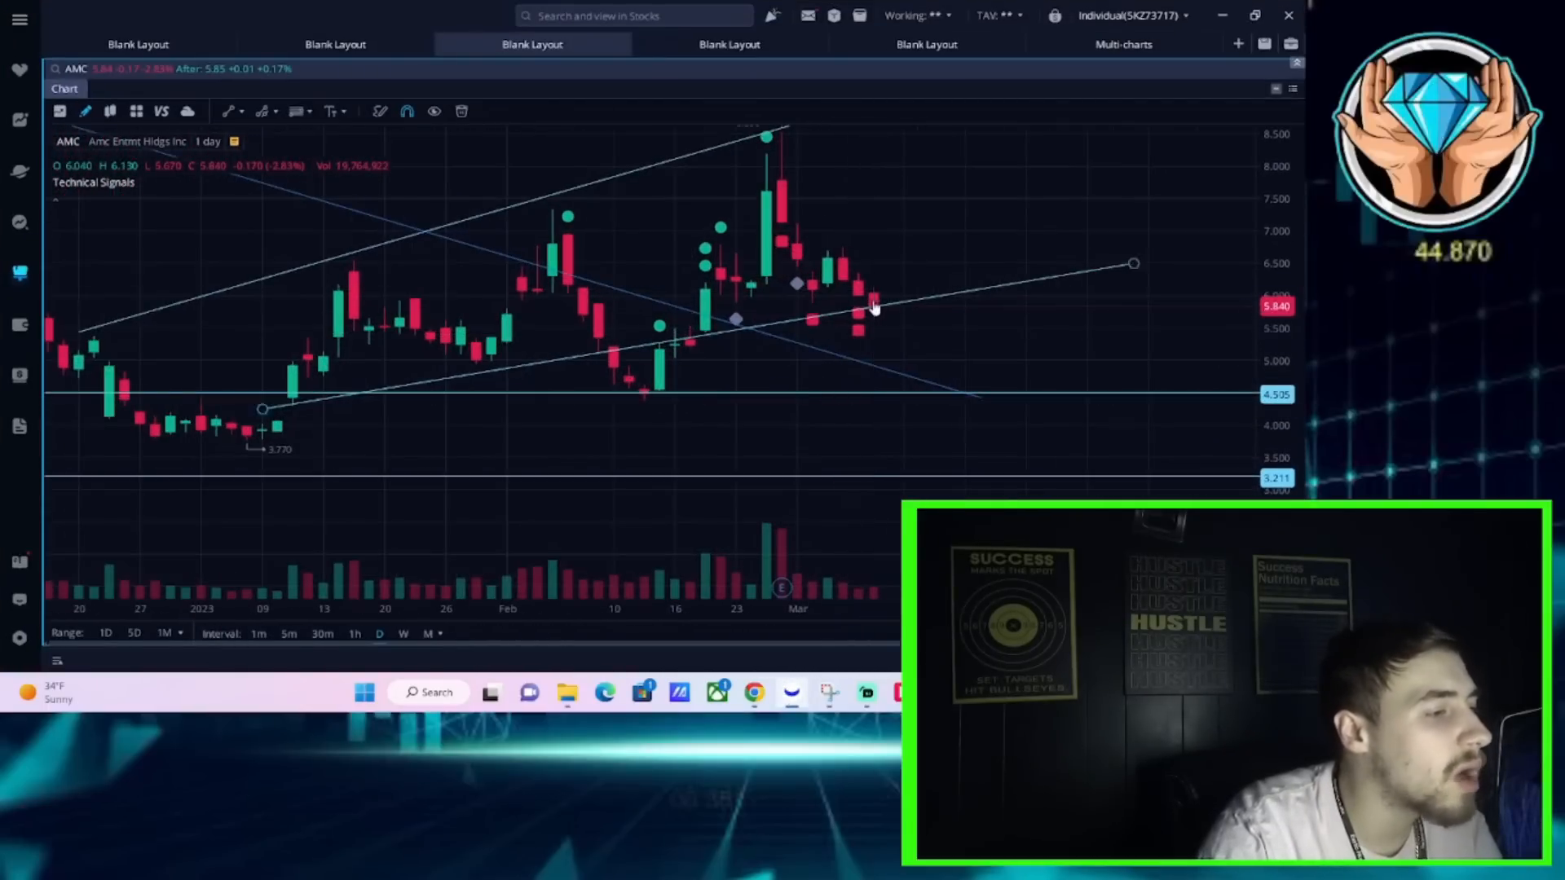
{"action": "mouse_move", "coordinate": [939, 309]}
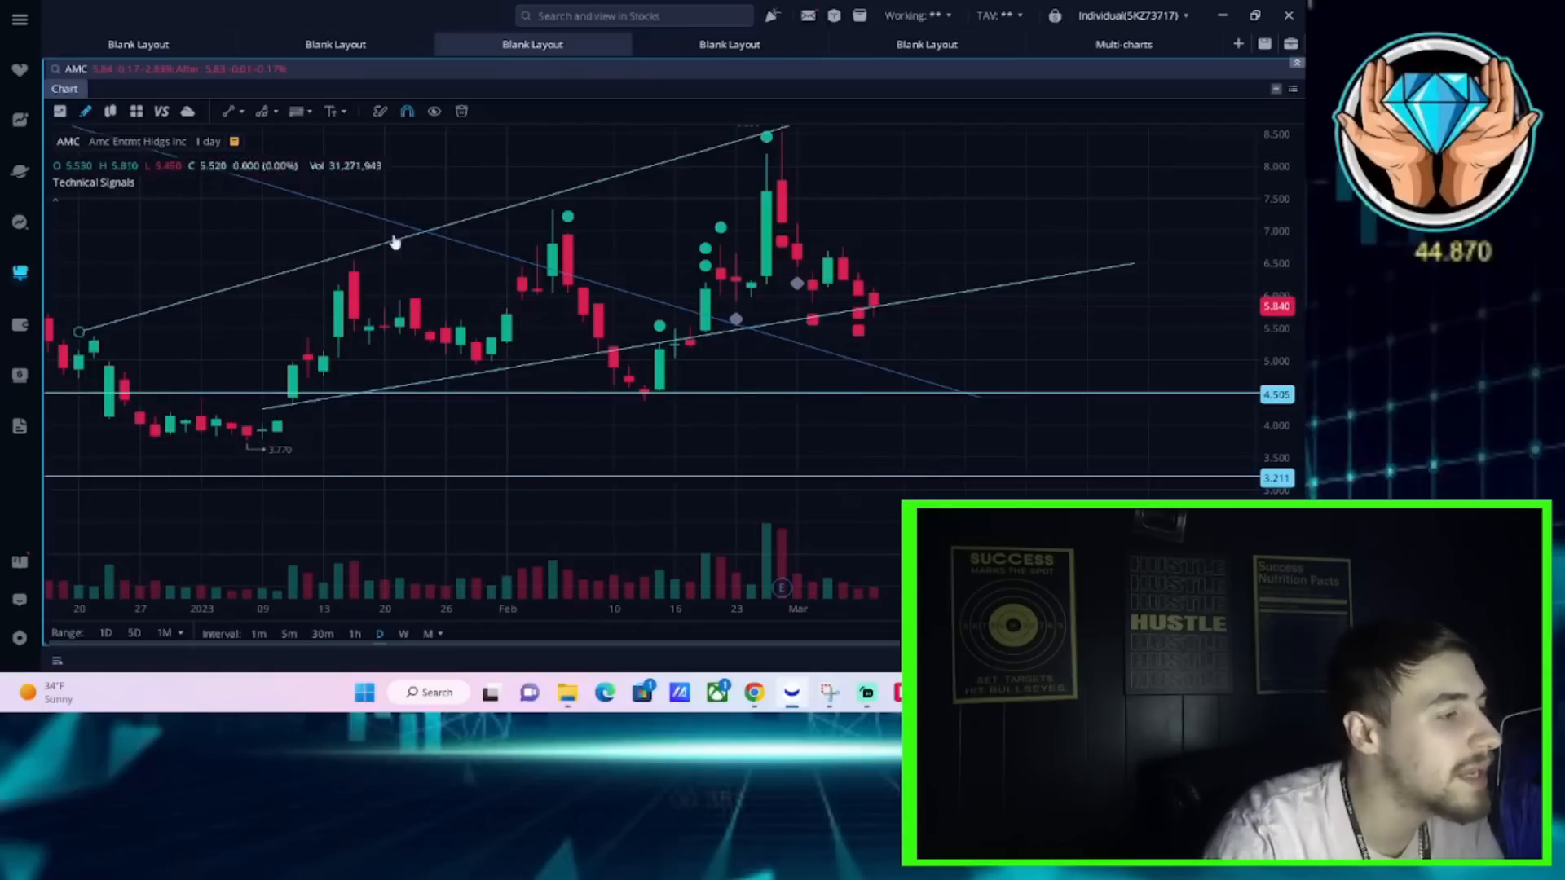
{"action": "mouse_move", "coordinate": [877, 329]}
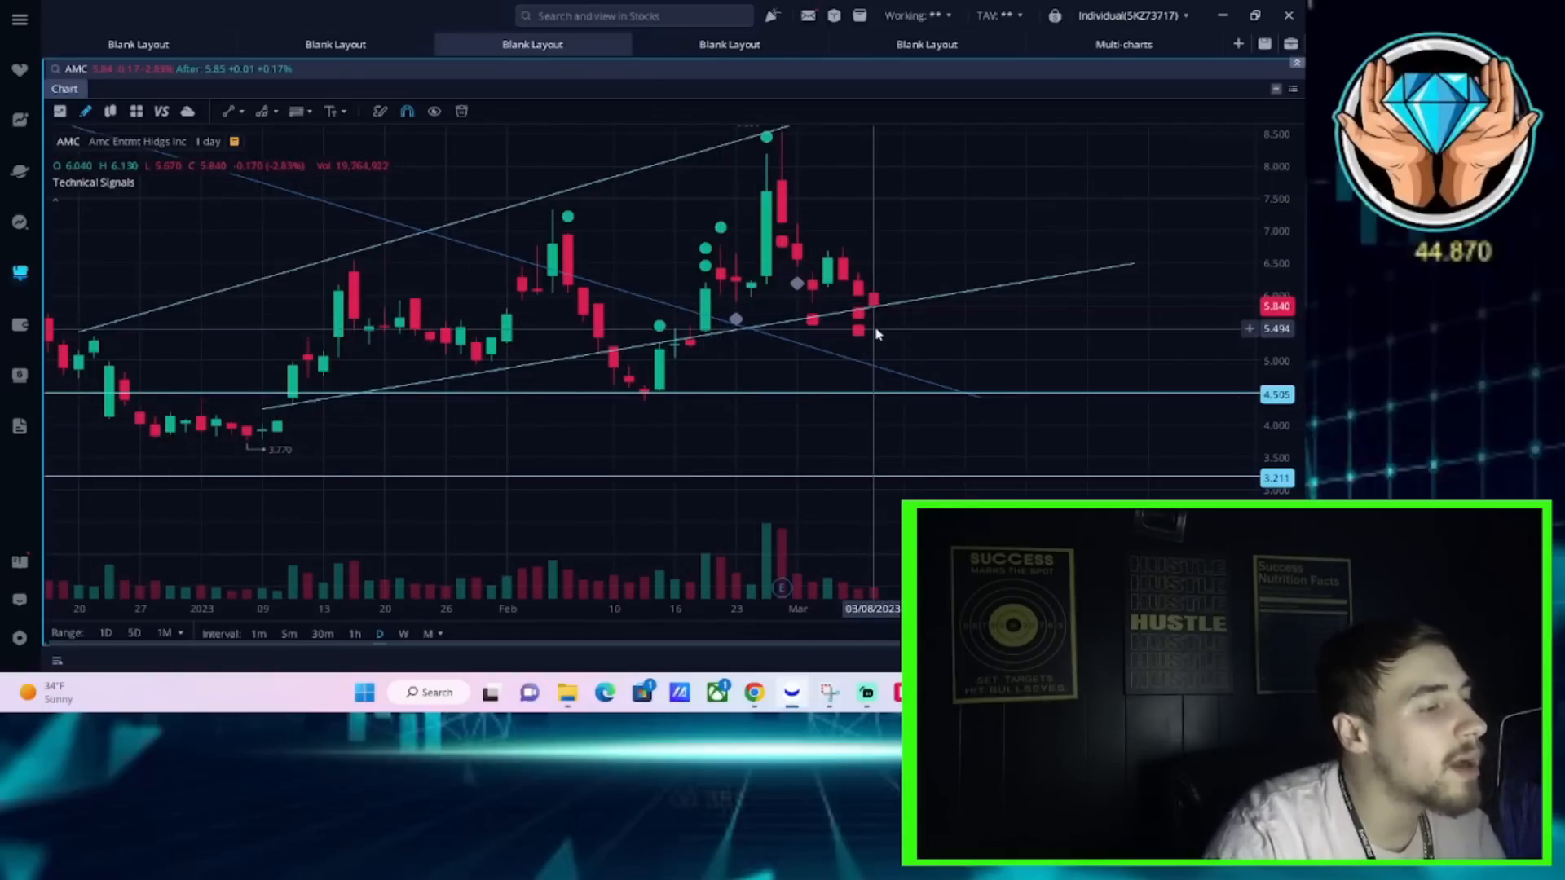
{"action": "mouse_move", "coordinate": [908, 335]}
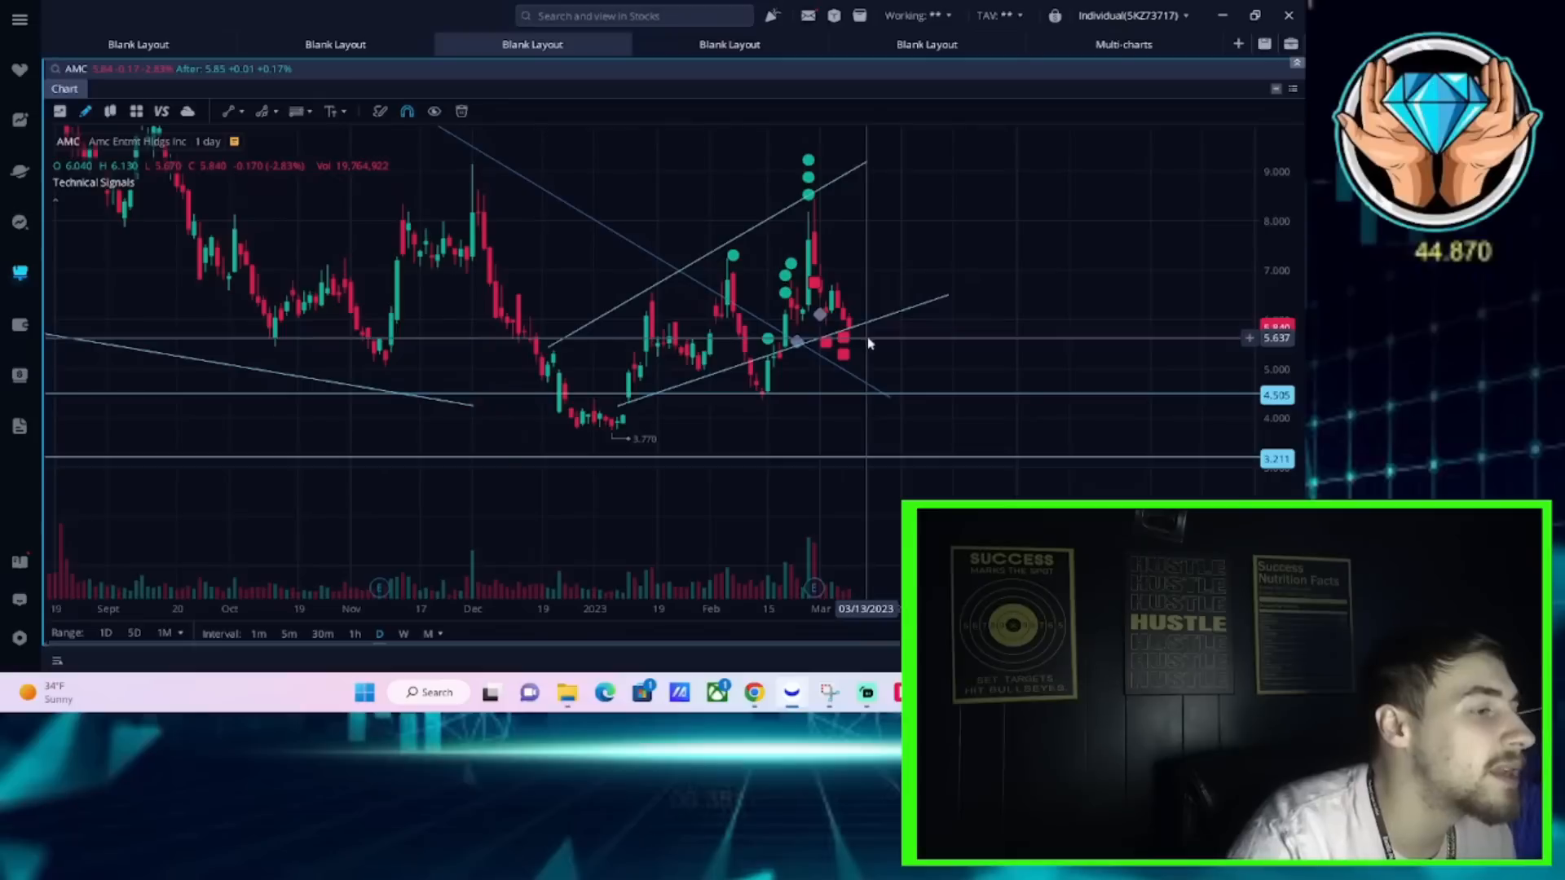
{"action": "mouse_move", "coordinate": [884, 336]}
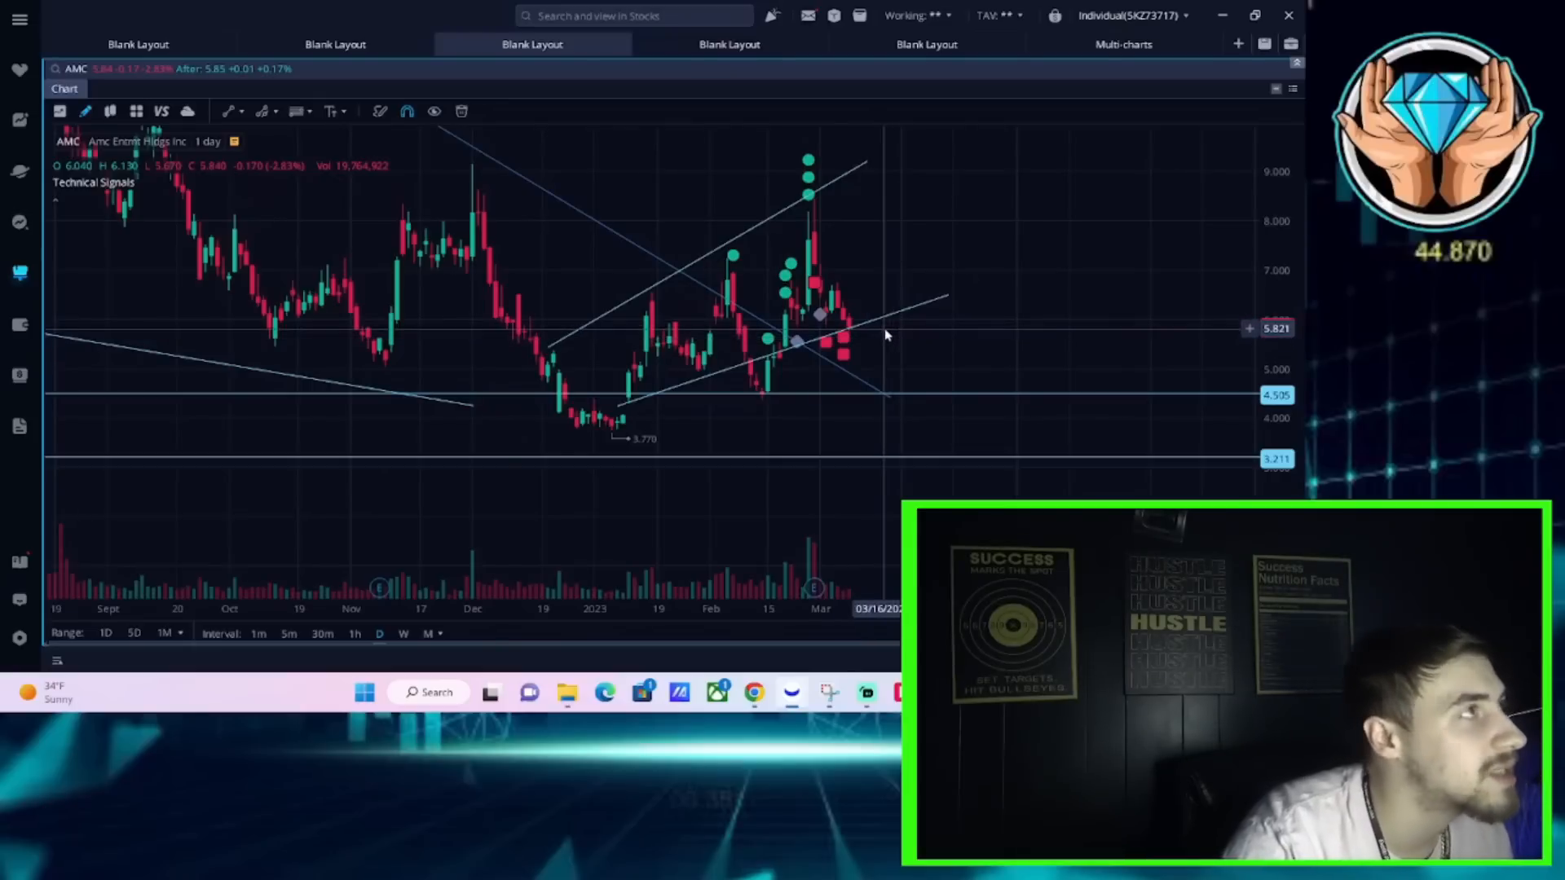
{"action": "mouse_move", "coordinate": [853, 318]}
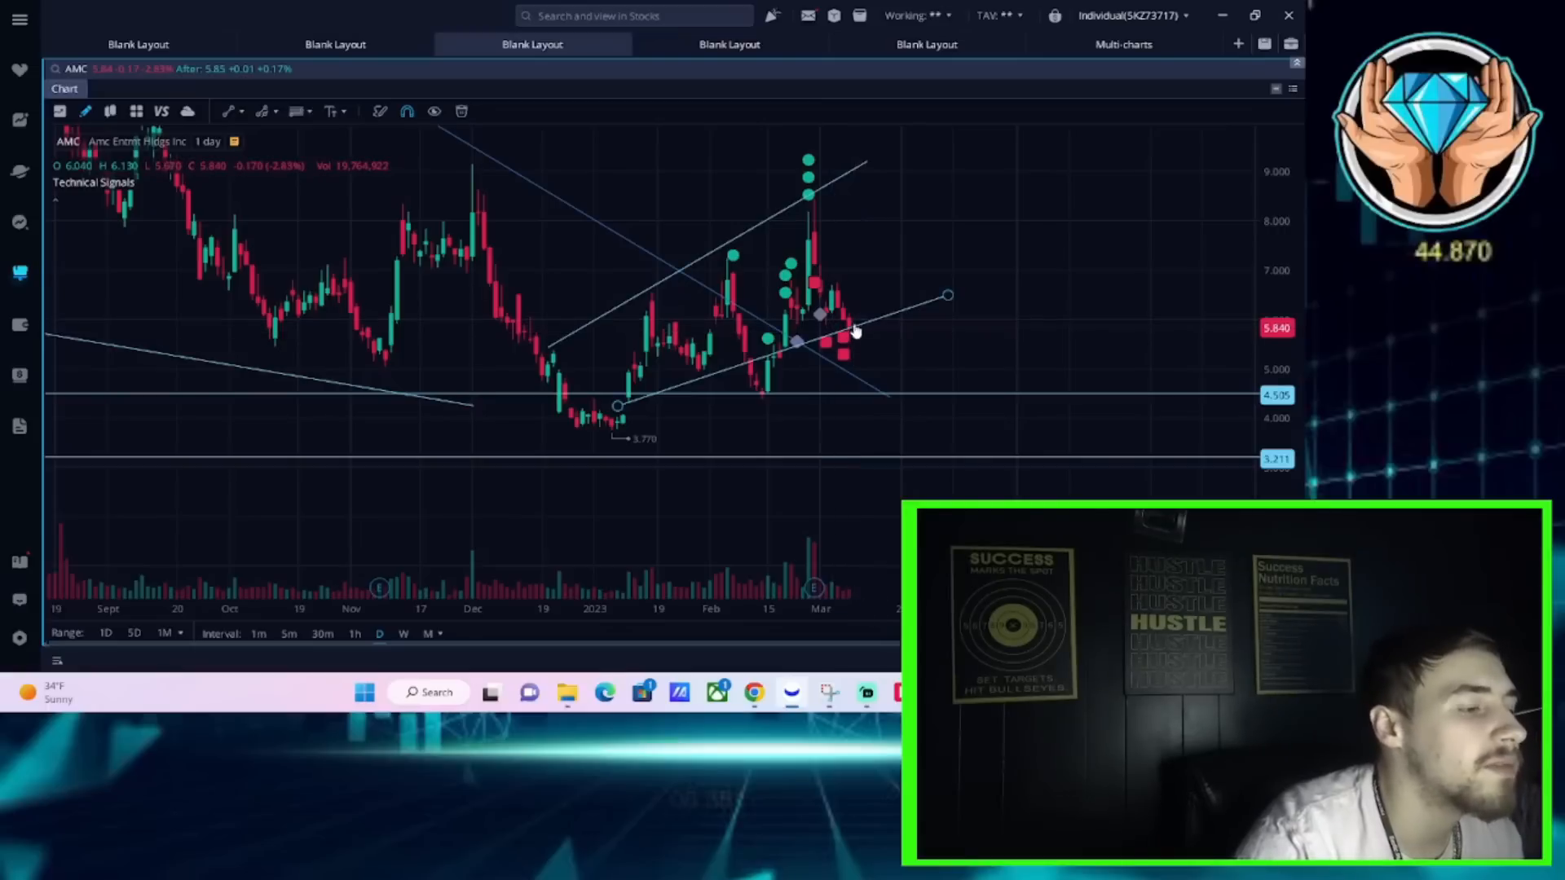
{"action": "mouse_move", "coordinate": [882, 140]}
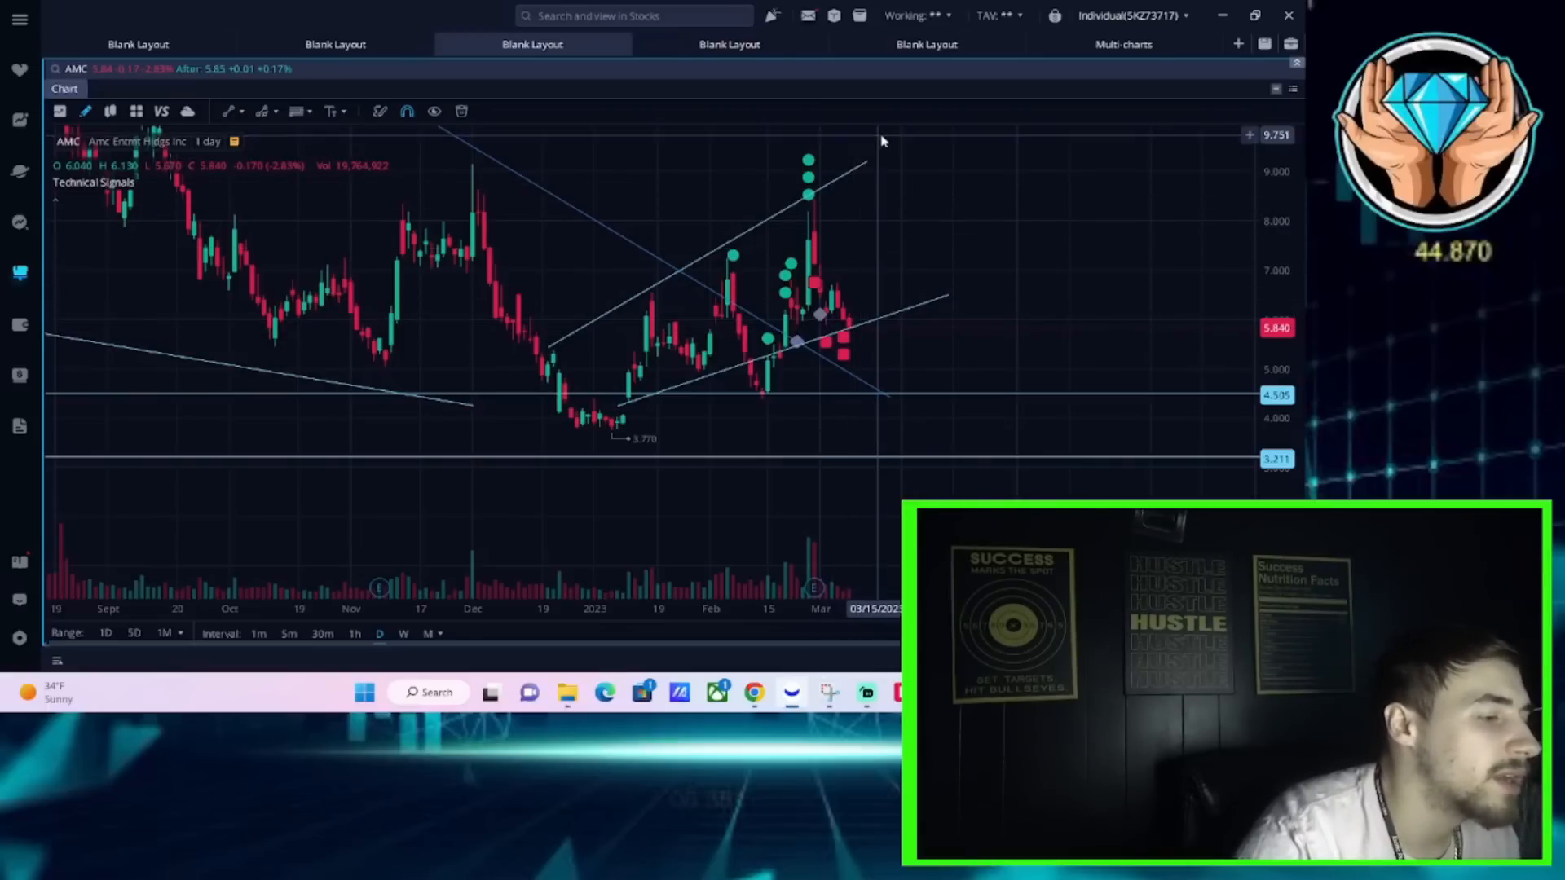